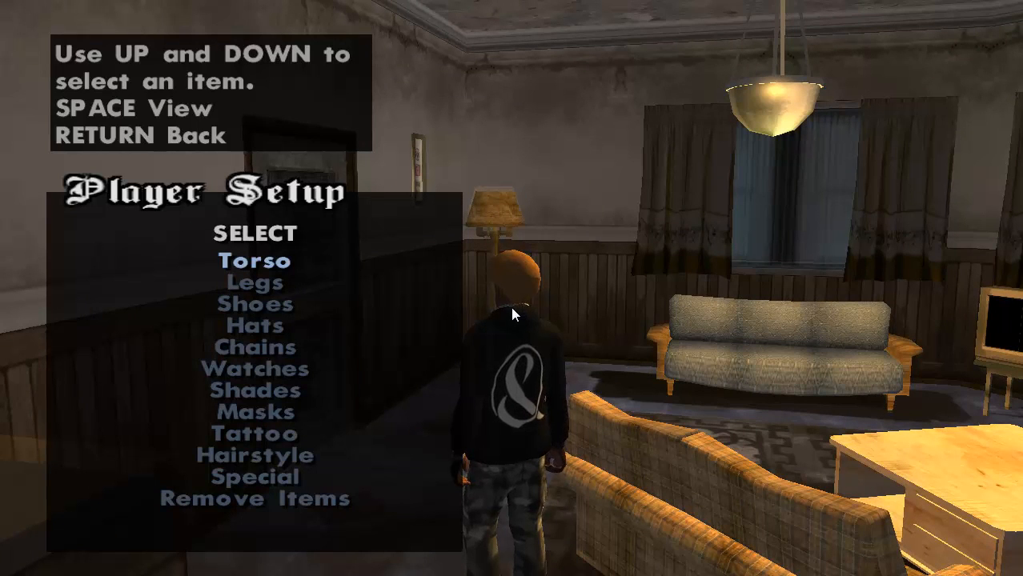
# Back out of Player Setup and browse the torso clothing options in the wardrobe
pyautogui.press('Return')
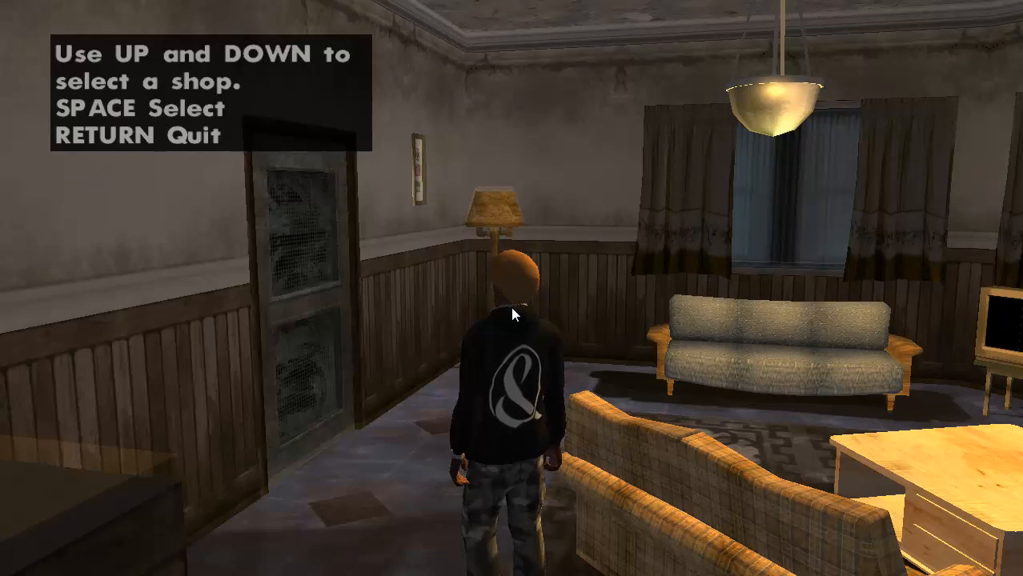
pyautogui.press('space')
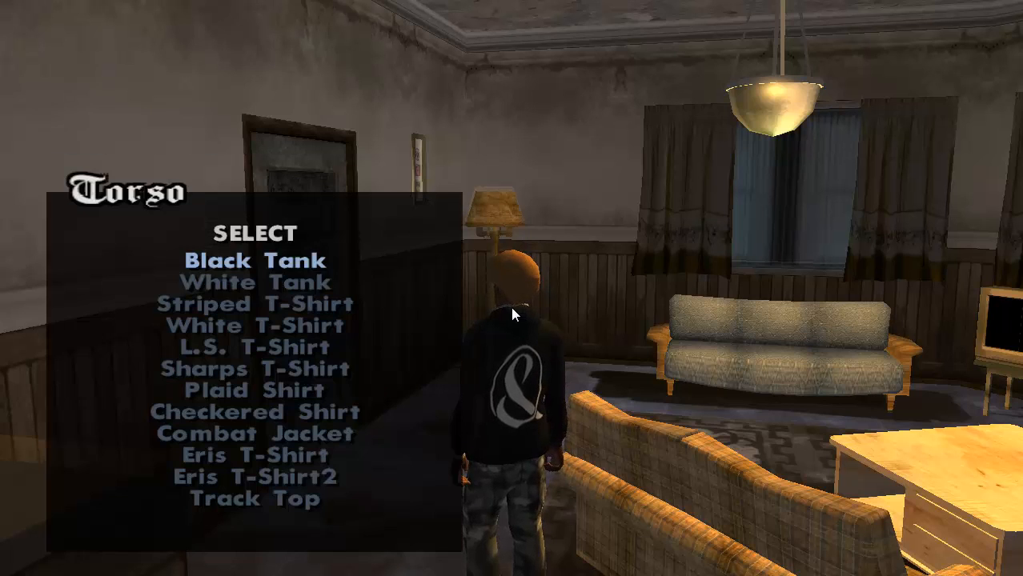
pyautogui.press('down')
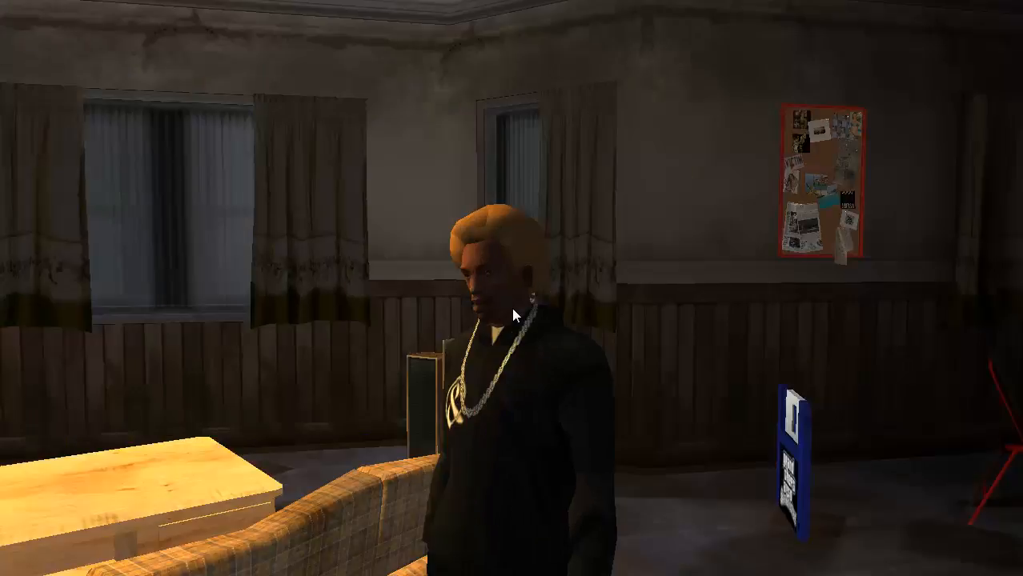
# Quit the game from the Pause Menu, confirming Yes to discard unsaved progress
pyautogui.press('Escape')
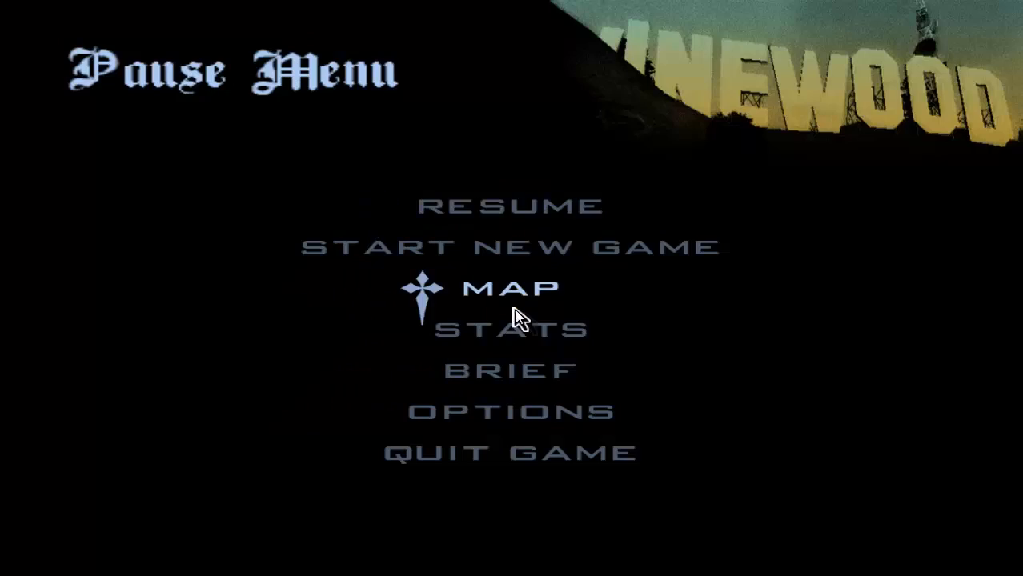
pyautogui.click(509, 453)
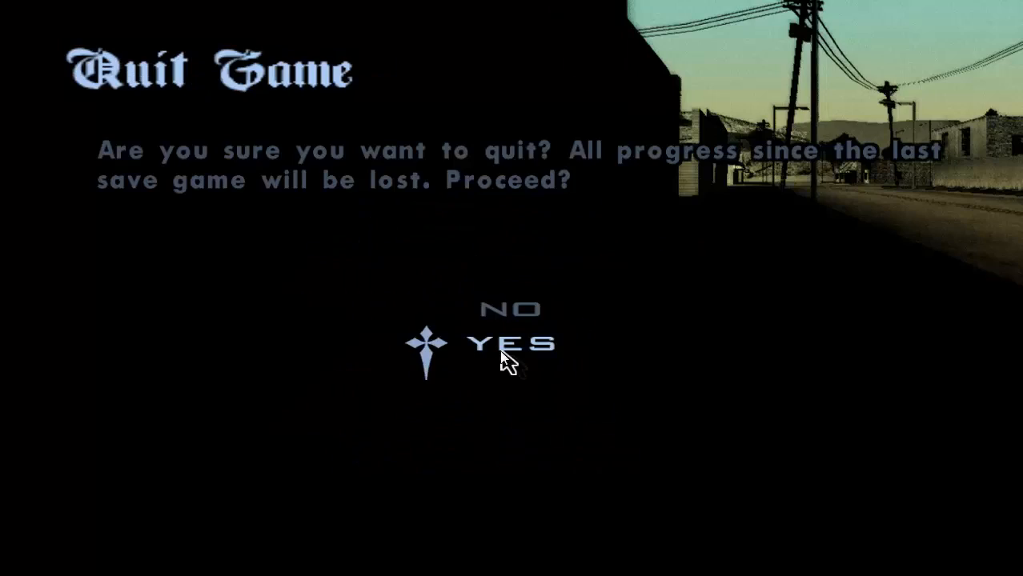
pyautogui.click(507, 344)
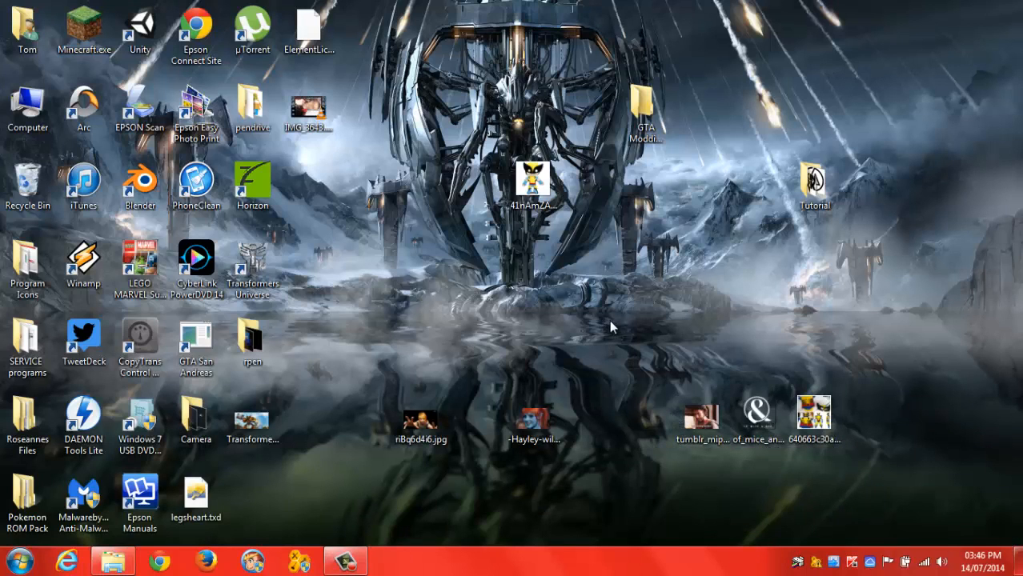
pyautogui.moveTo(696, 301)
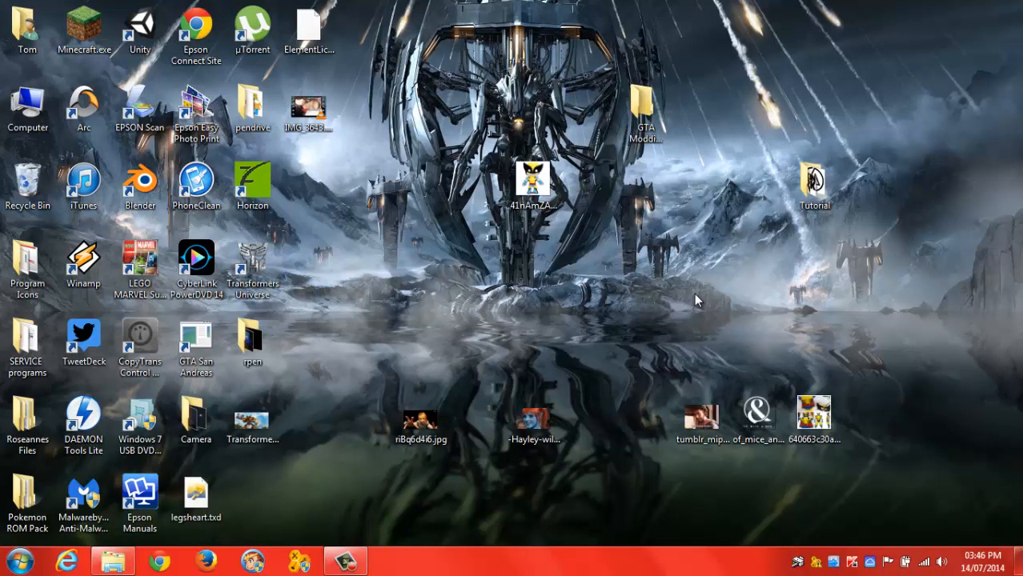
pyautogui.moveTo(691, 301)
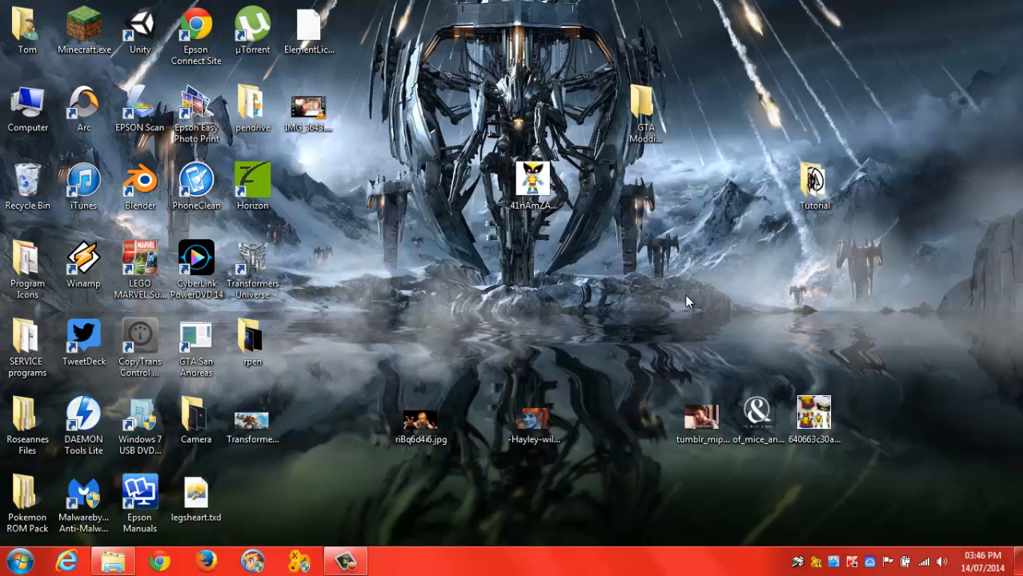
pyautogui.moveTo(706, 288)
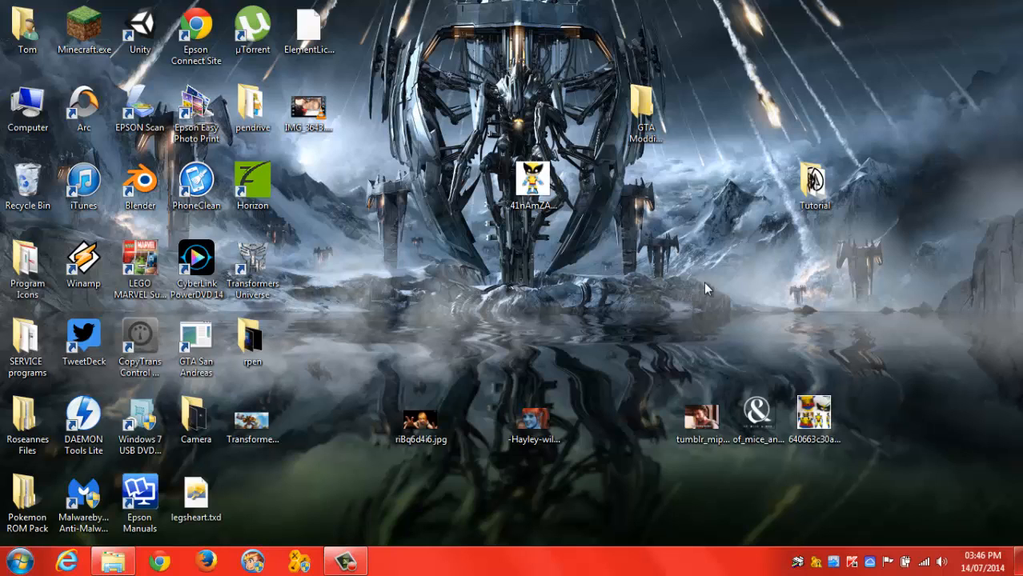
pyautogui.moveTo(726, 196)
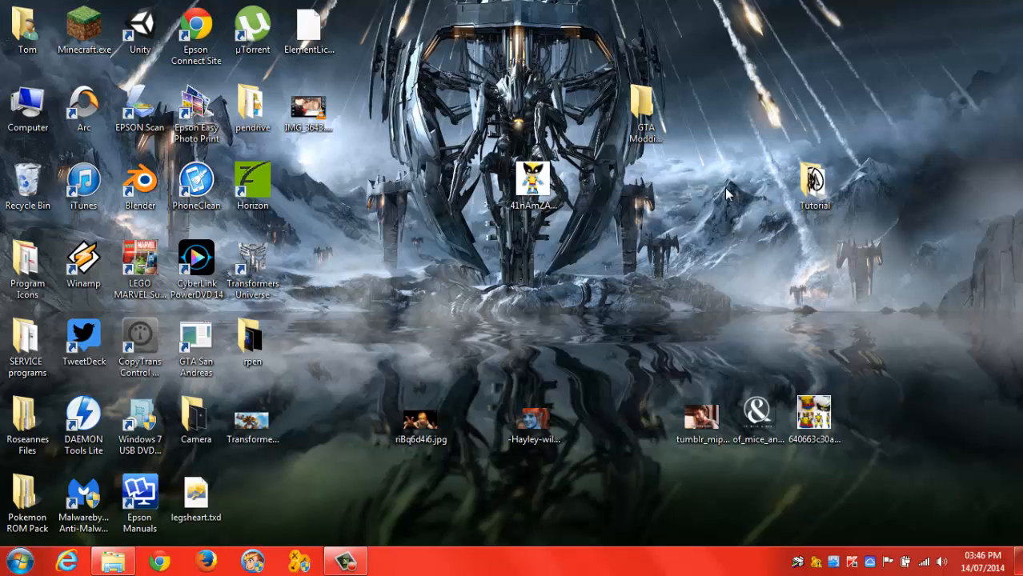
pyautogui.moveTo(717, 199)
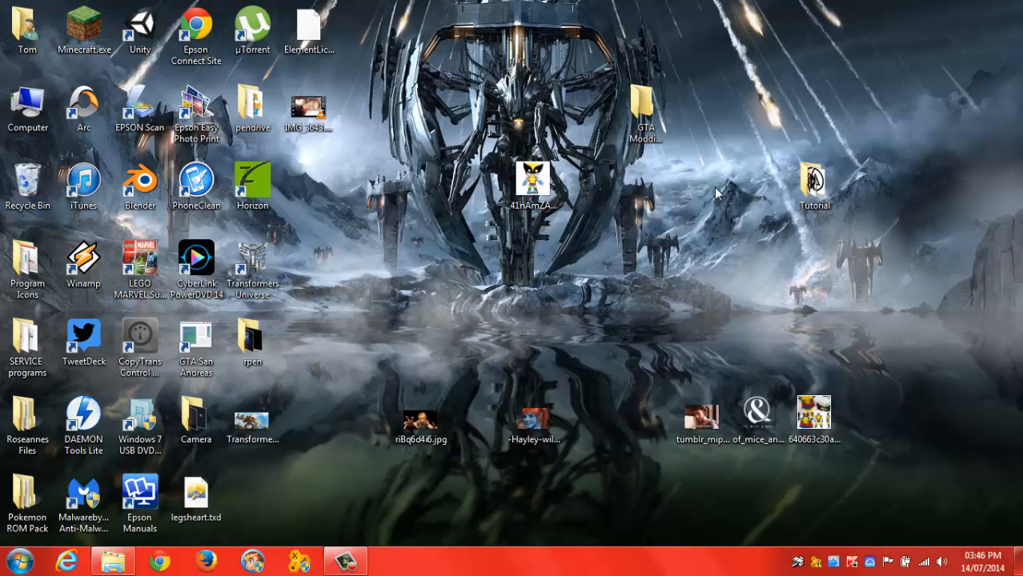
pyautogui.moveTo(873, 194)
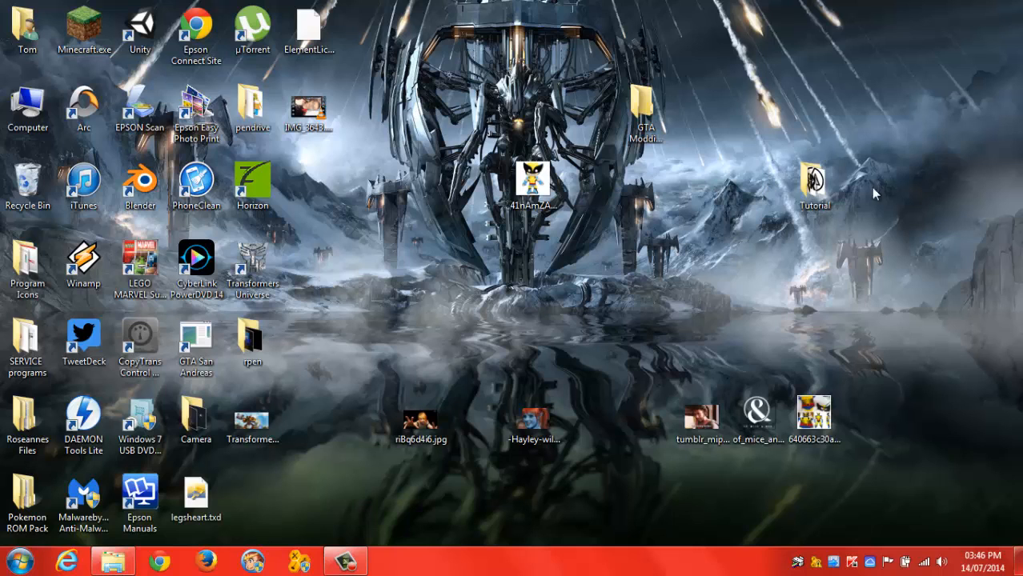
pyautogui.click(814, 184)
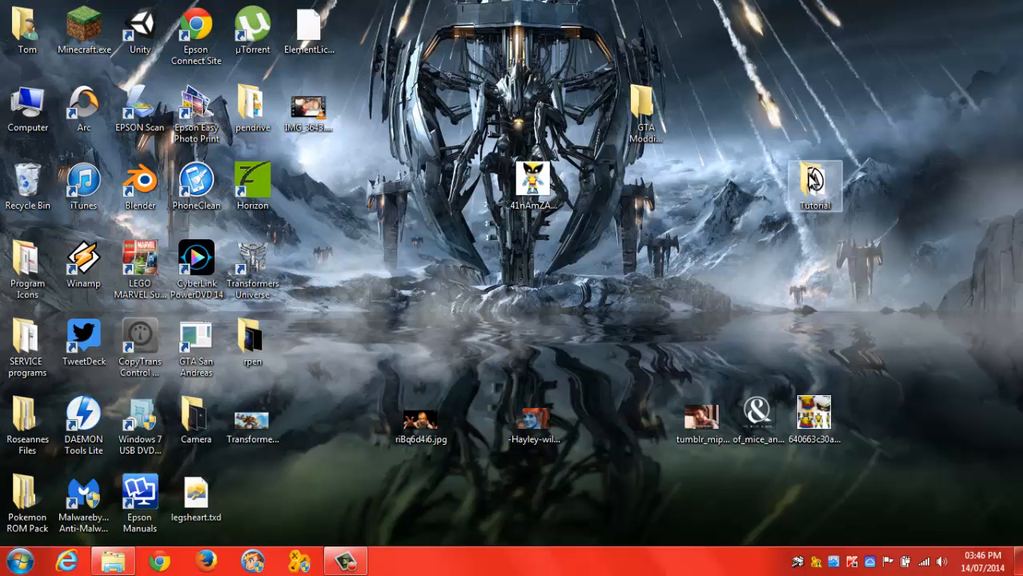
pyautogui.doubleClick(815, 186)
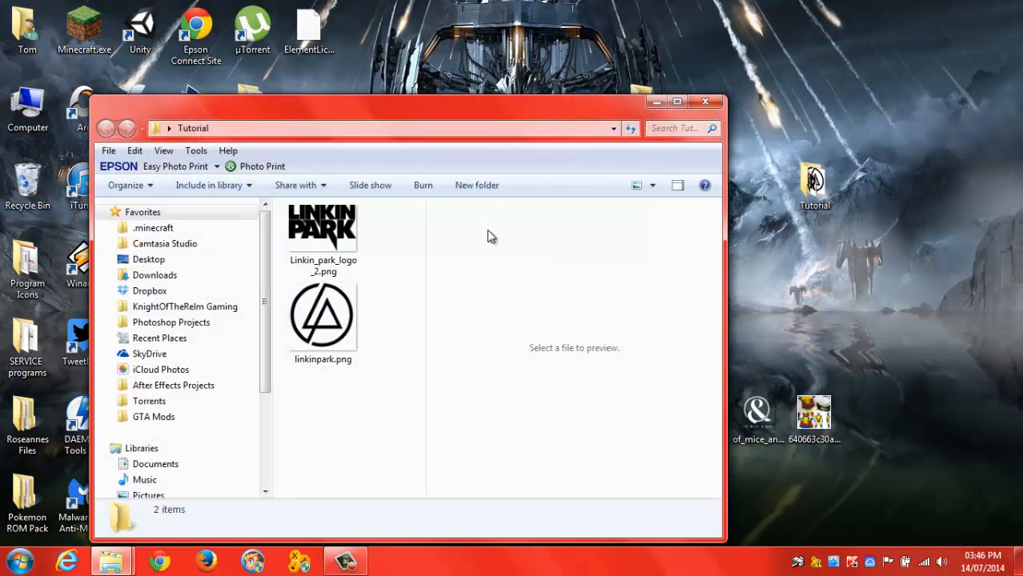
pyautogui.click(675, 101)
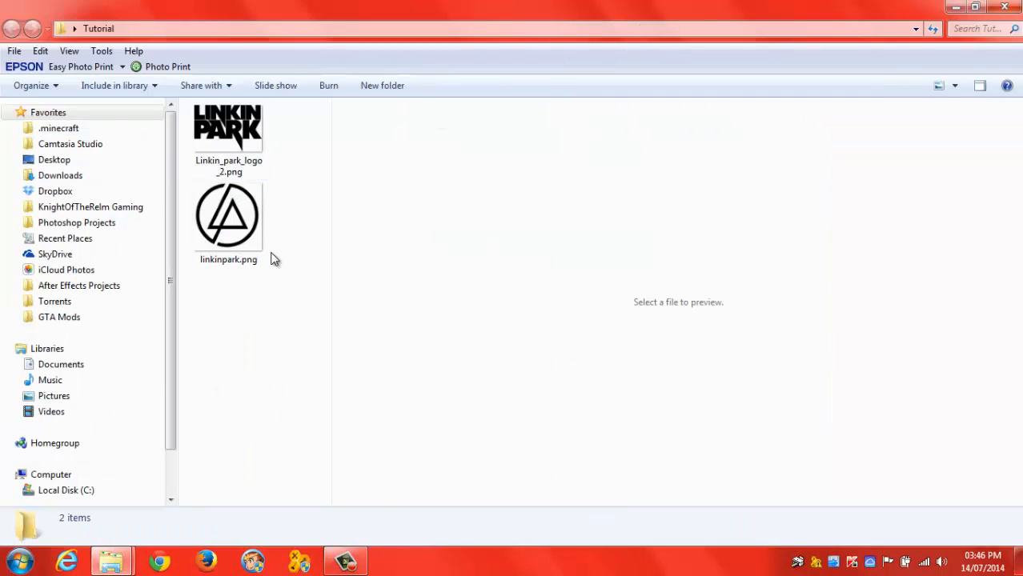
pyautogui.click(228, 129)
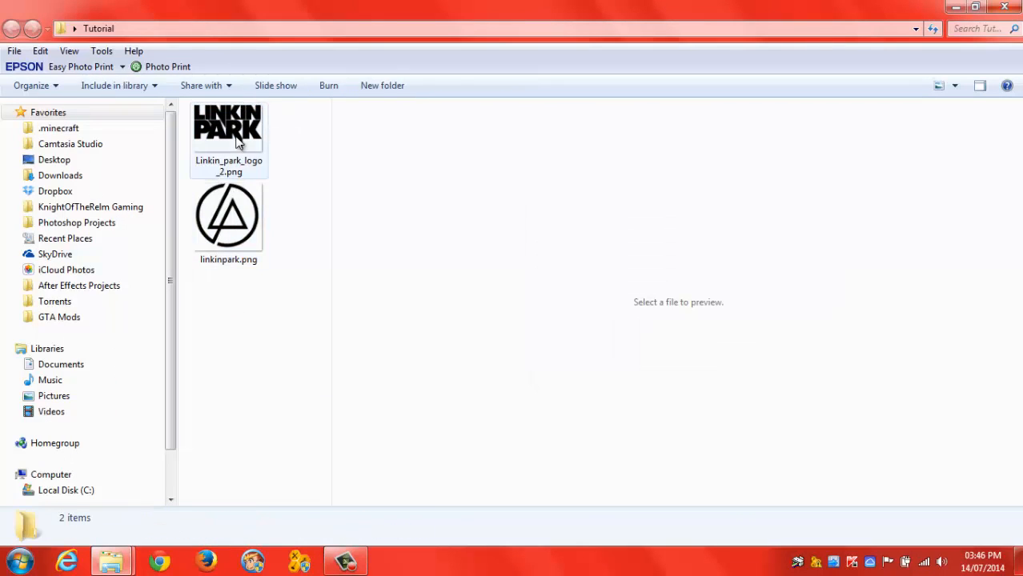
pyautogui.click(227, 129)
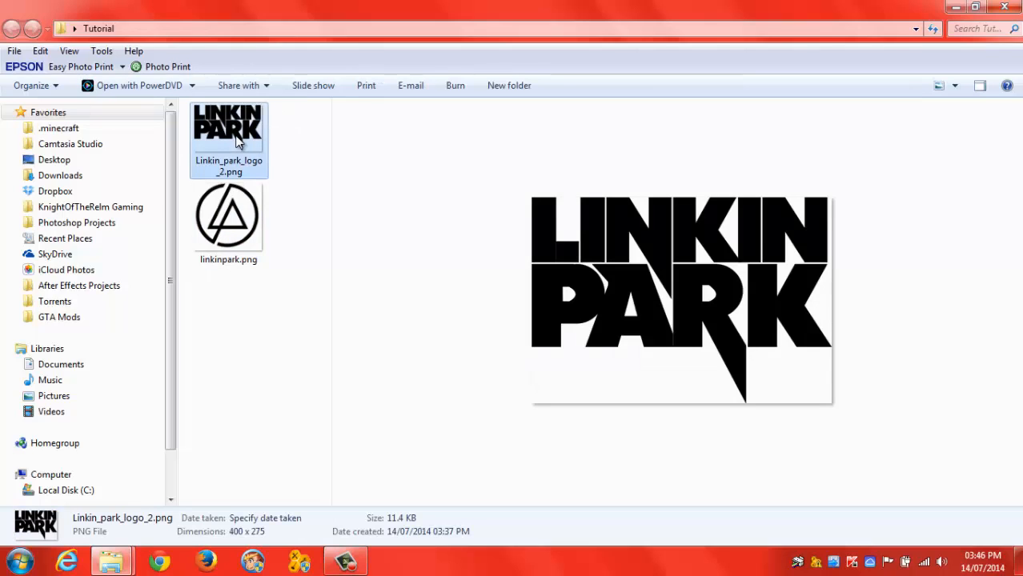
pyautogui.click(227, 216)
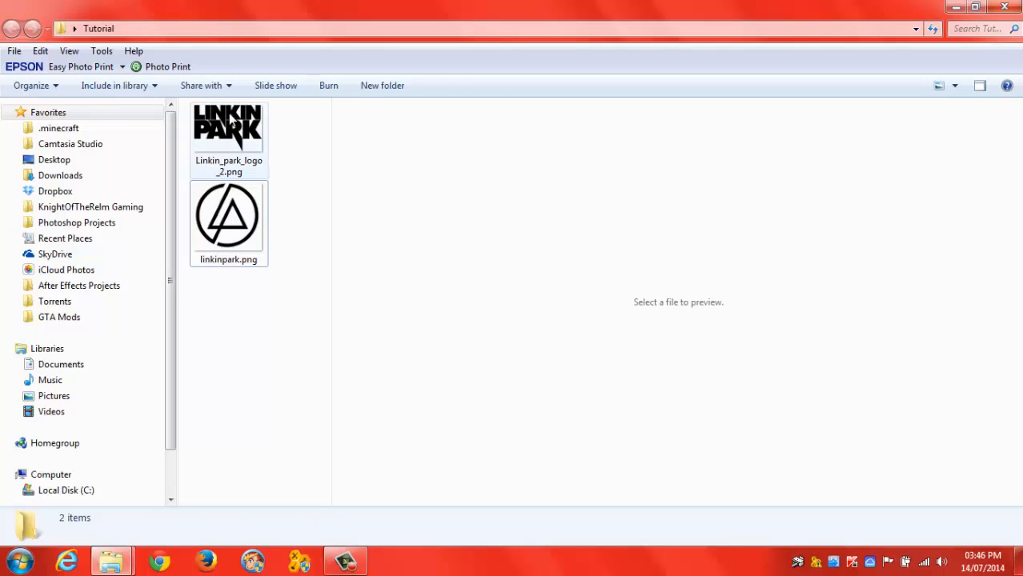
pyautogui.click(228, 128)
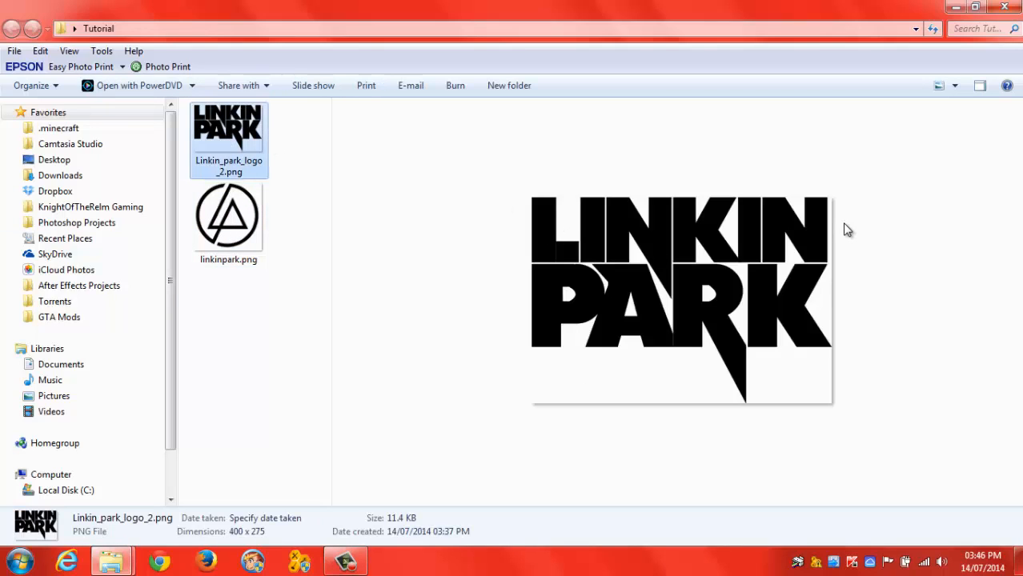
pyautogui.click(227, 216)
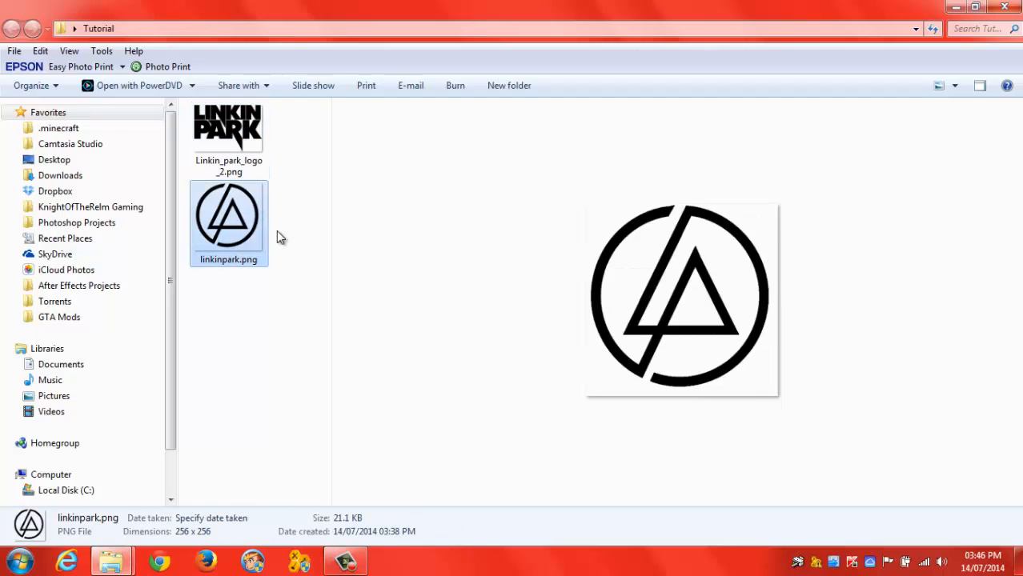
pyautogui.moveTo(297, 237)
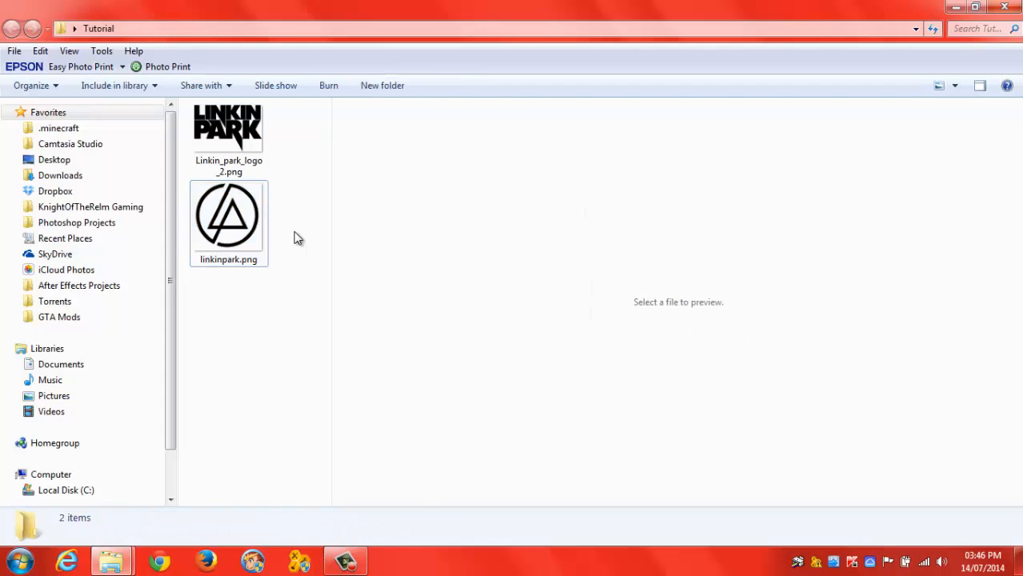
pyautogui.moveTo(292, 234)
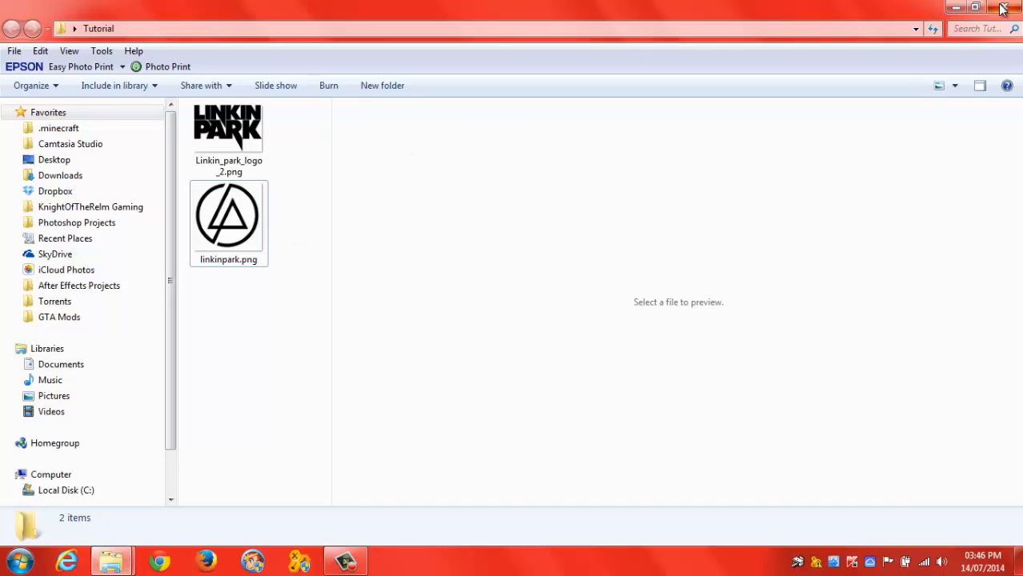
pyautogui.click(954, 6)
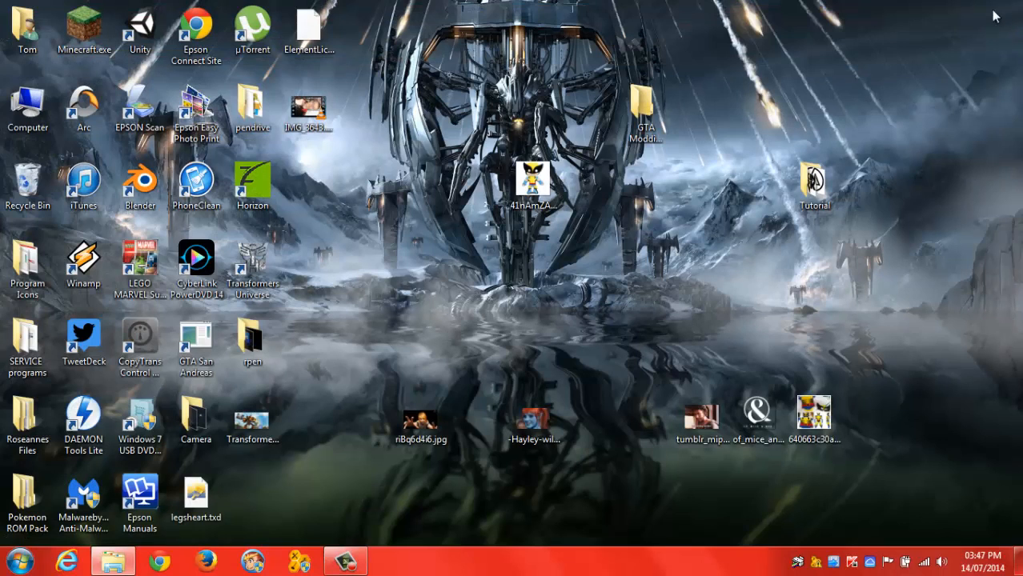
# Bring Photoshop to the front, then open the GTA Modding Tools folder from the desktop in Explorer
pyautogui.click(814, 186)
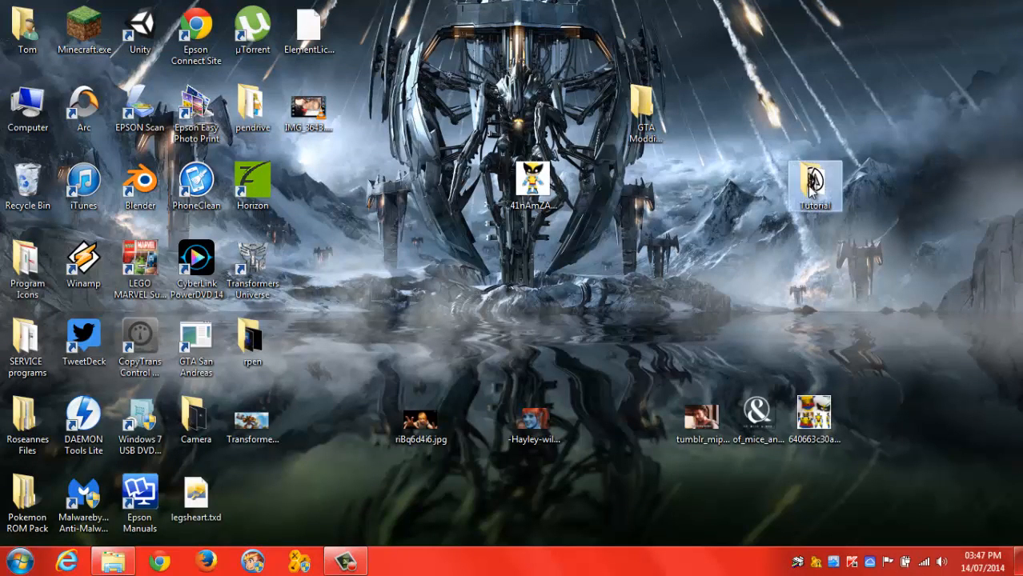
pyautogui.doubleClick(814, 184)
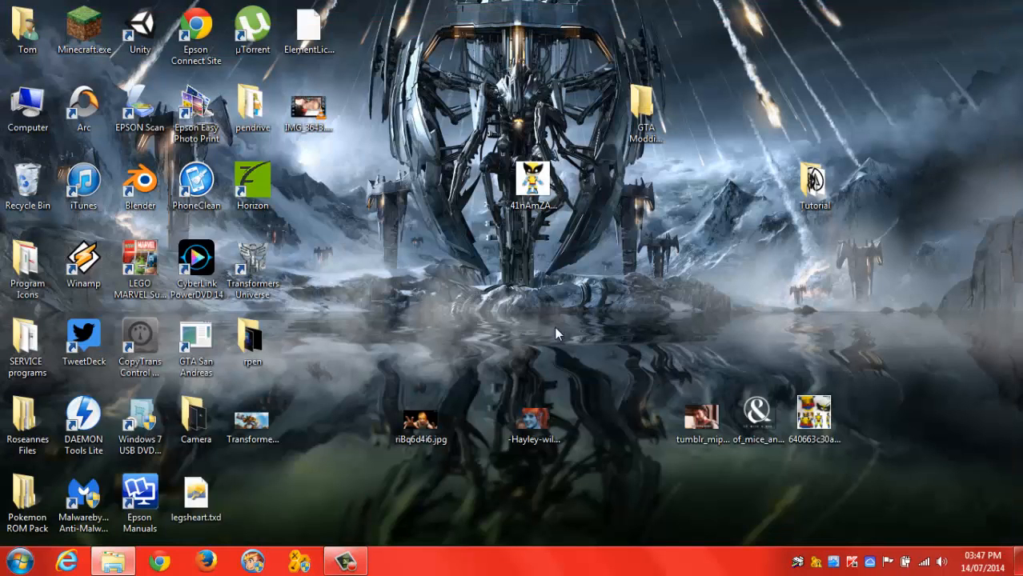
pyautogui.moveTo(250, 346)
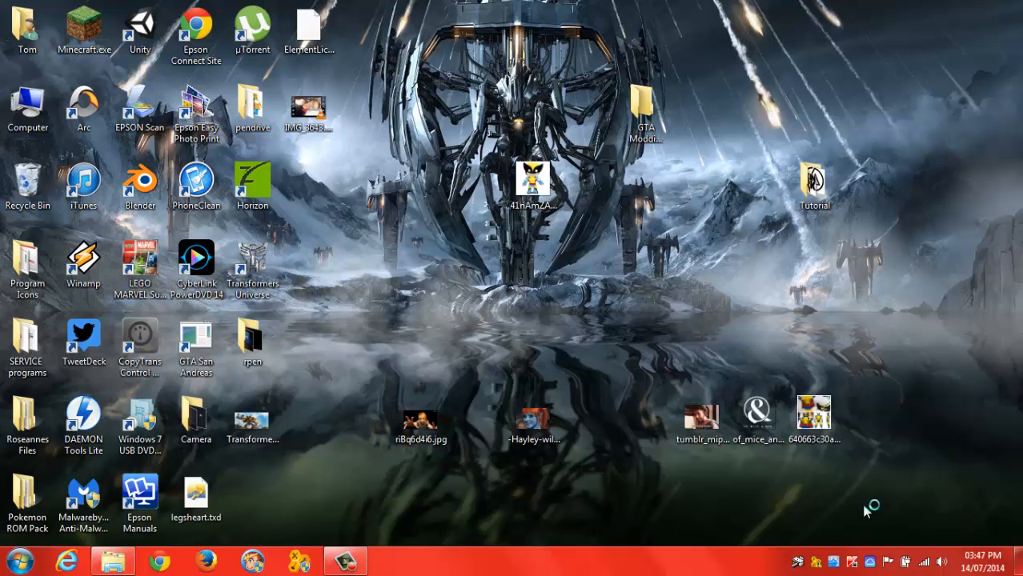
pyautogui.moveTo(1018, 557)
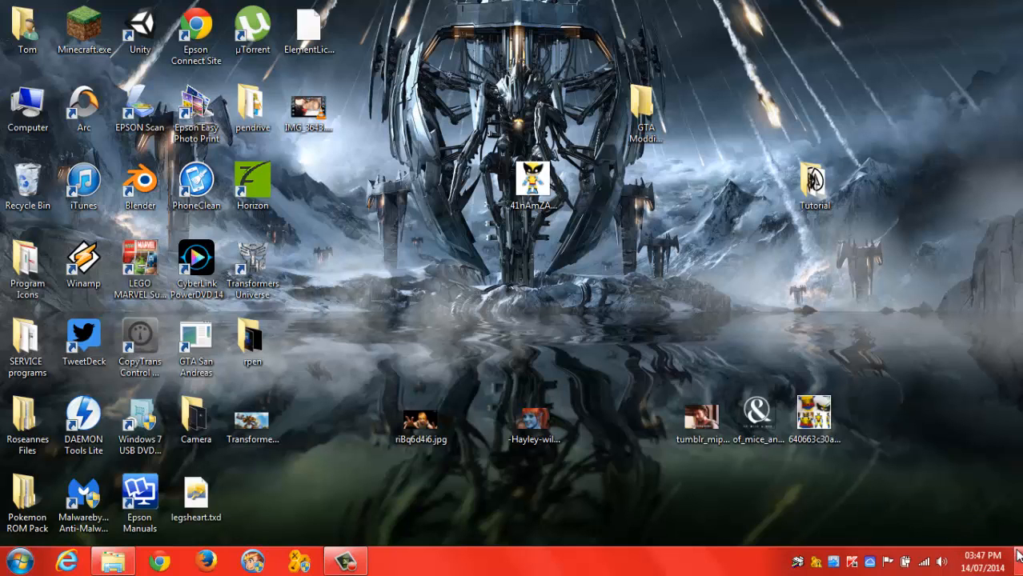
pyautogui.click(815, 184)
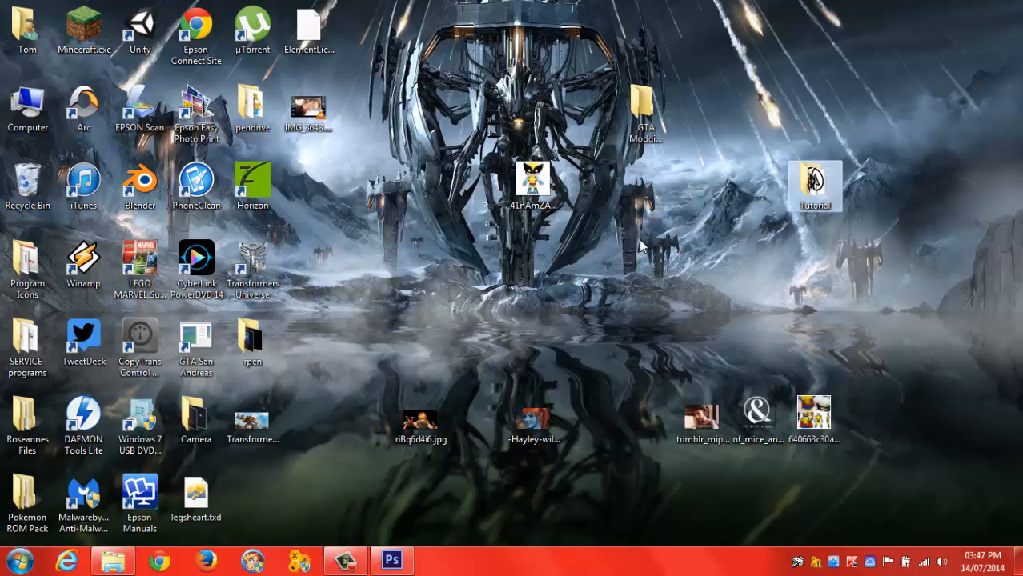
pyautogui.click(392, 560)
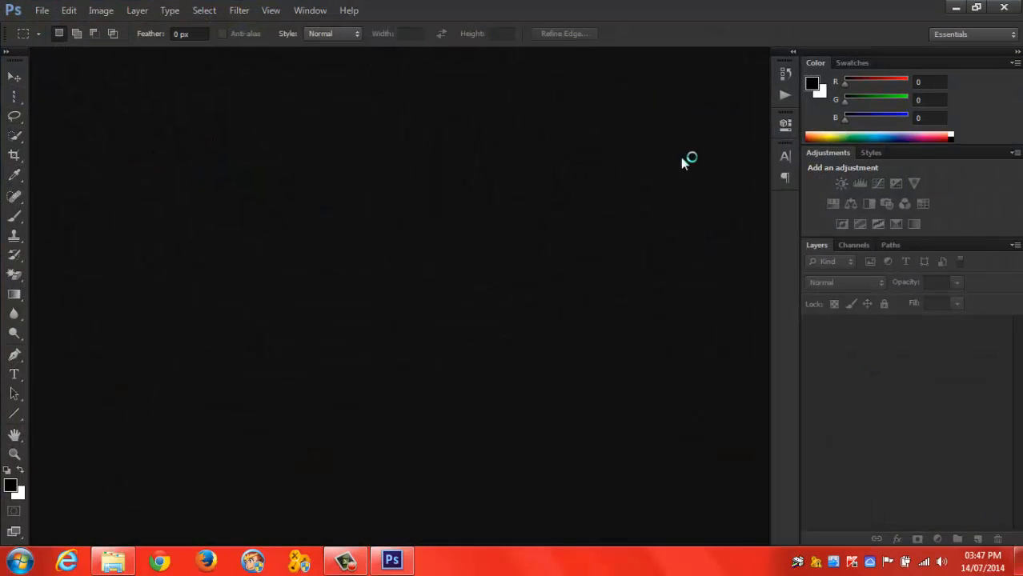
pyautogui.click(976, 7)
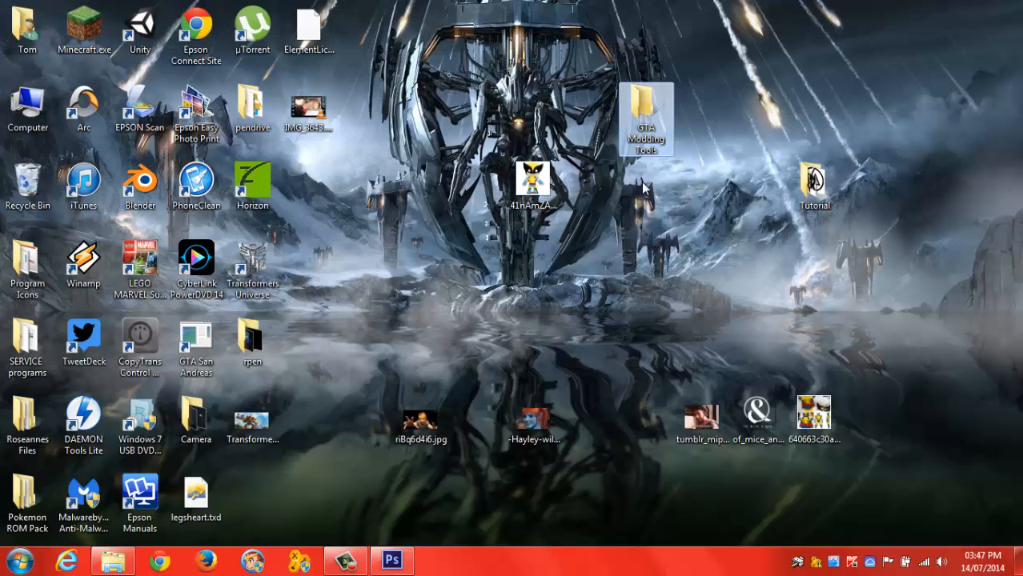
pyautogui.doubleClick(647, 119)
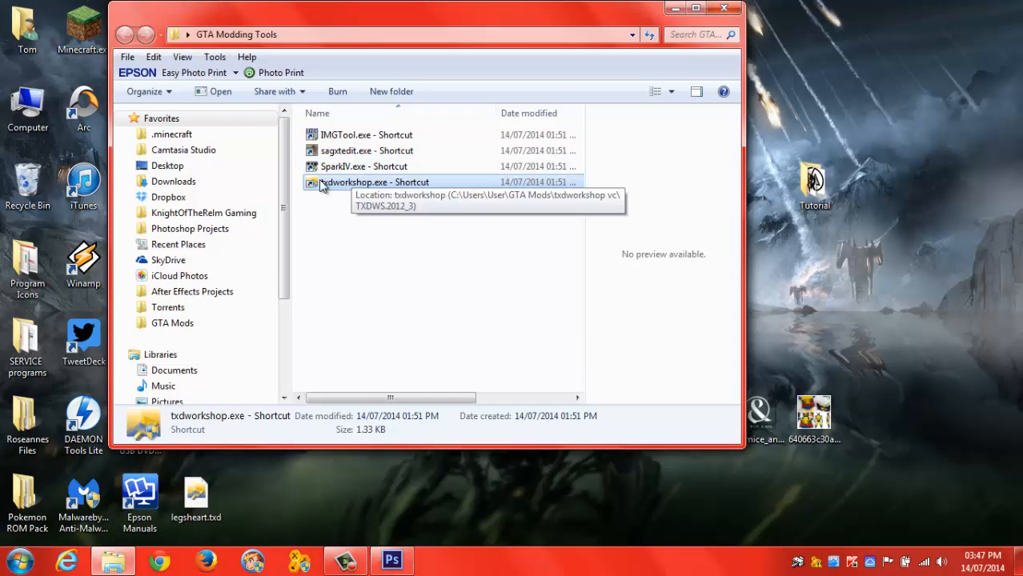
pyautogui.moveTo(363, 191)
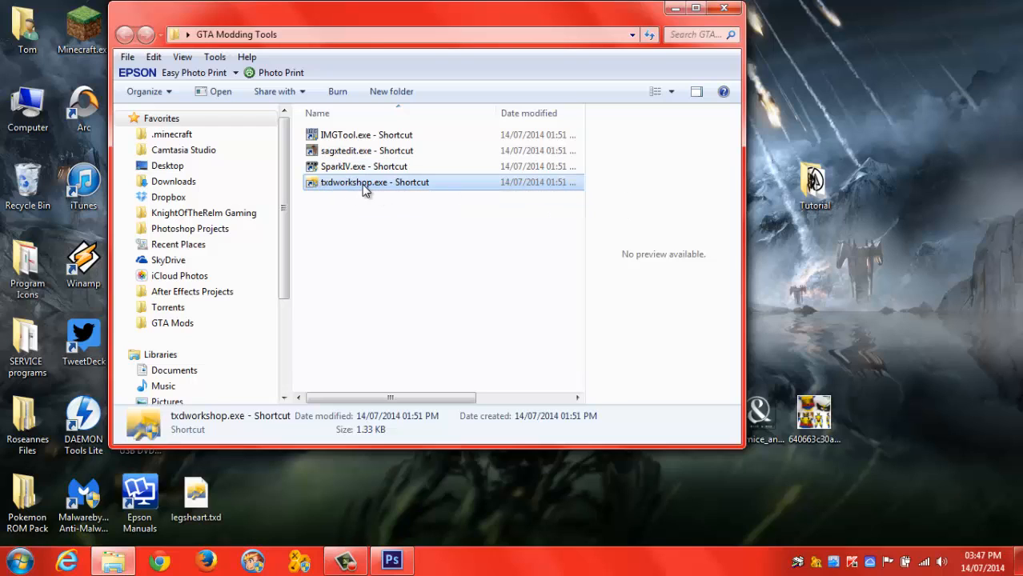
pyautogui.moveTo(363, 183)
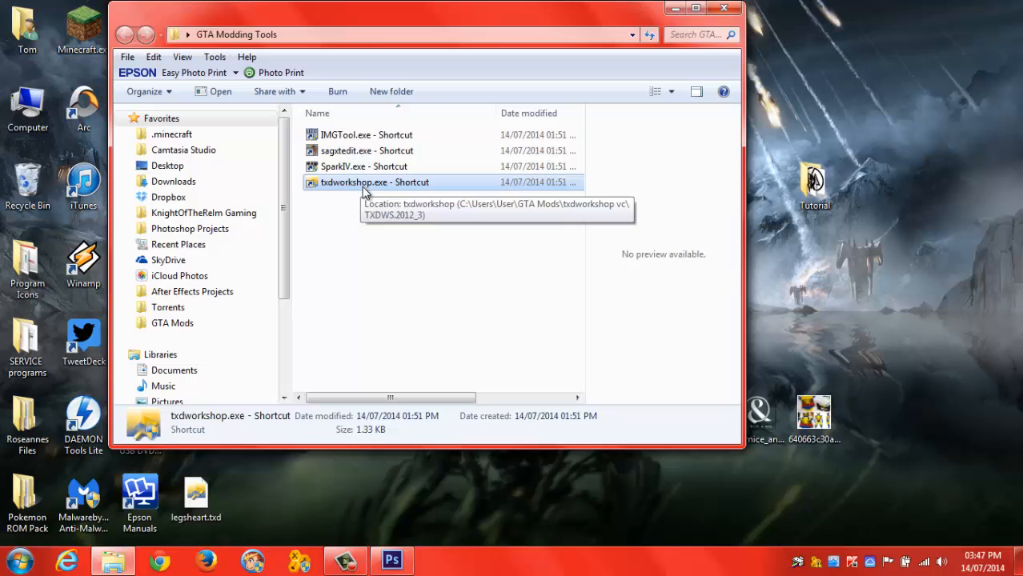
pyautogui.moveTo(360, 192)
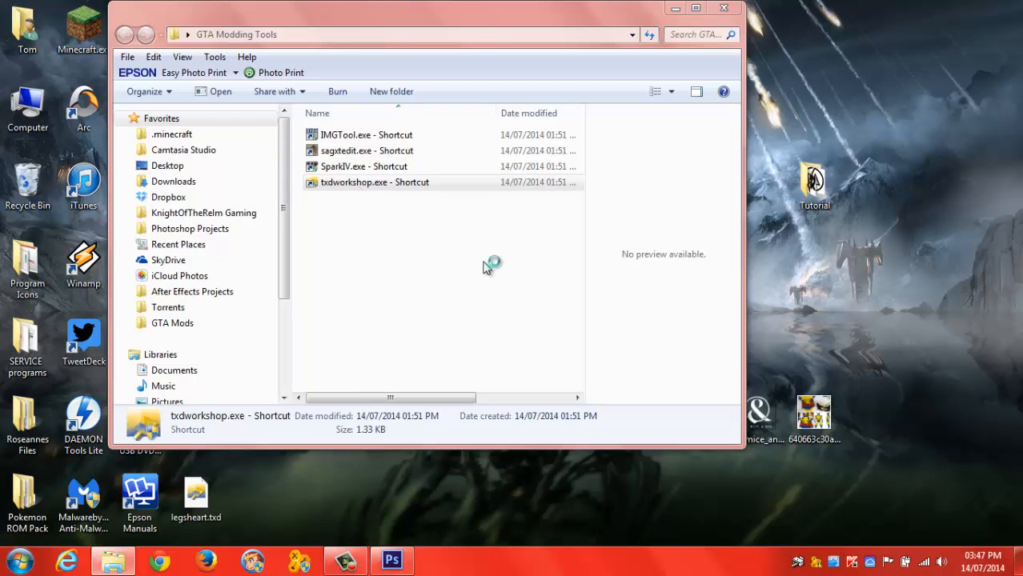
# Launch TXD Workshop maximized and start Open IMG to choose an archive
pyautogui.doubleClick(375, 183)
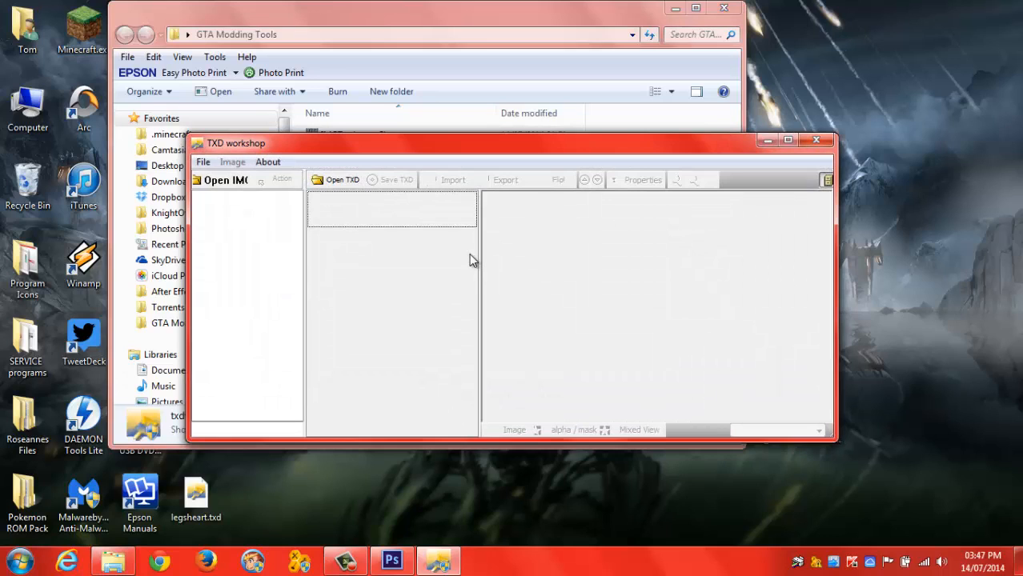
pyautogui.moveTo(505, 167)
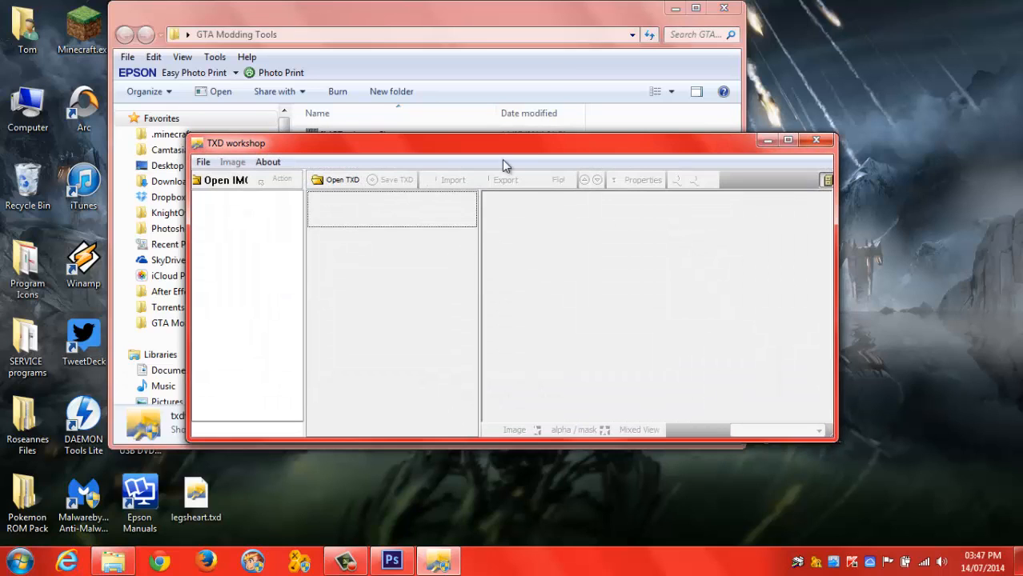
pyautogui.click(788, 139)
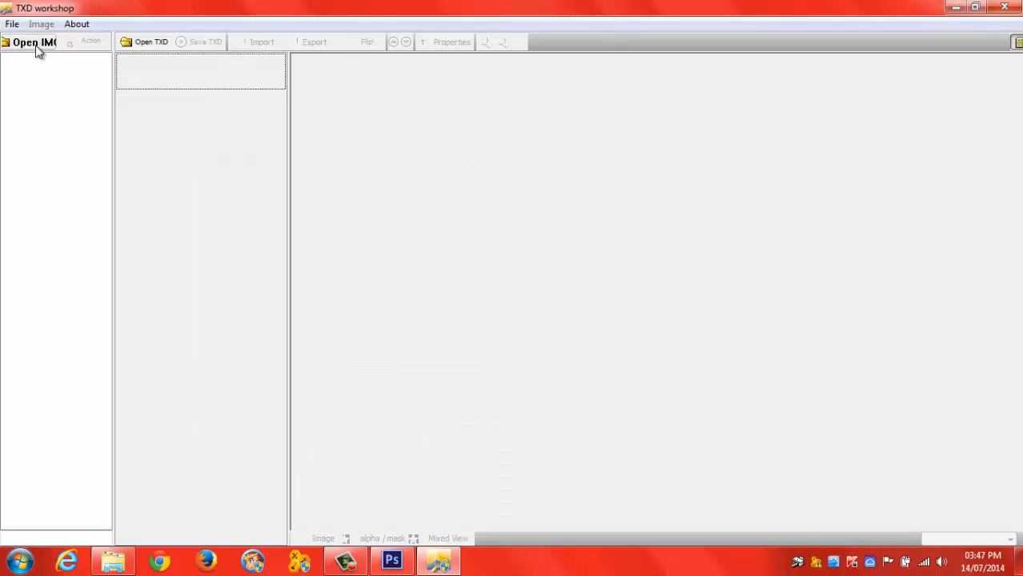
pyautogui.click(32, 42)
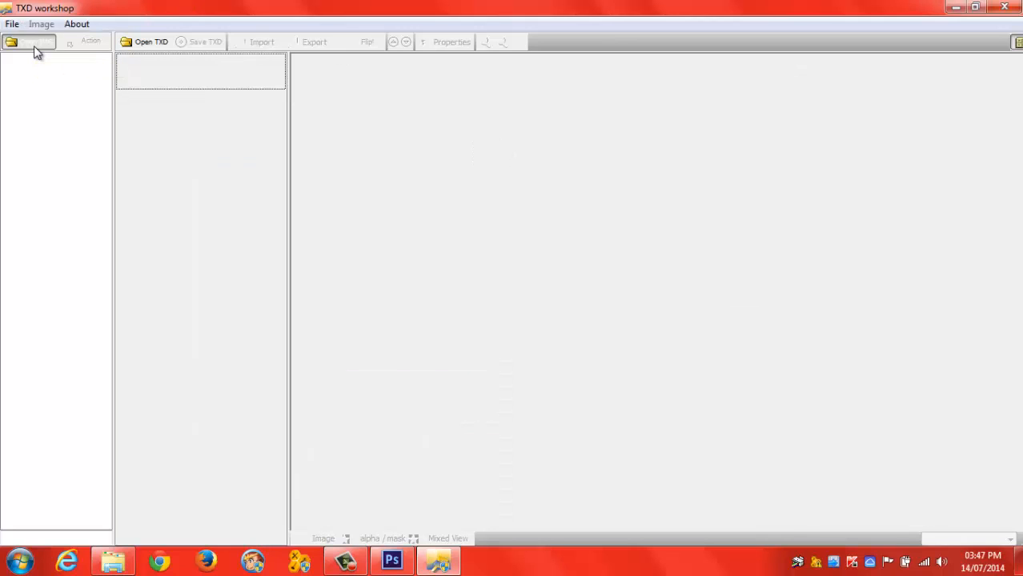
pyautogui.click(29, 42)
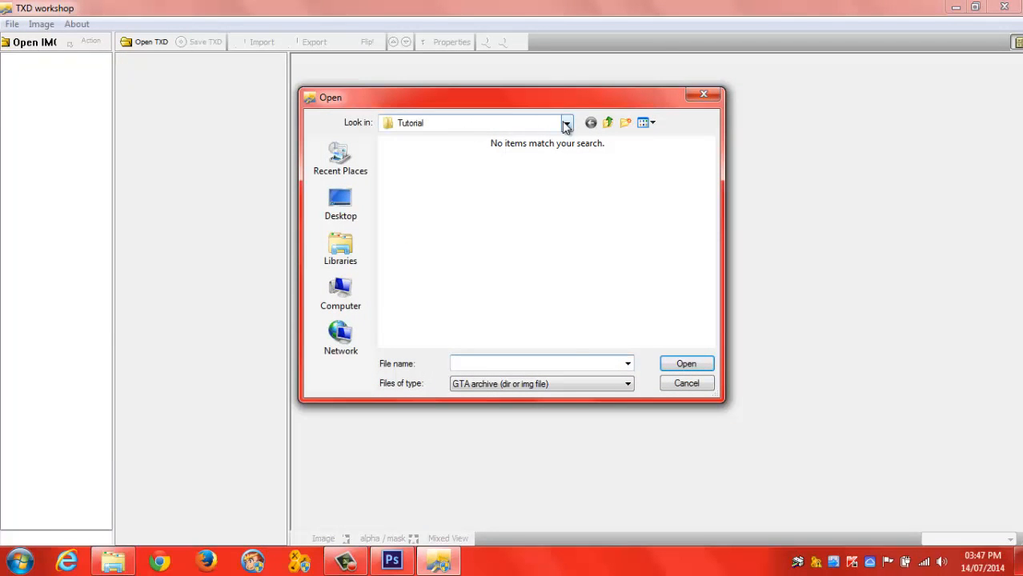
# Browse to C:\Games\GTA San Andreas\models and load player.img
pyautogui.click(567, 122)
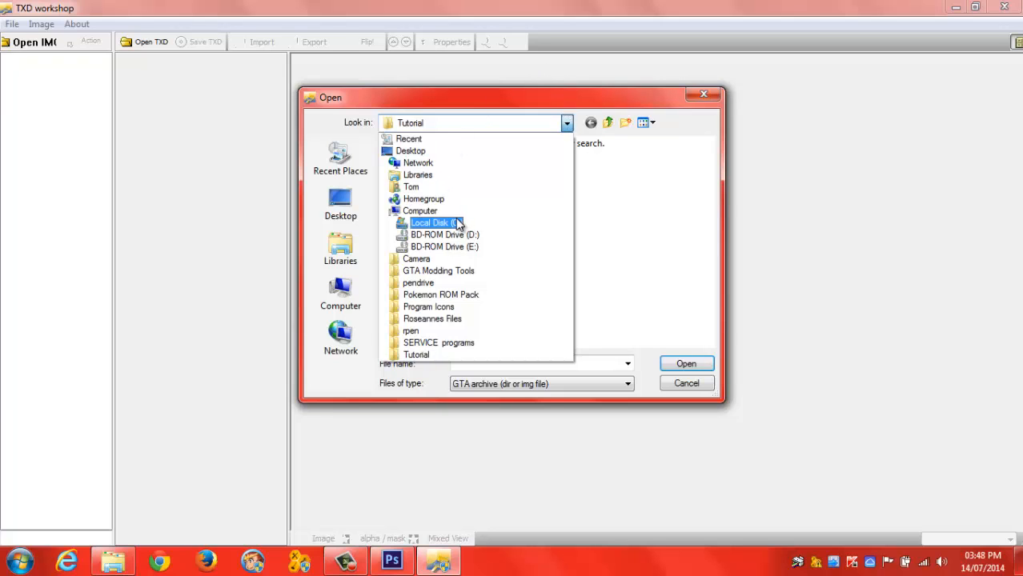
pyautogui.click(432, 222)
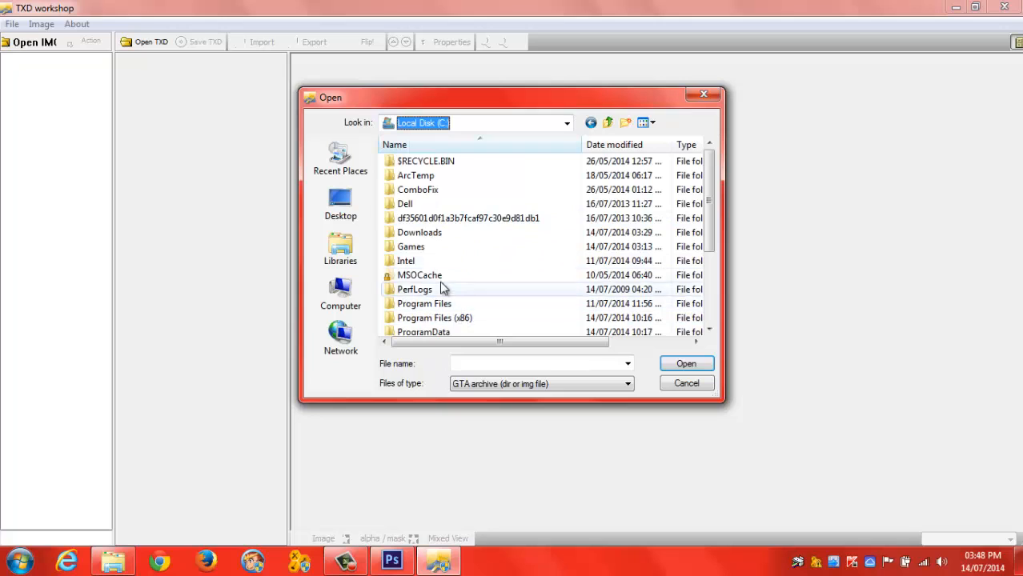
pyautogui.moveTo(436, 261)
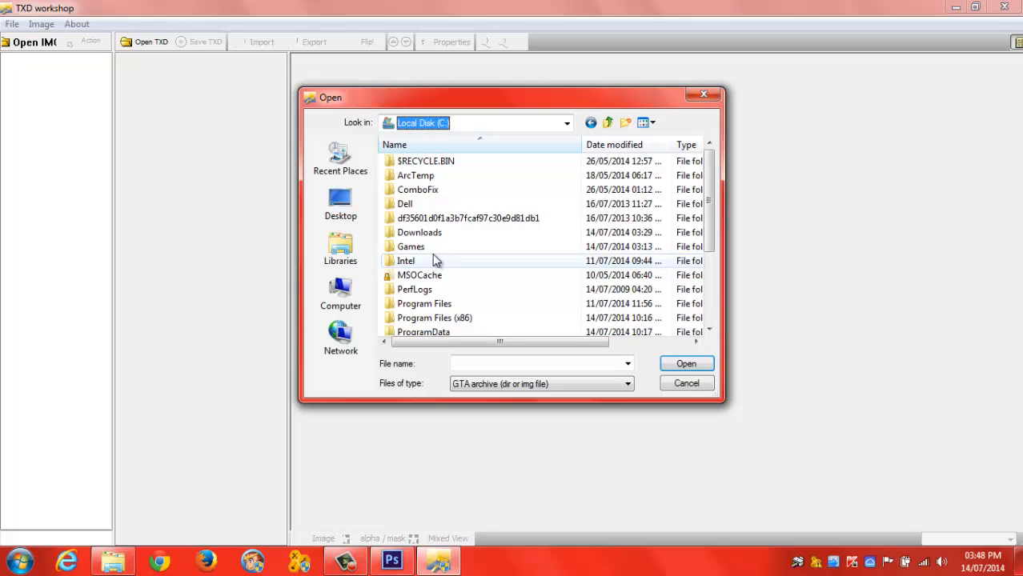
pyautogui.doubleClick(409, 246)
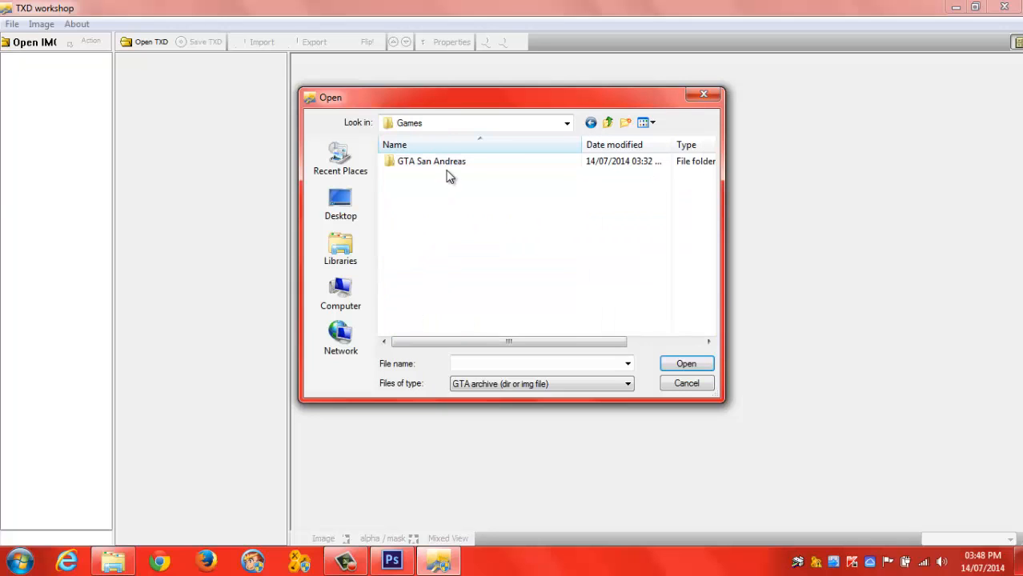
pyautogui.doubleClick(430, 160)
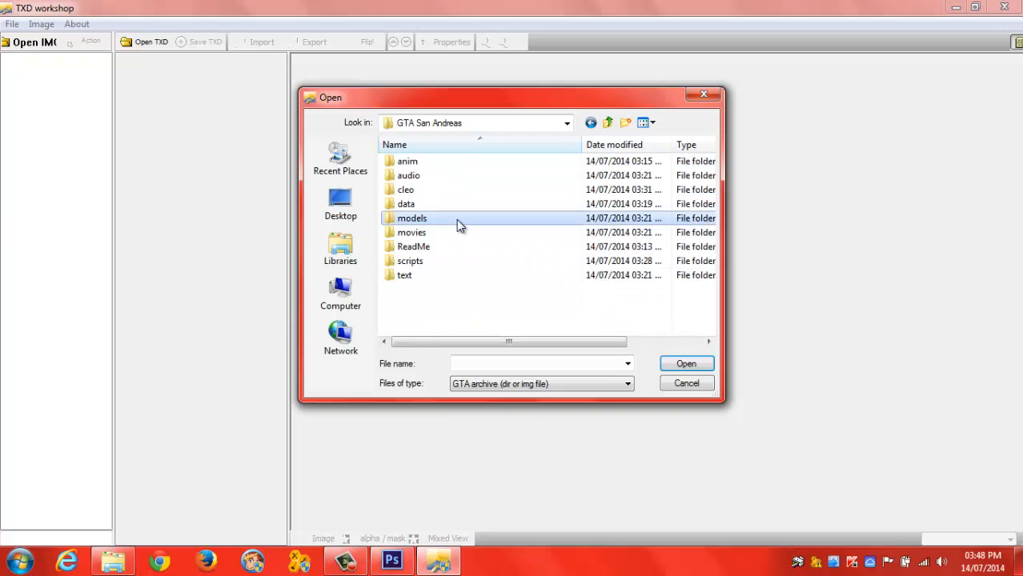
pyautogui.doubleClick(411, 218)
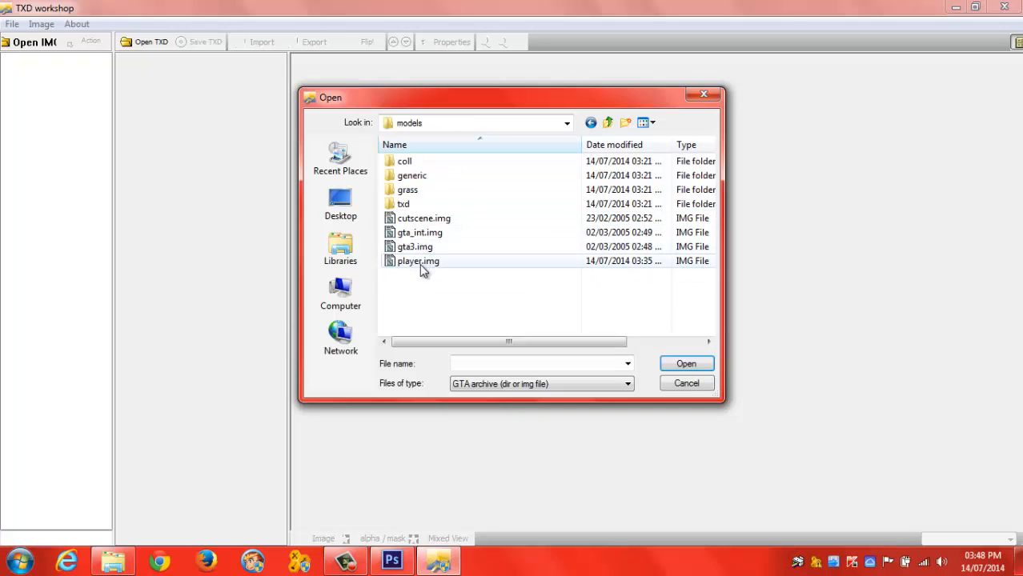
pyautogui.moveTo(417, 261)
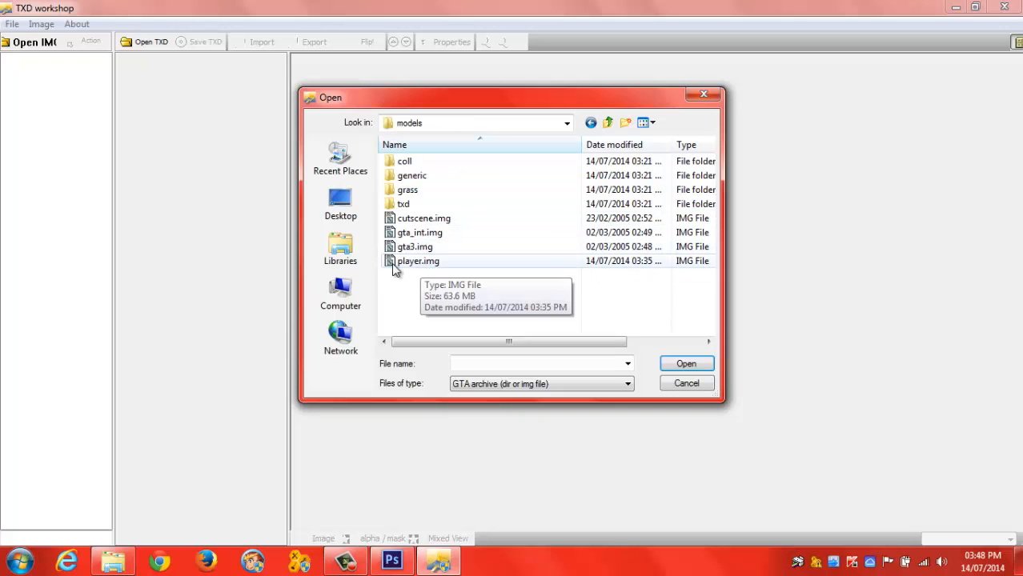
pyautogui.doubleClick(418, 261)
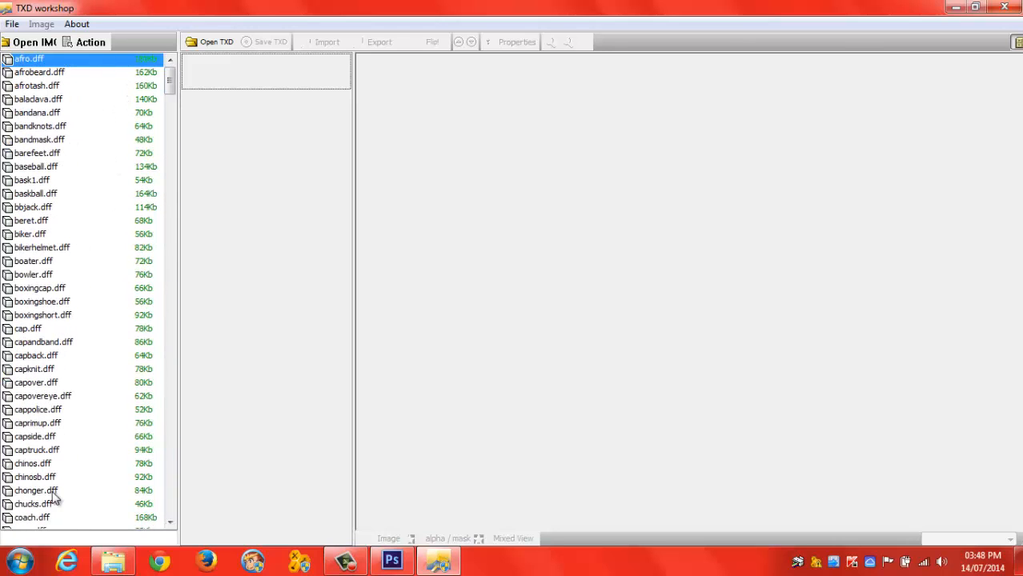
pyautogui.moveTo(34, 422)
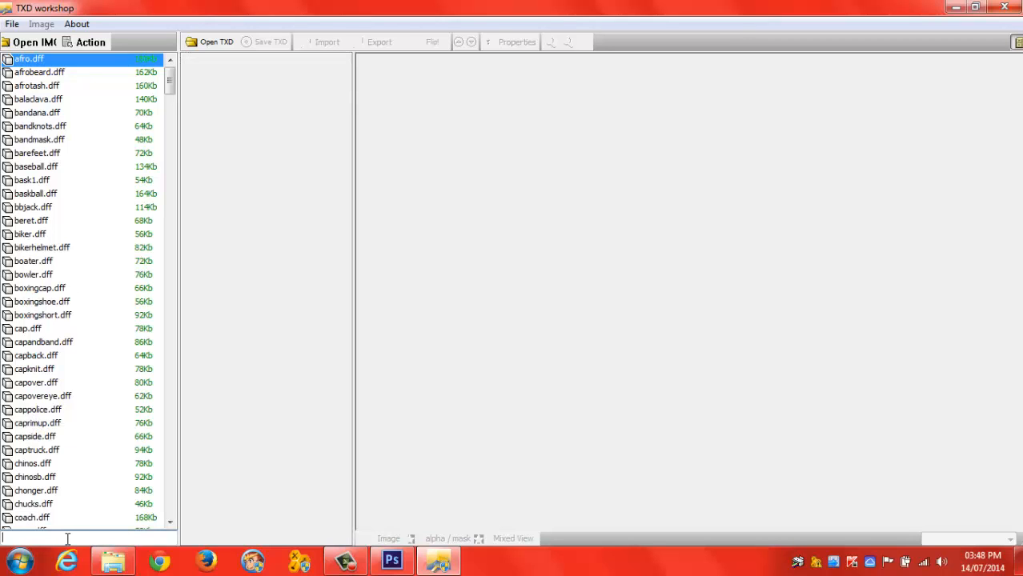
# Filter the list with 'player', preview hoodyablack.txd, and scroll down toward the t-shirt files
pyautogui.write('player')
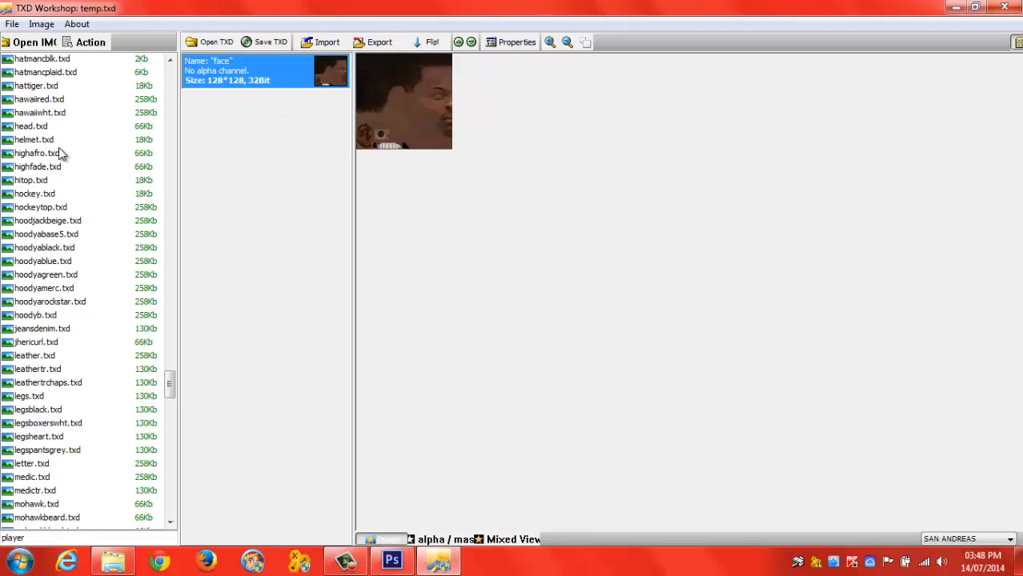
pyautogui.moveTo(33, 256)
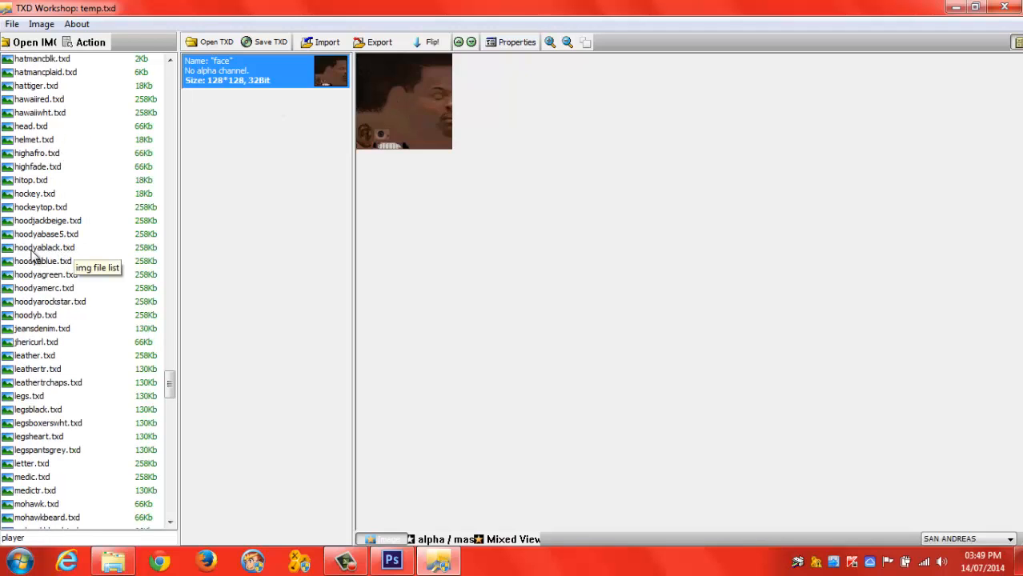
pyautogui.click(43, 246)
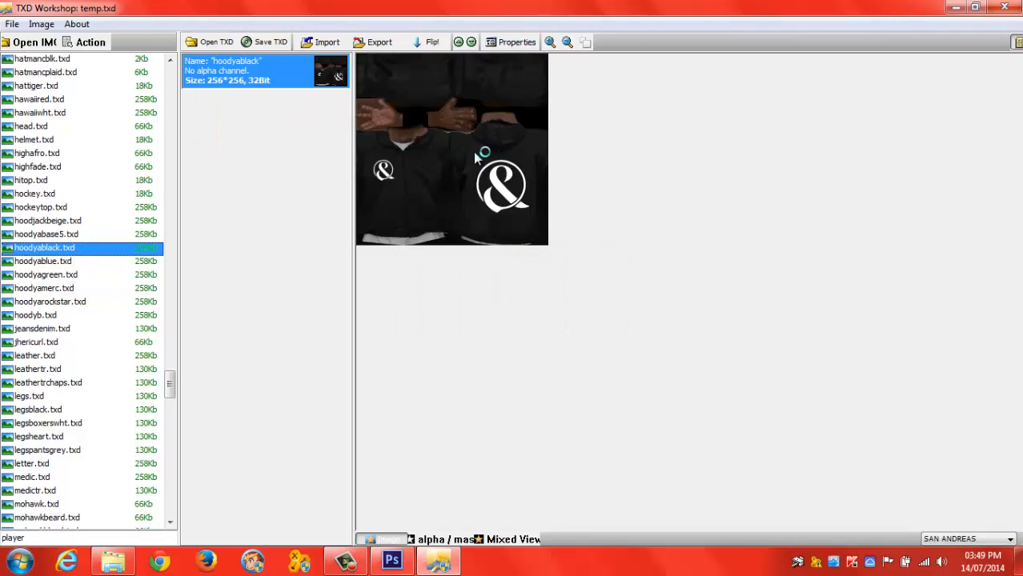
pyautogui.moveTo(448, 147)
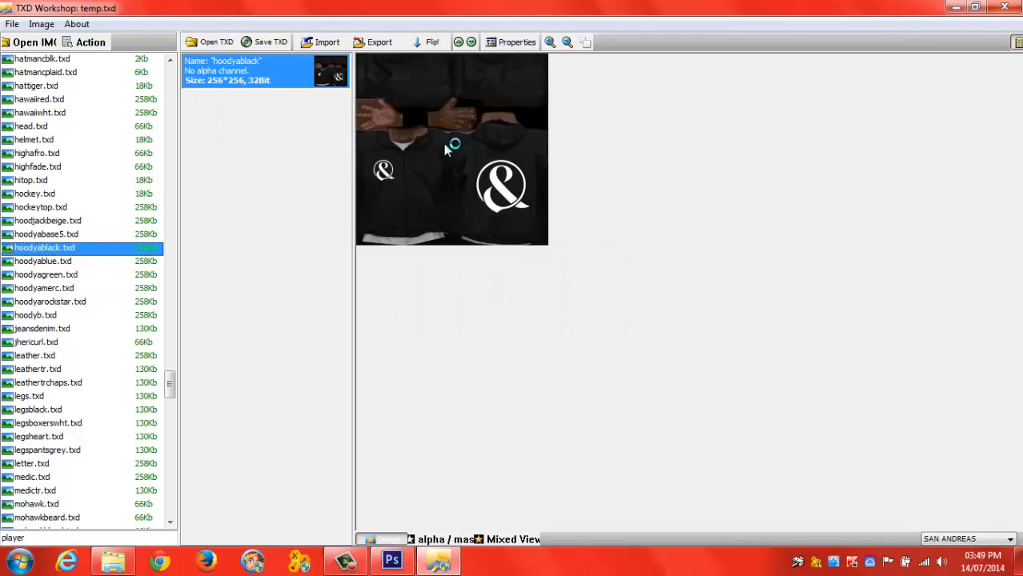
pyautogui.moveTo(425, 146)
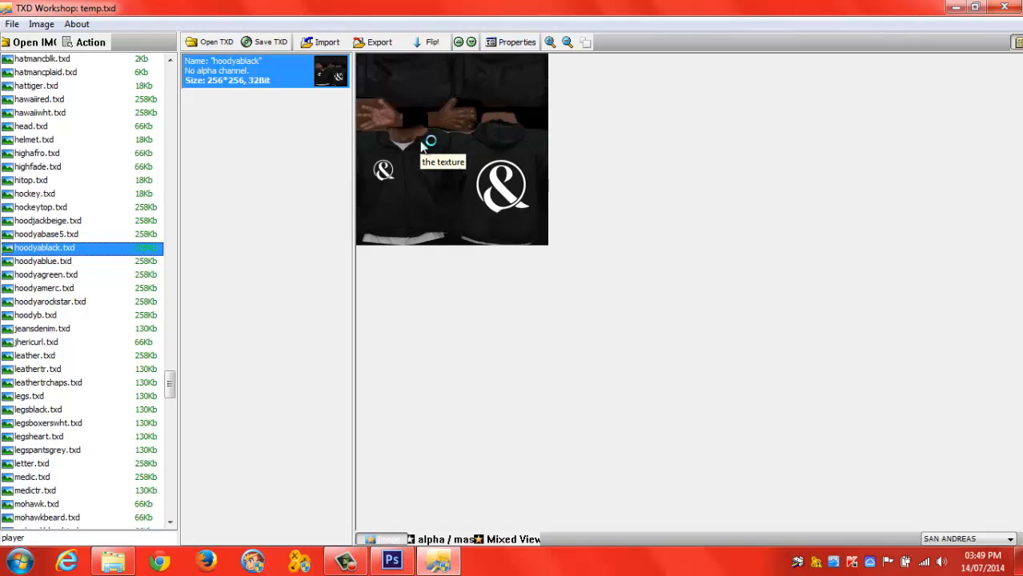
pyautogui.moveTo(319, 144)
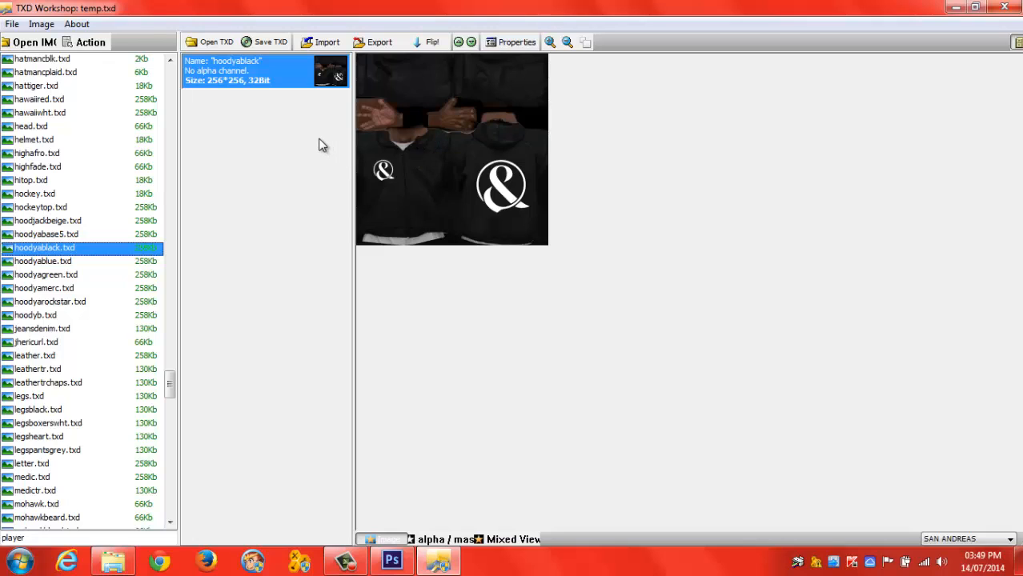
pyautogui.scroll(-3)
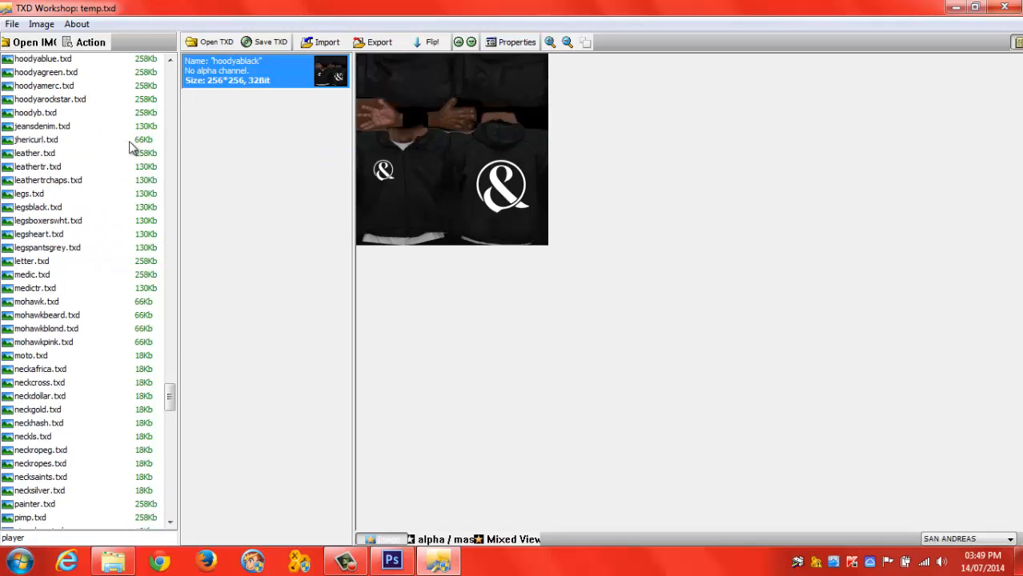
pyautogui.scroll(-3)
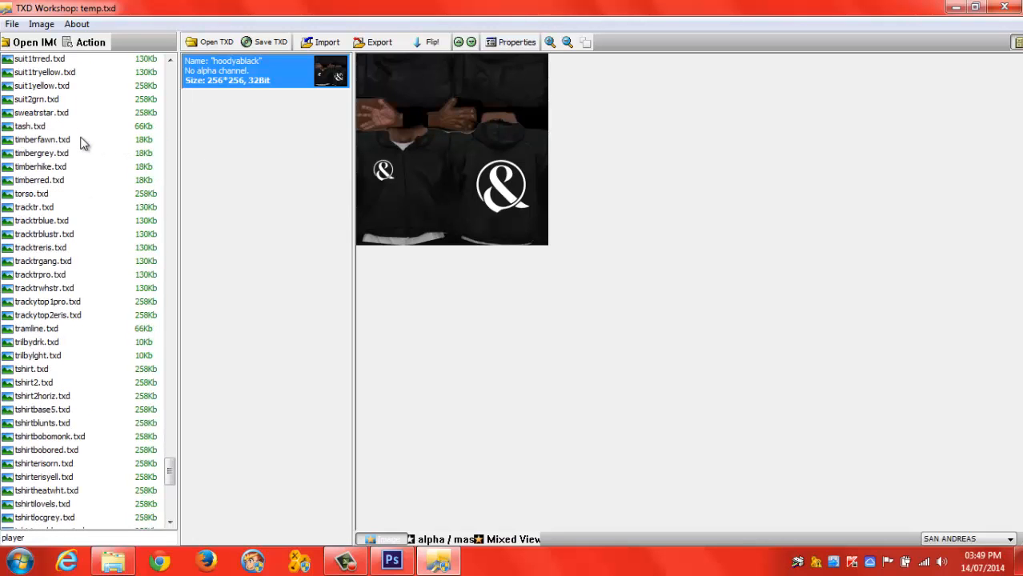
pyautogui.scroll(-3)
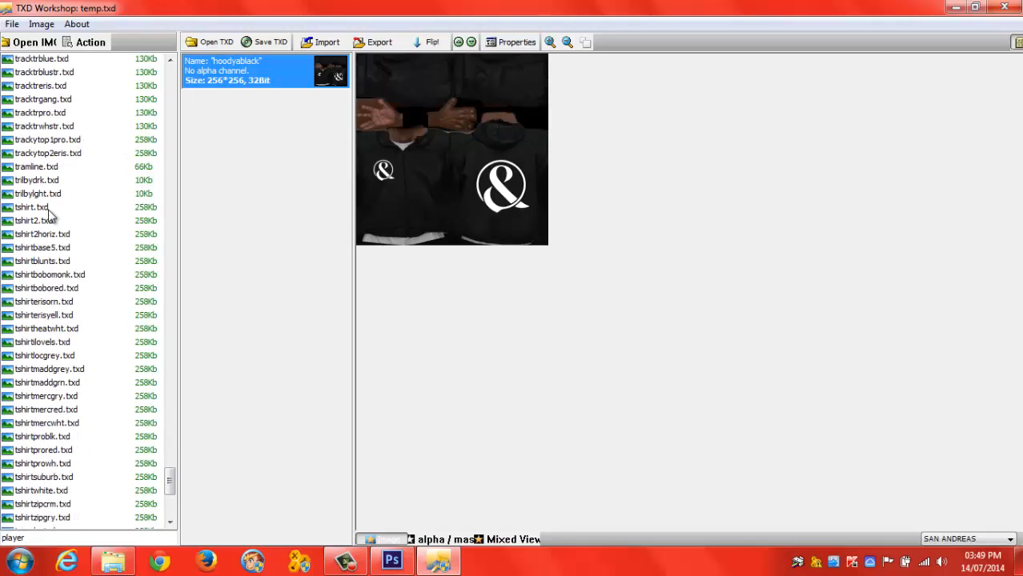
pyautogui.scroll(-3)
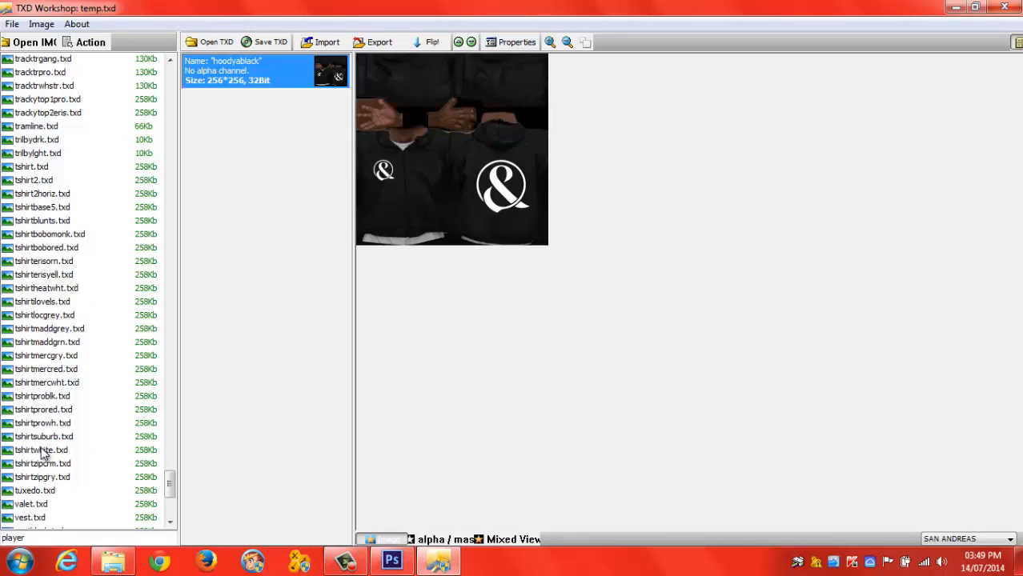
# Select the tshirtwhite.txd texture dictionary to show the white t-shirt texture
pyautogui.click(42, 450)
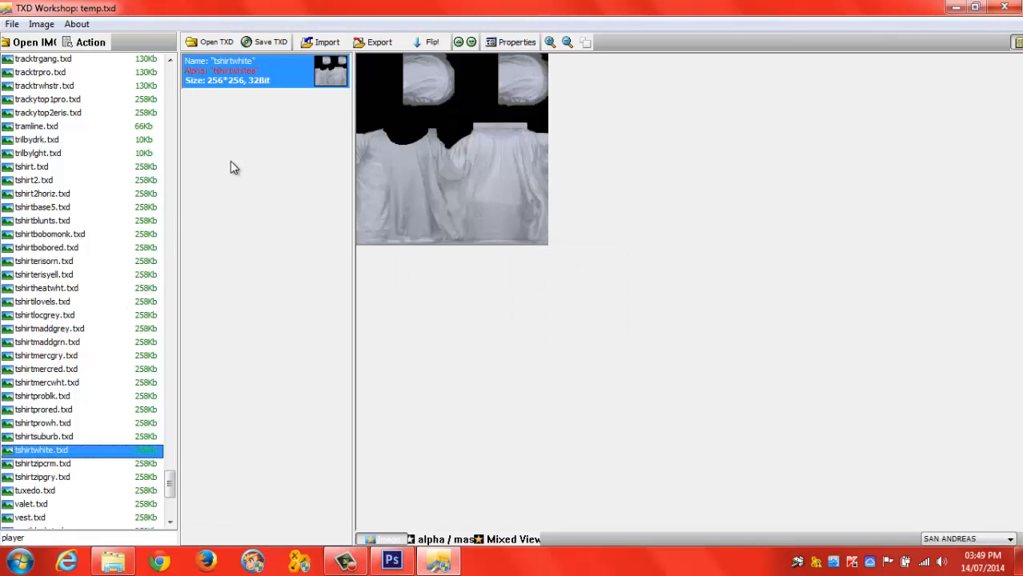
pyautogui.moveTo(481, 92)
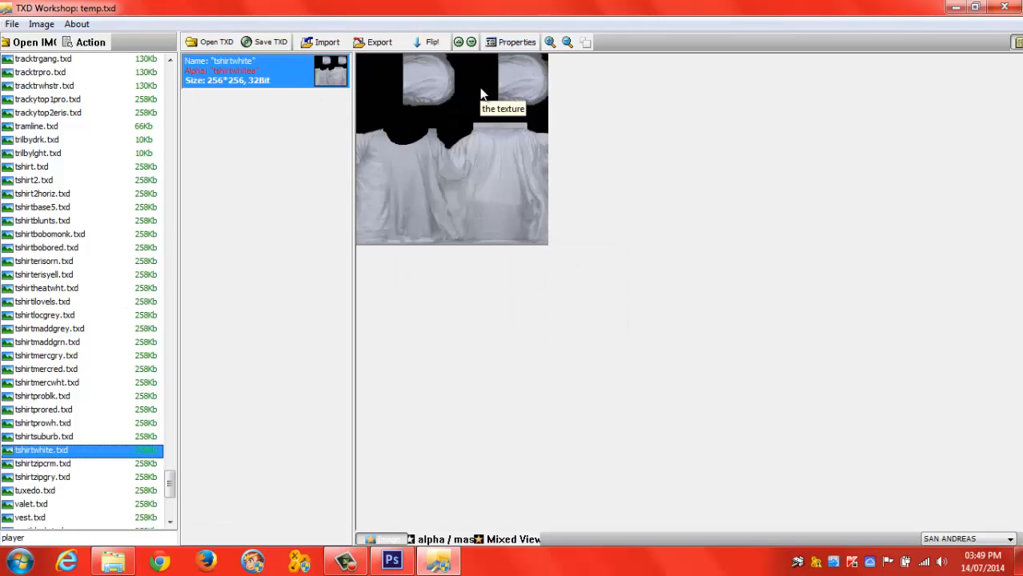
pyautogui.moveTo(326, 134)
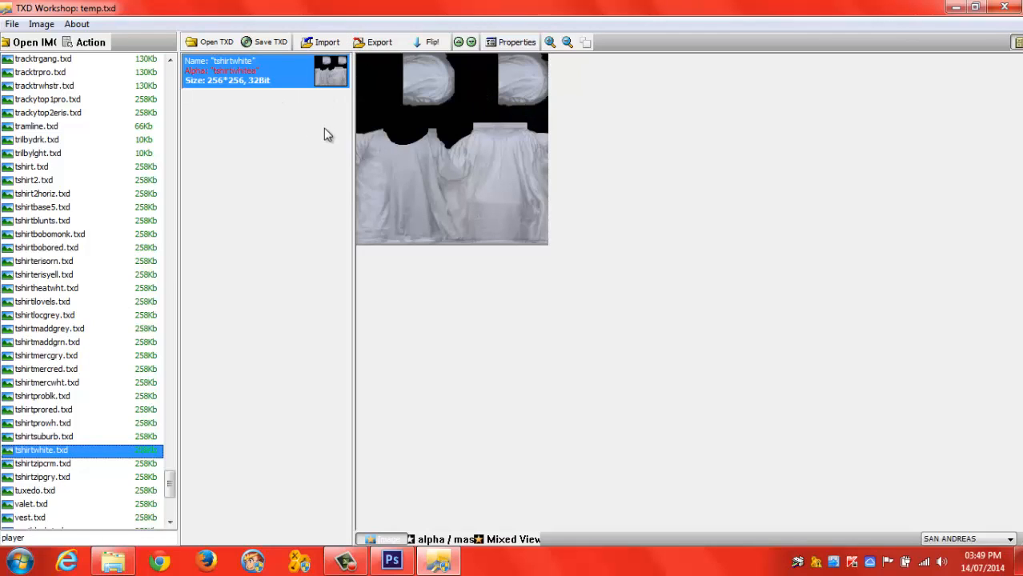
pyautogui.moveTo(290, 77)
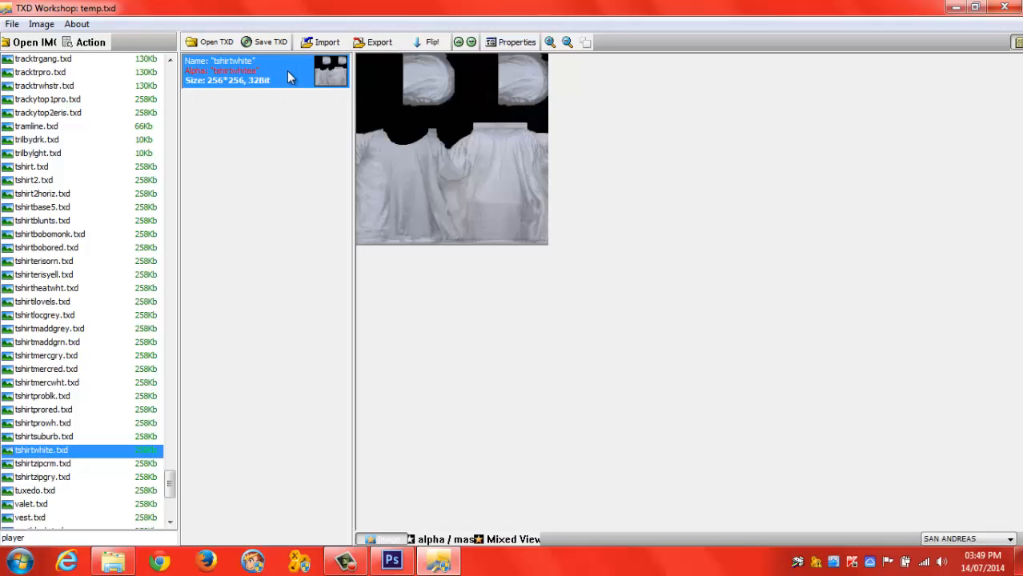
pyautogui.click(38, 72)
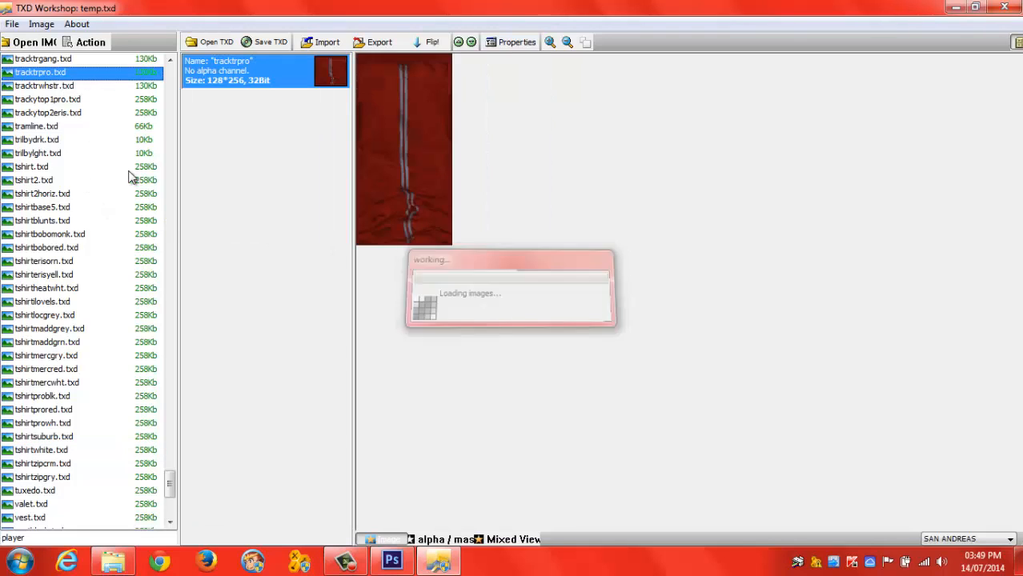
pyautogui.click(41, 450)
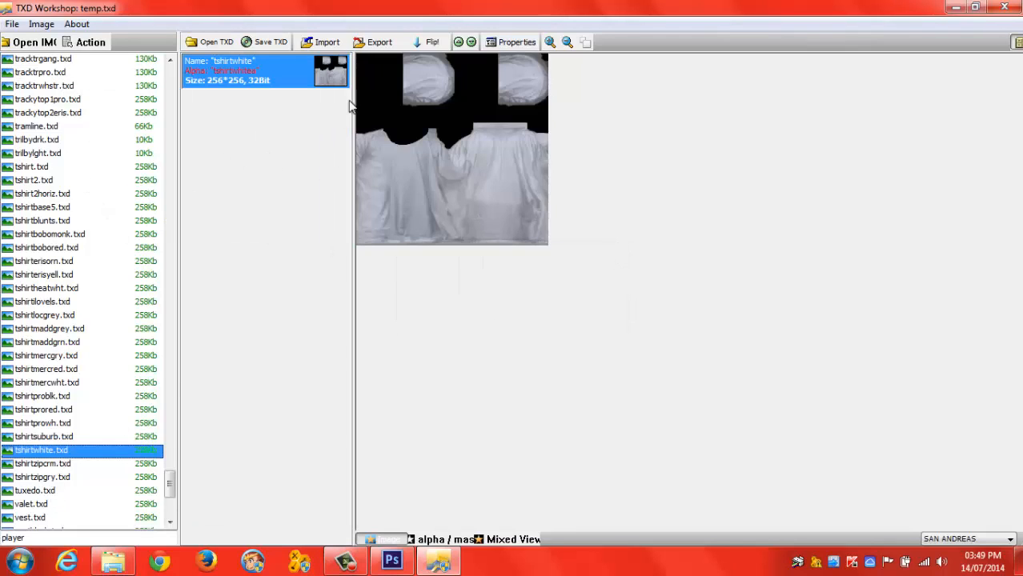
# Export the texture as PNG, saving into the Tutorial folder on the Desktop
pyautogui.click(373, 42)
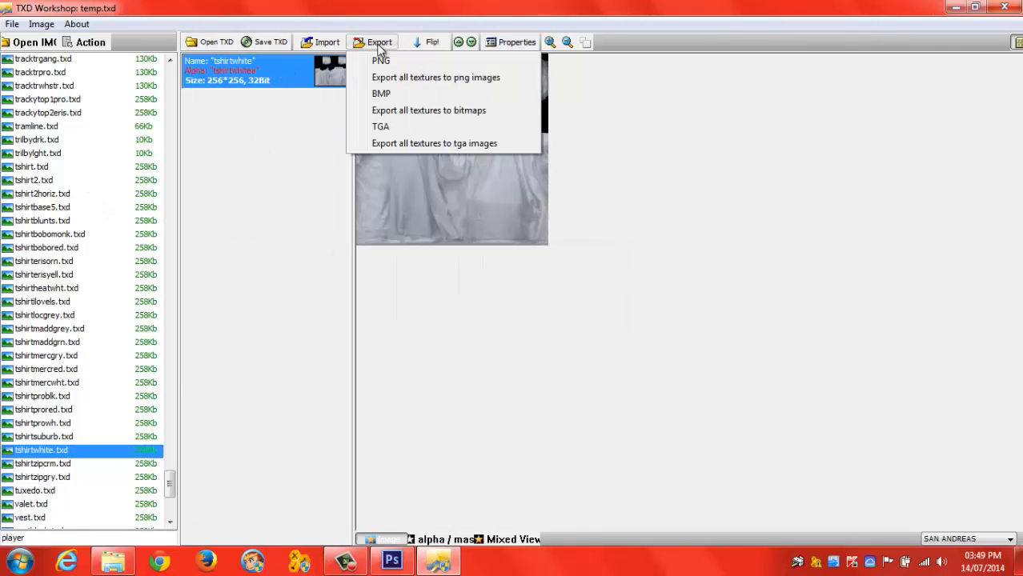
pyautogui.click(381, 61)
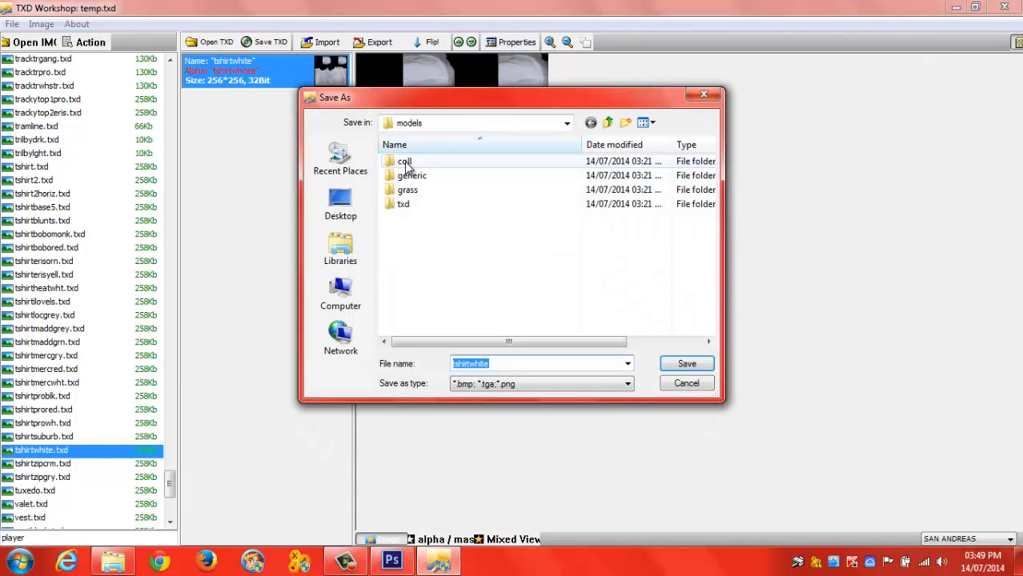
pyautogui.click(566, 121)
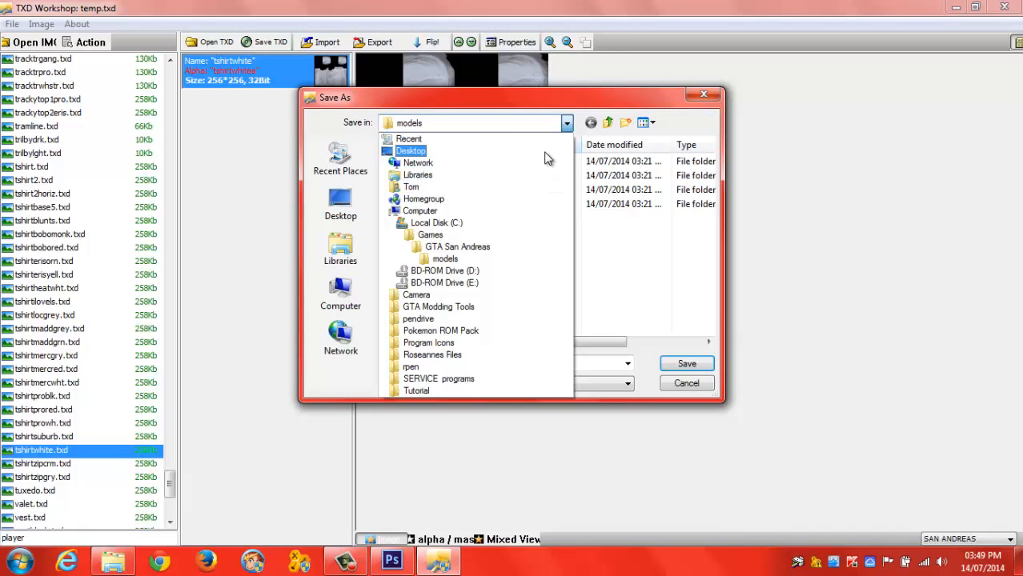
pyautogui.click(409, 150)
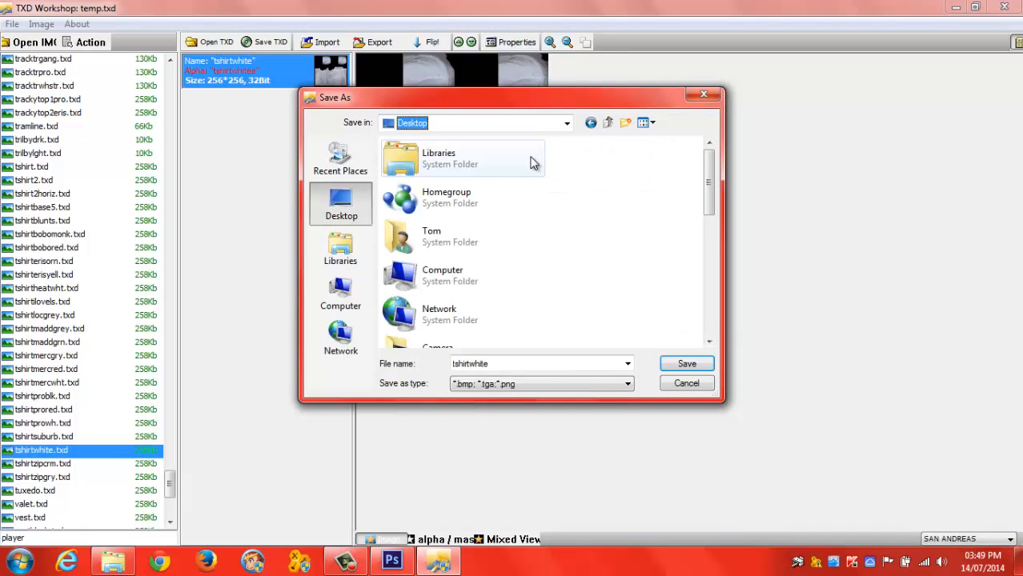
pyautogui.moveTo(686, 169)
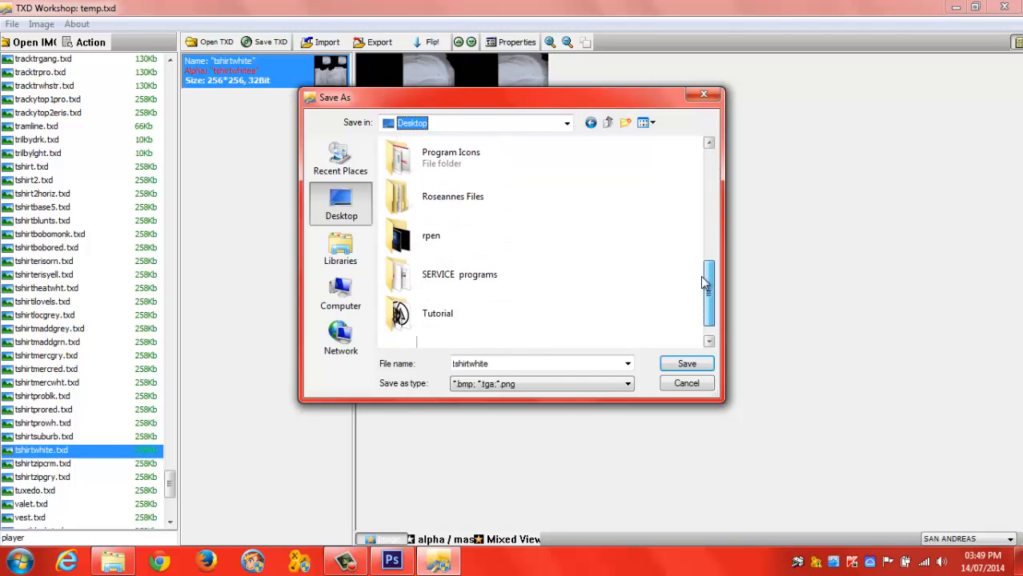
pyautogui.doubleClick(437, 312)
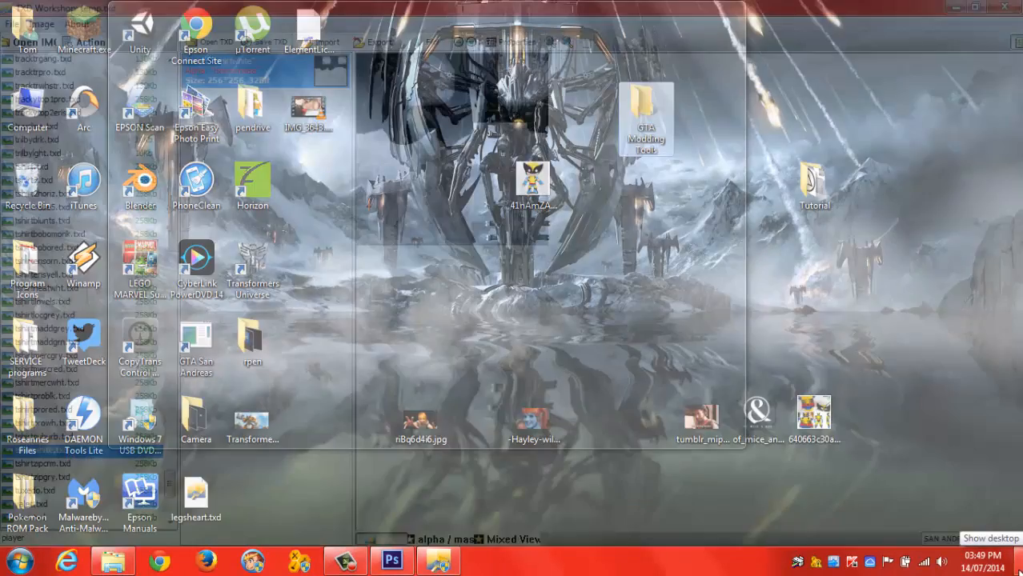
# Open the Tutorial folder and open the exported tshirtwhite.png for editing in Photoshop
pyautogui.doubleClick(815, 185)
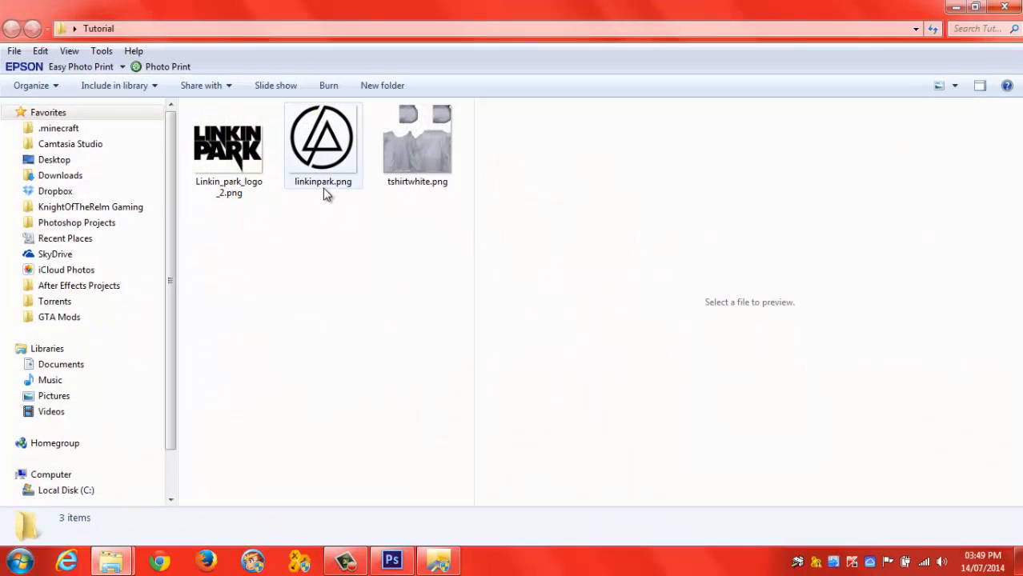
pyautogui.click(416, 144)
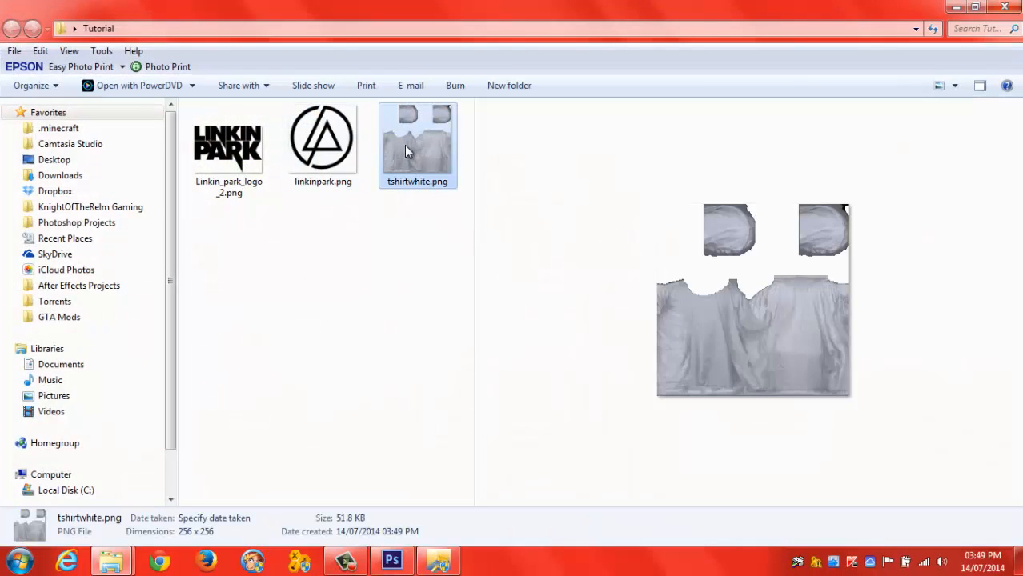
pyautogui.moveTo(416, 144)
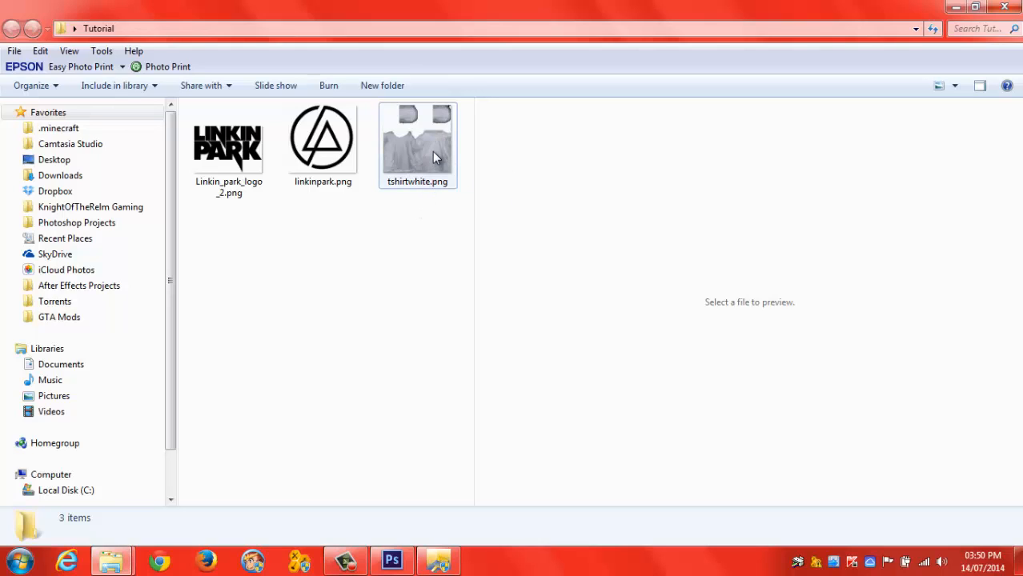
pyautogui.moveTo(413, 250)
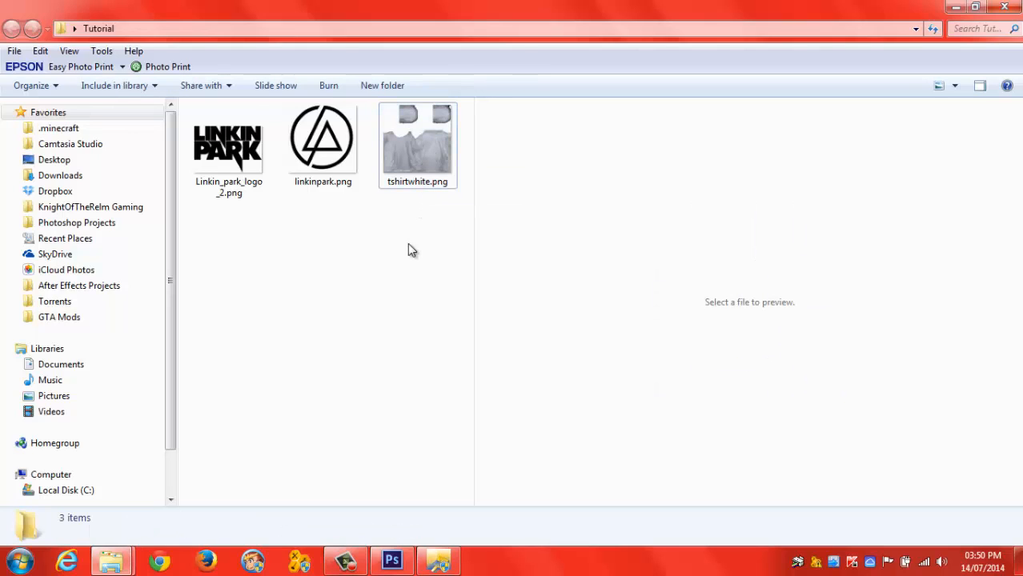
pyautogui.moveTo(398, 156)
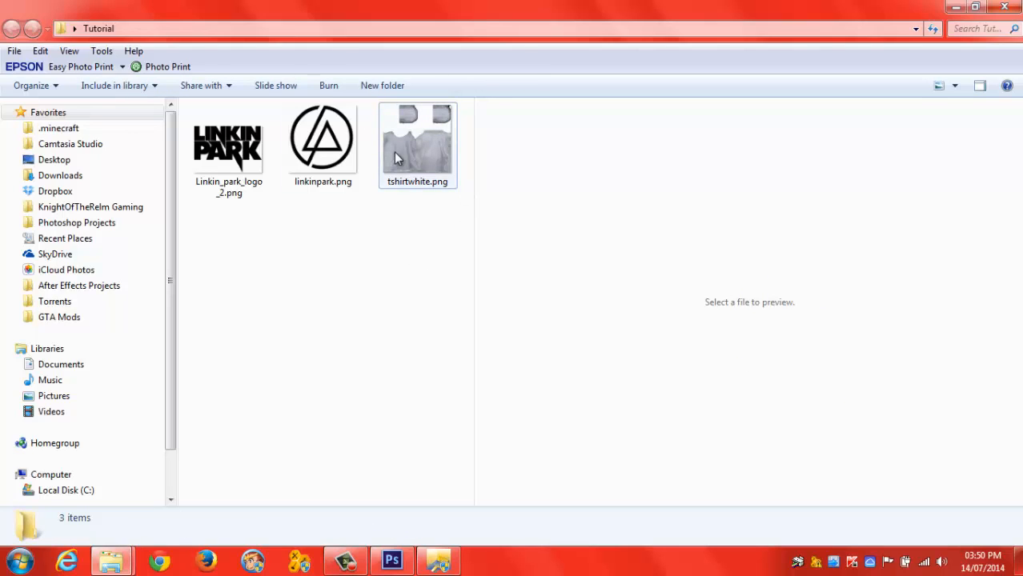
pyautogui.click(416, 144)
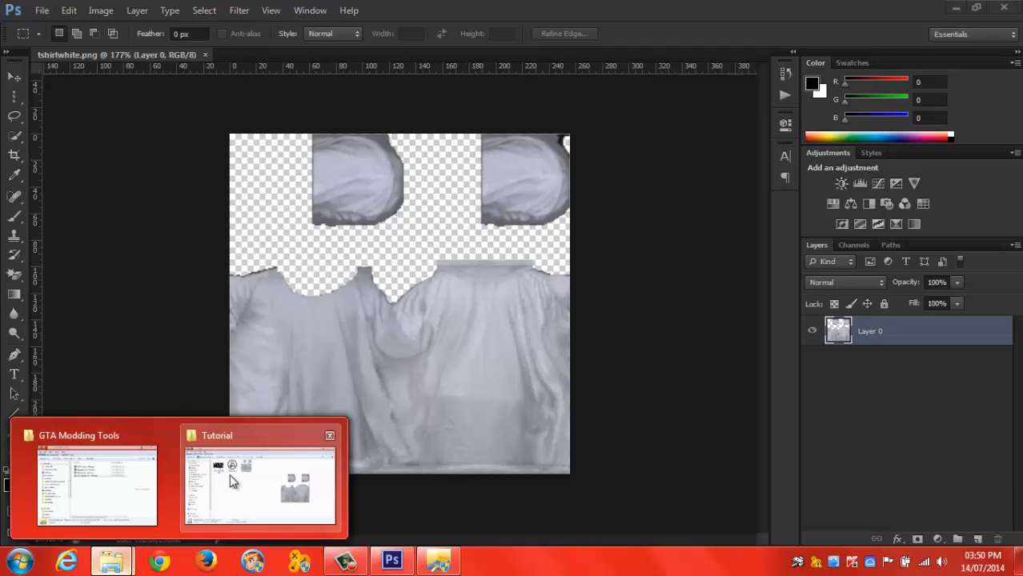
# Switch to the Tutorial folder and bring the Linkin_park_logo_2.png text logo into Photoshop as a layer
pyautogui.click(256, 488)
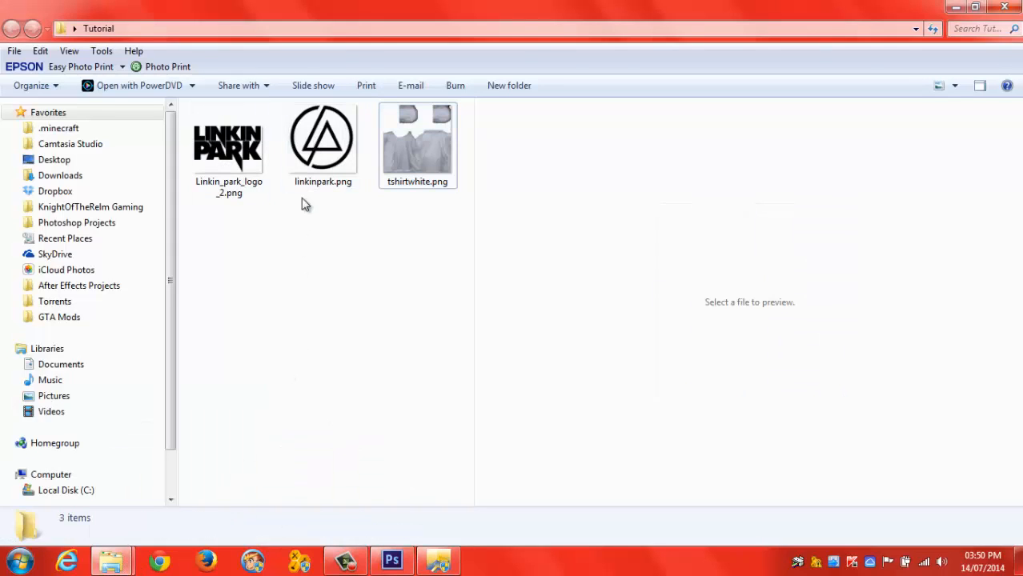
pyautogui.click(229, 144)
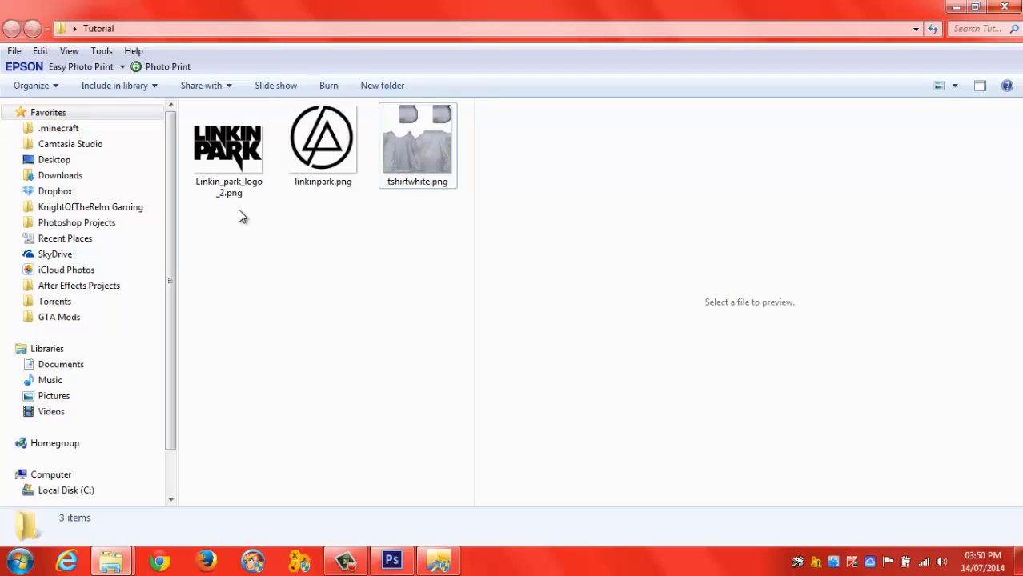
pyautogui.click(227, 147)
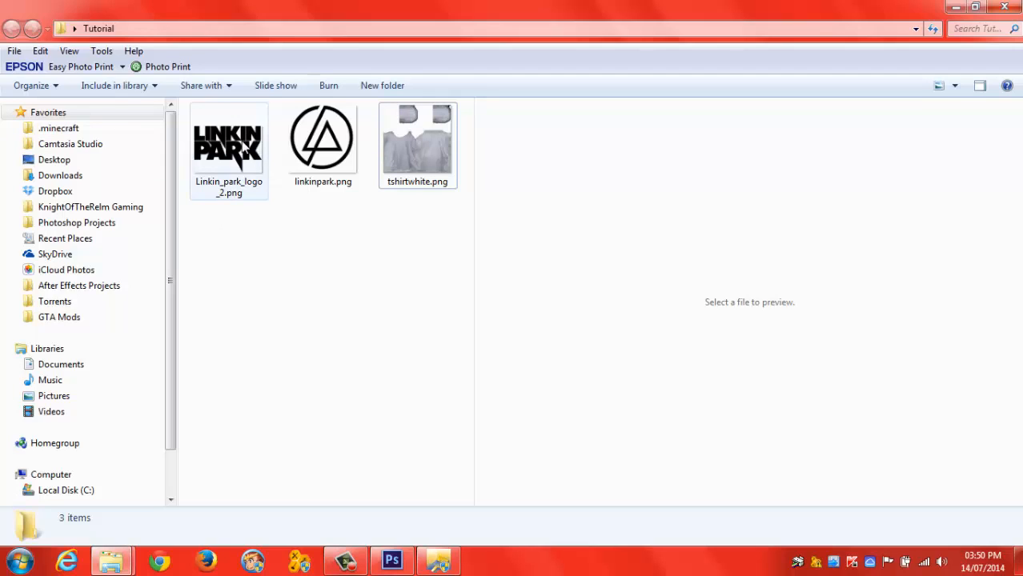
pyautogui.click(323, 144)
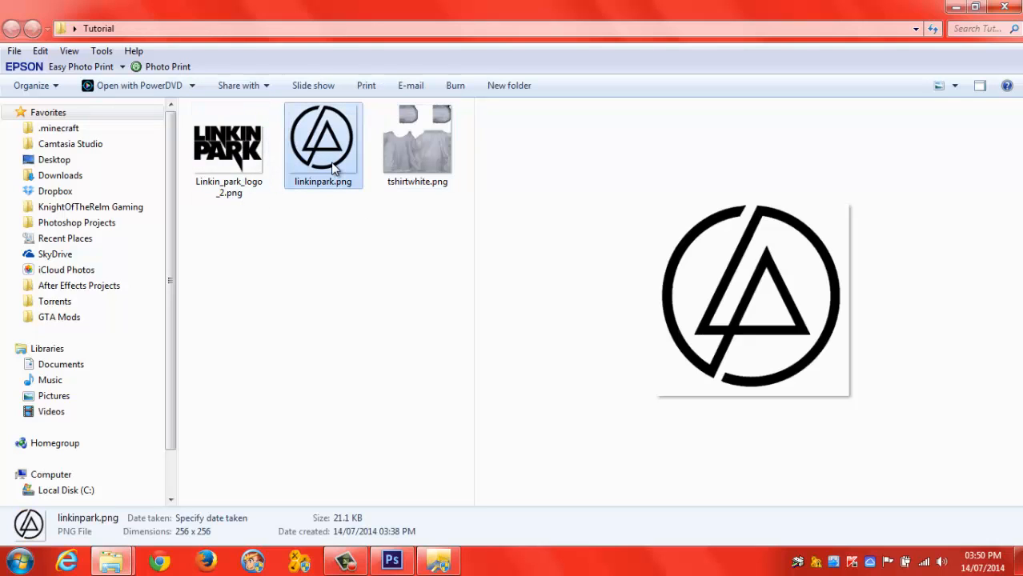
pyautogui.click(229, 144)
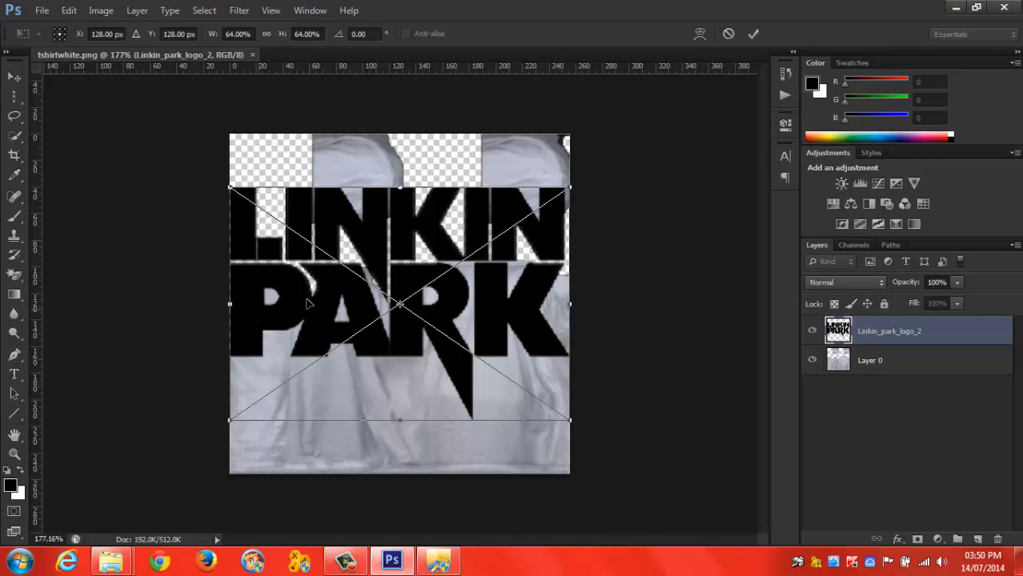
# Shrink the LINKIN PARK text logo and move it onto the right of the shirt front
pyautogui.moveTo(230, 189); pyautogui.dragTo(326, 255)
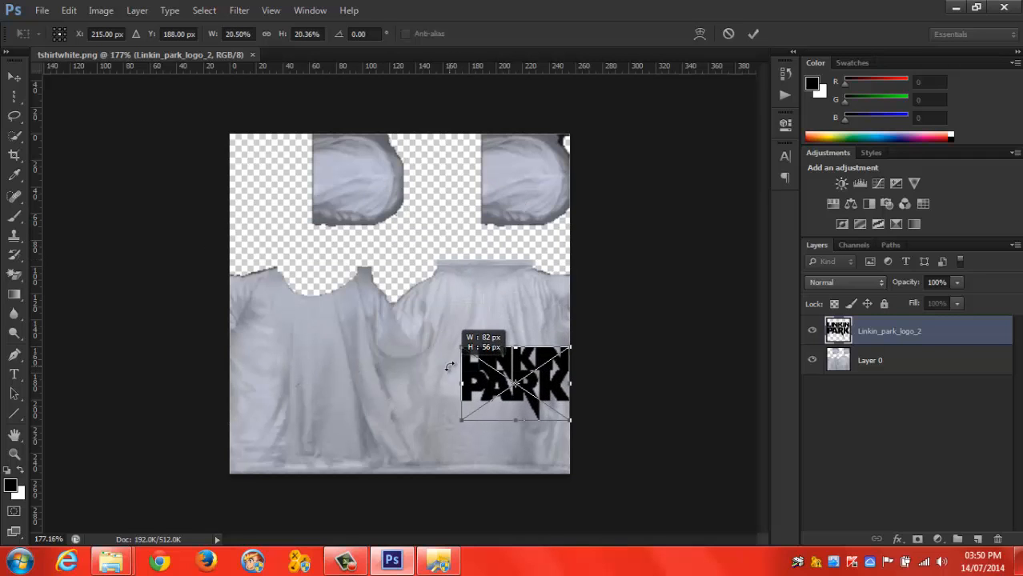
pyautogui.moveTo(516, 384); pyautogui.dragTo(480, 360)
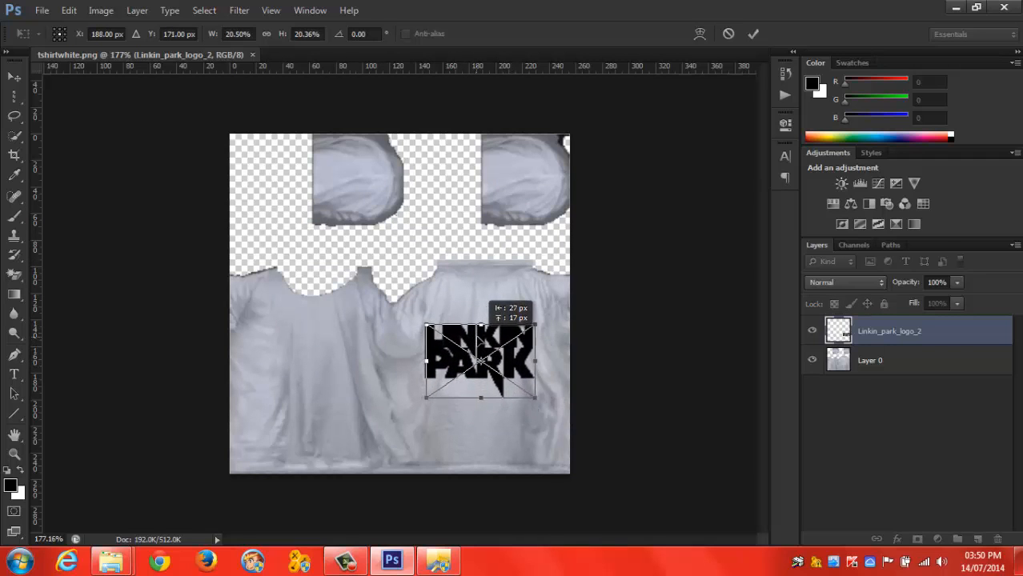
pyautogui.moveTo(480, 360); pyautogui.dragTo(483, 359)
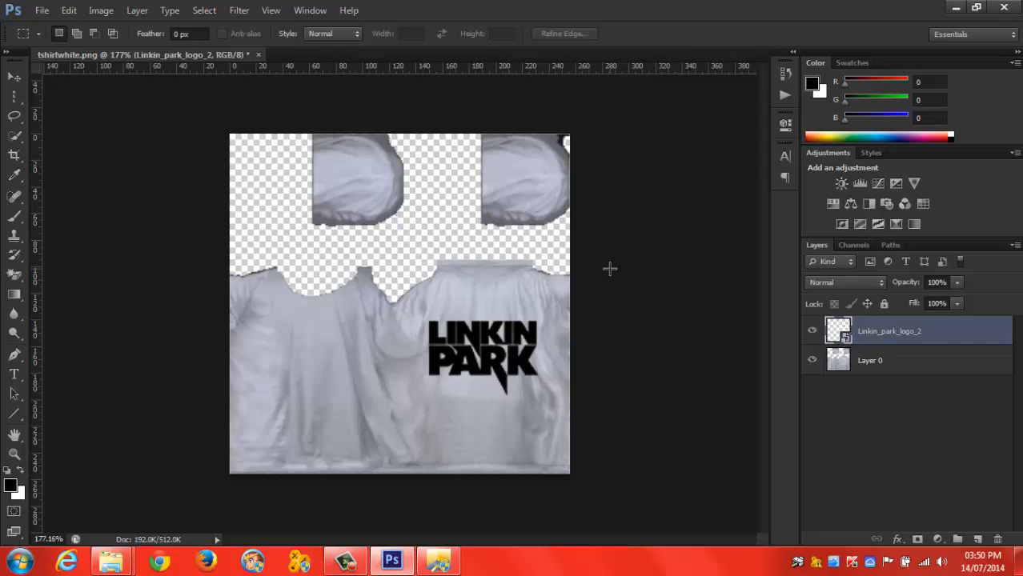
pyautogui.moveTo(615, 275)
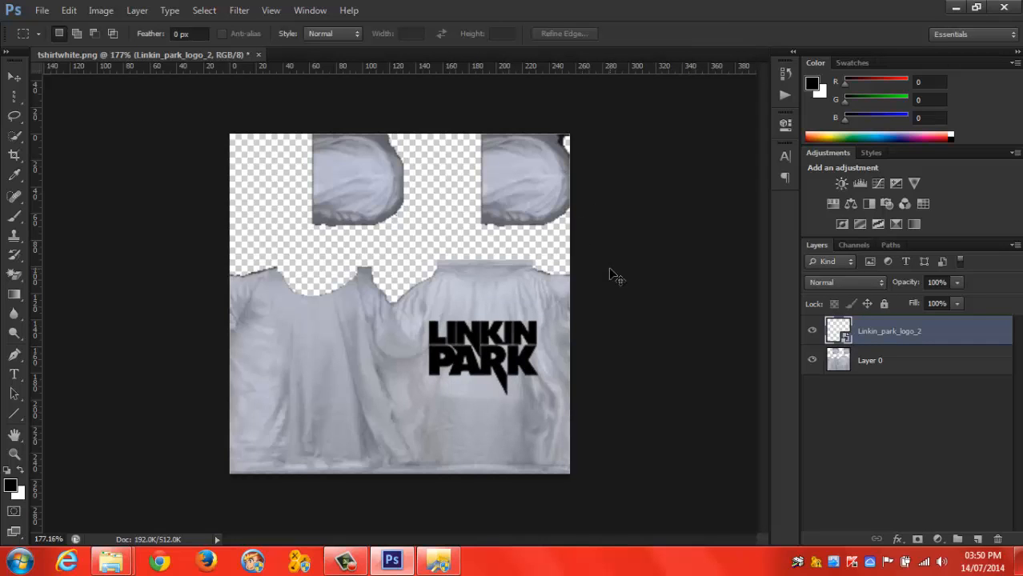
# Re-enter Free Transform (Ctrl+T), shrink the logo further and nudge it up onto the chest
pyautogui.press('ctrl+t')
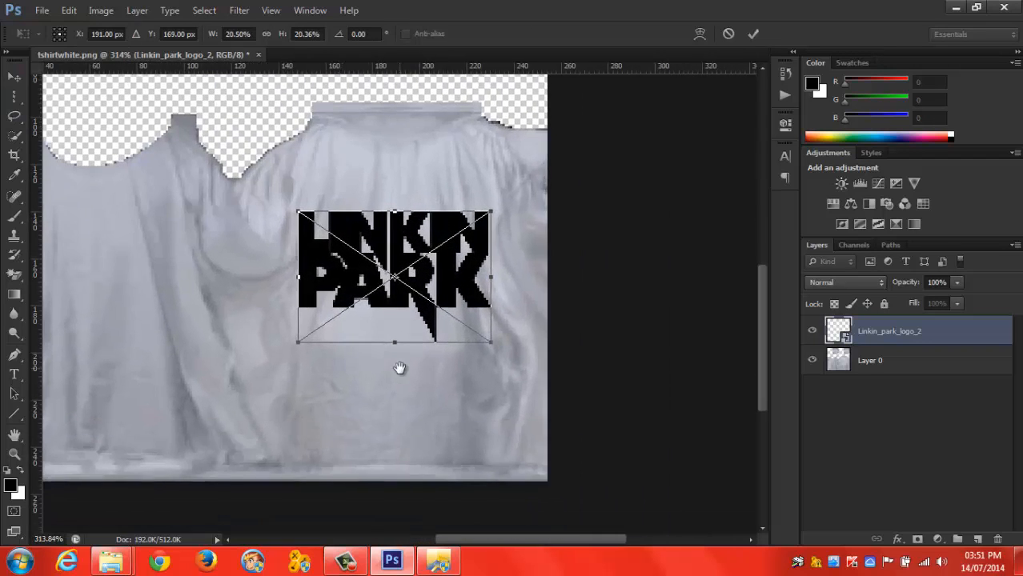
pyautogui.moveTo(298, 211); pyautogui.dragTo(327, 230)
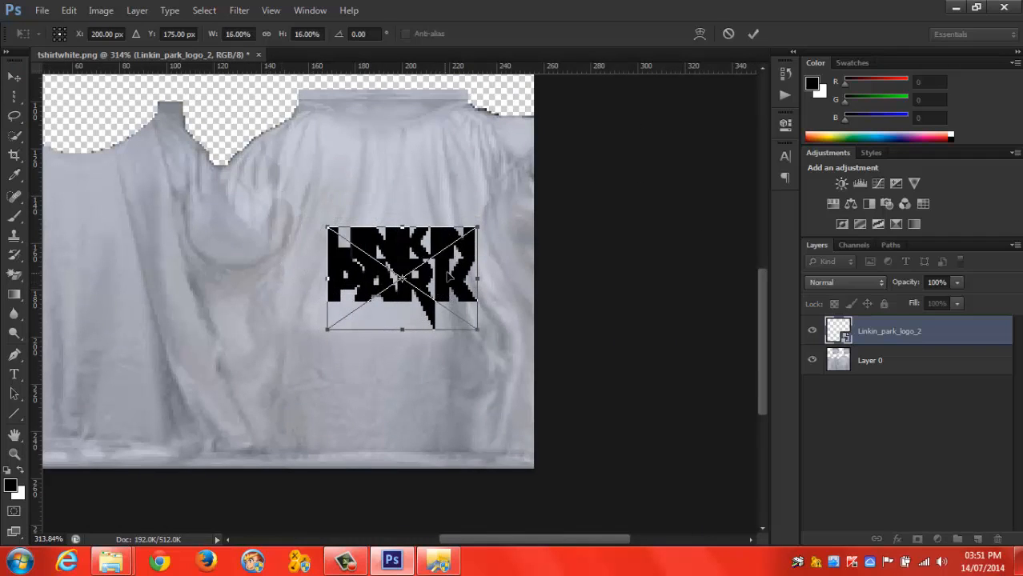
pyautogui.moveTo(451, 354)
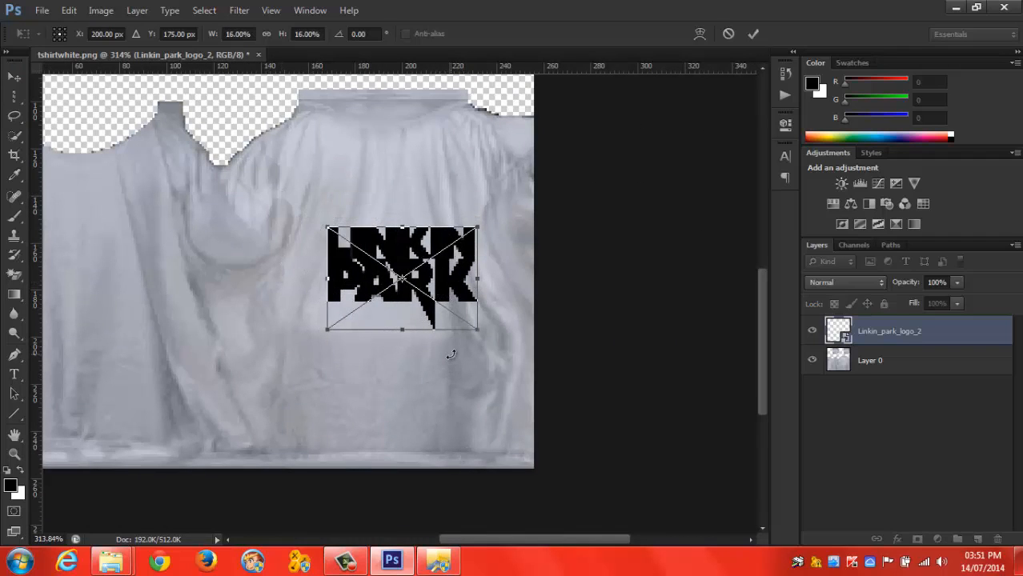
pyautogui.moveTo(400, 275); pyautogui.dragTo(368, 240)
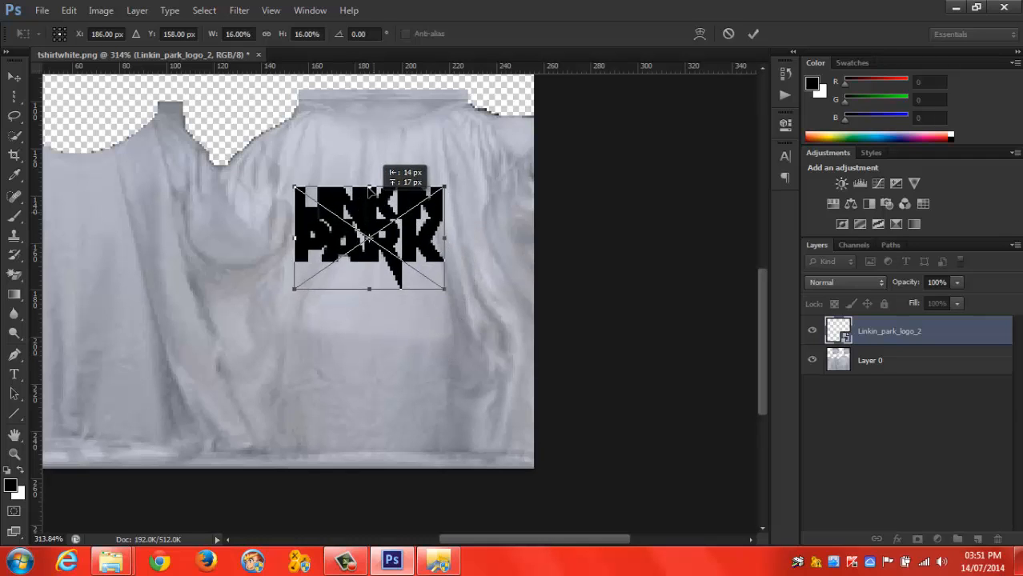
pyautogui.moveTo(368, 240); pyautogui.dragTo(368, 207)
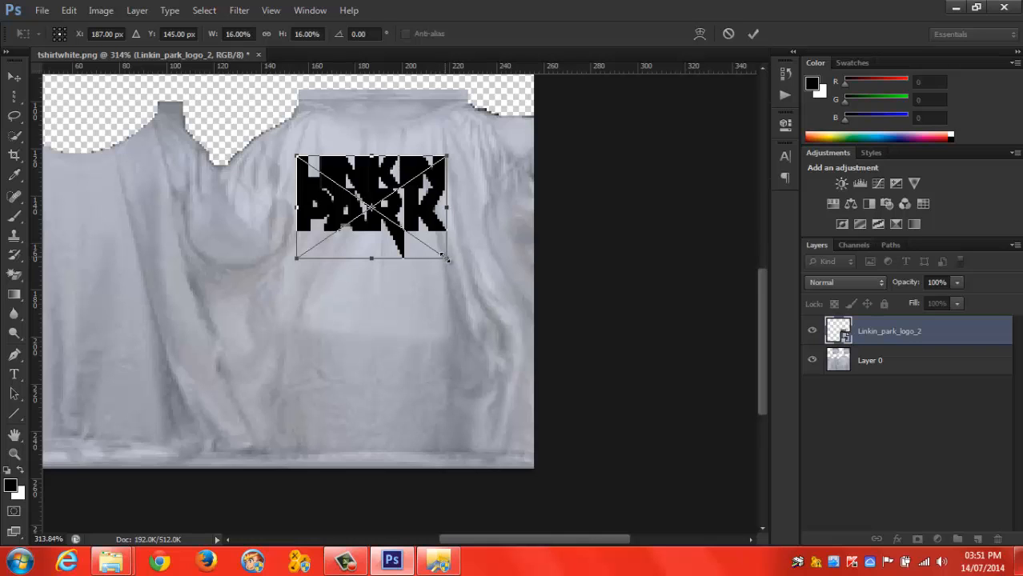
# Fine-tune the logo's size with the corner handles and commit the transform
pyautogui.moveTo(445, 256); pyautogui.dragTo(456, 275)
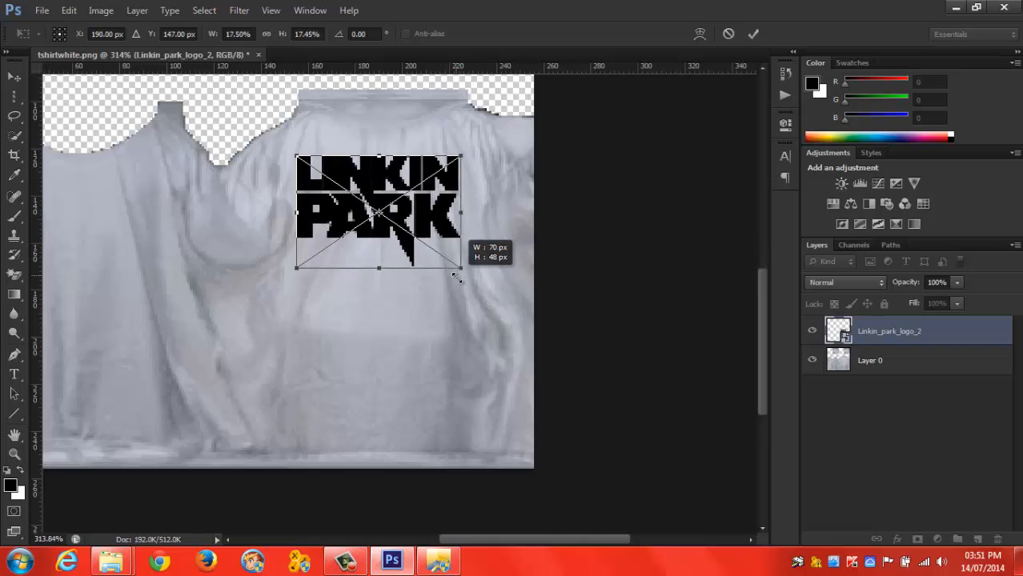
pyautogui.moveTo(461, 267); pyautogui.dragTo(448, 257)
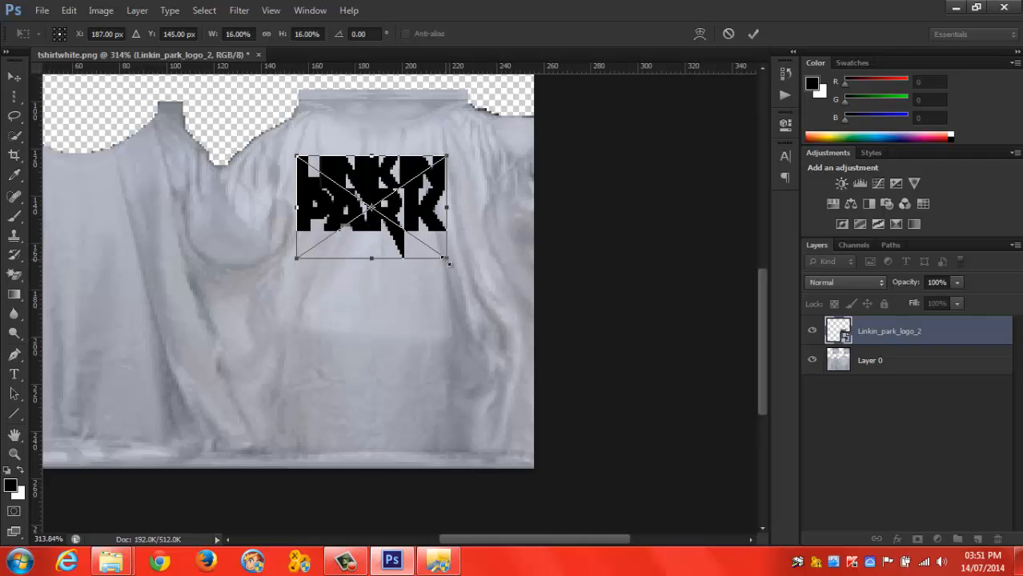
pyautogui.moveTo(448, 260); pyautogui.dragTo(445, 257)
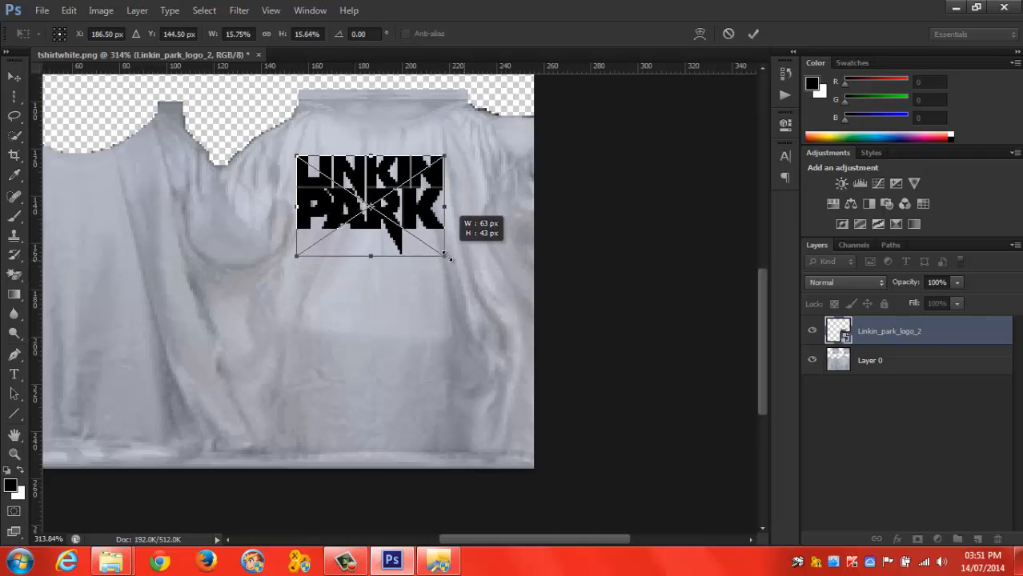
pyautogui.moveTo(445, 256); pyautogui.dragTo(456, 271)
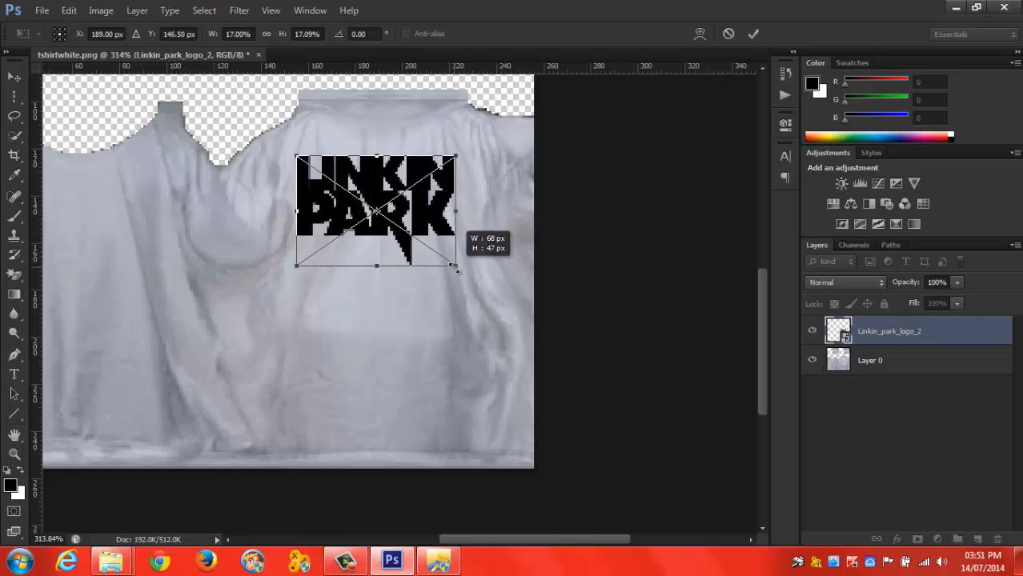
pyautogui.moveTo(458, 266); pyautogui.dragTo(458, 279)
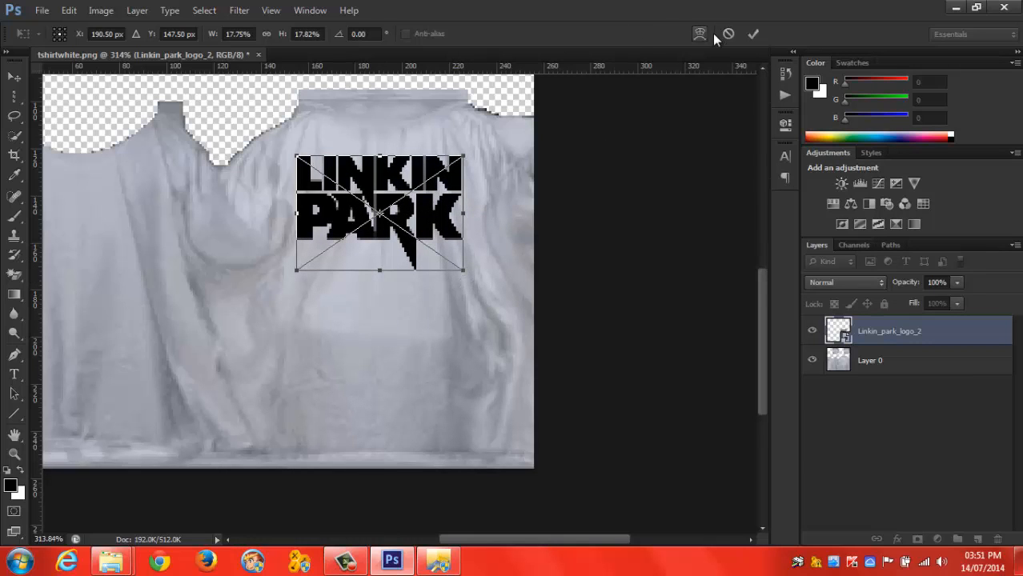
pyautogui.click(752, 34)
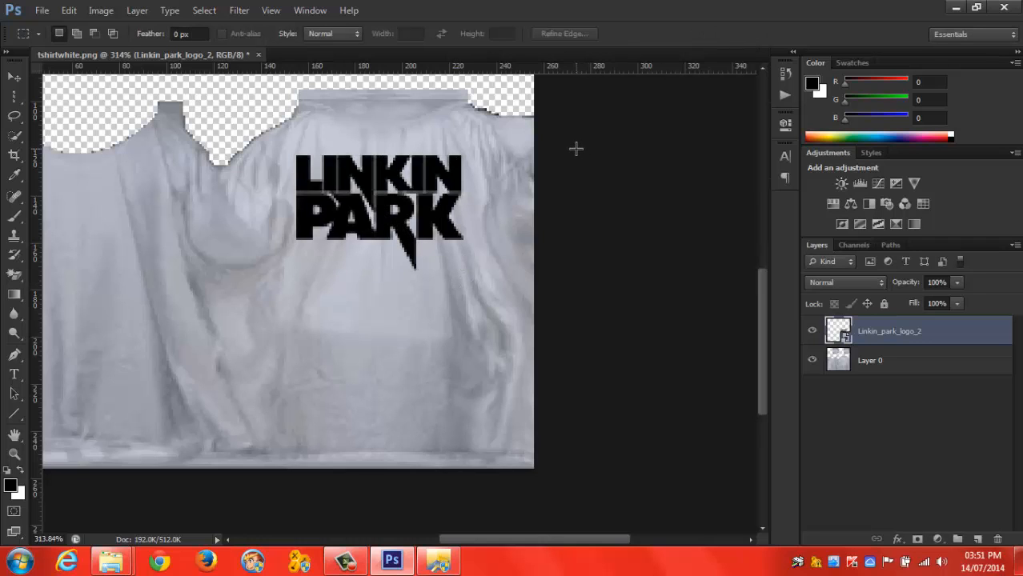
pyautogui.click(13, 77)
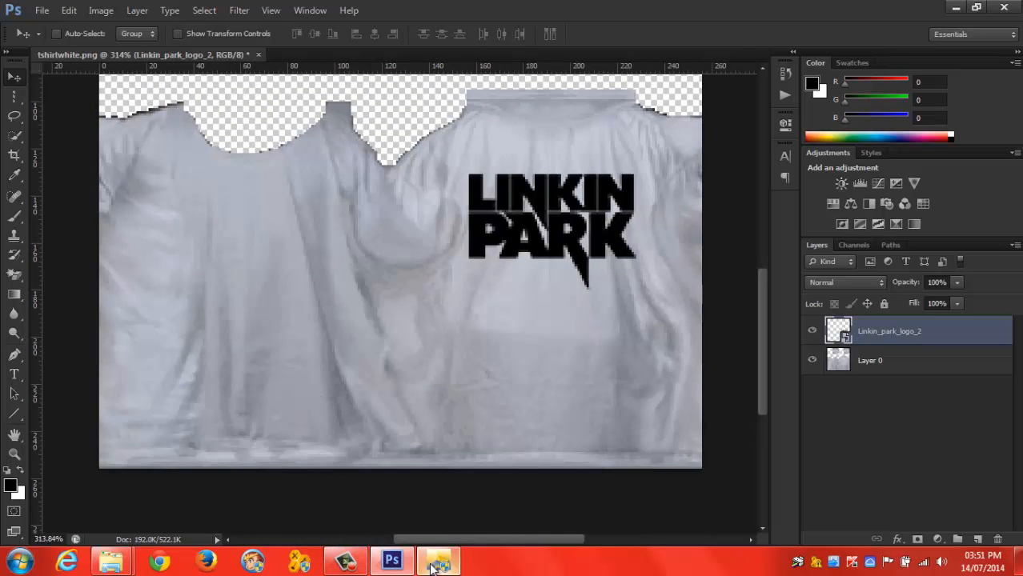
# Open the Tutorial folder and drag linkinpark.png into the Photoshop document as a new layer
pyautogui.click(436, 560)
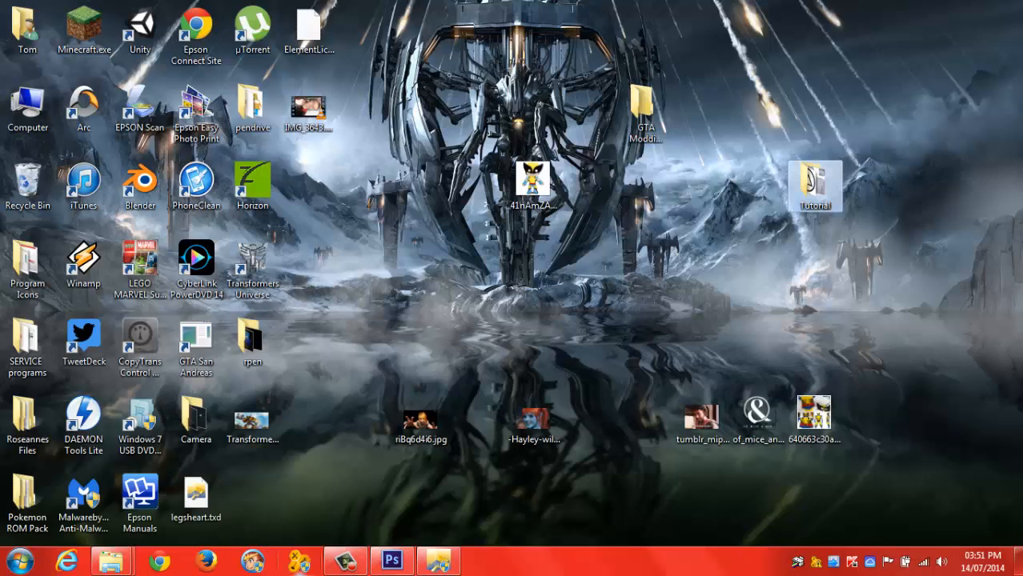
pyautogui.doubleClick(814, 186)
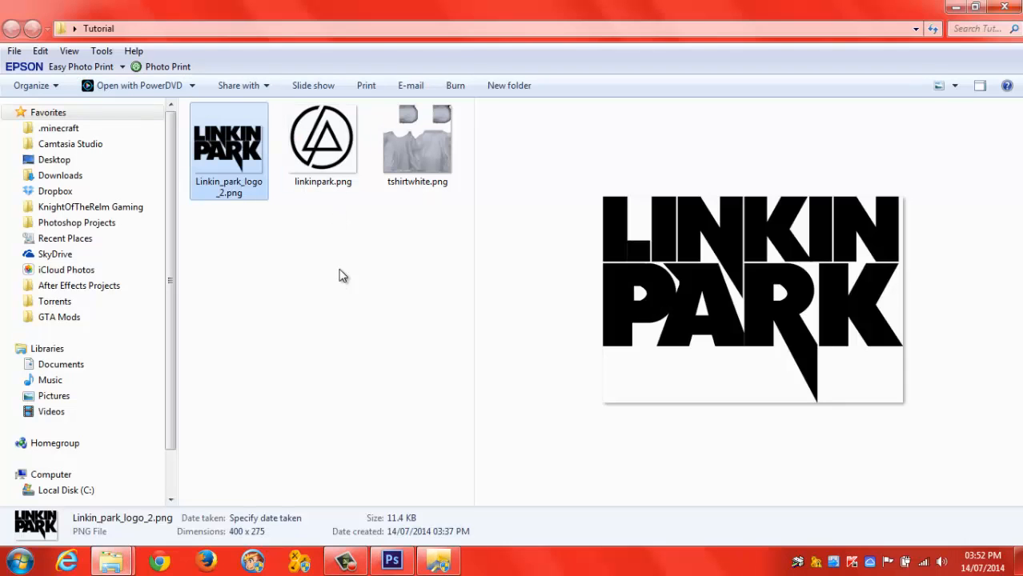
pyautogui.click(324, 138)
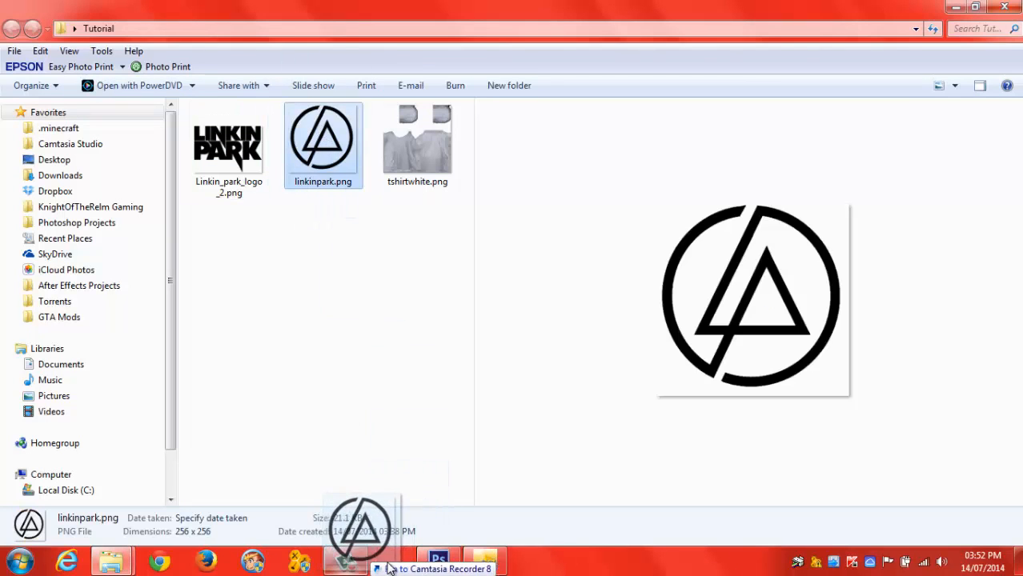
pyautogui.click(346, 560)
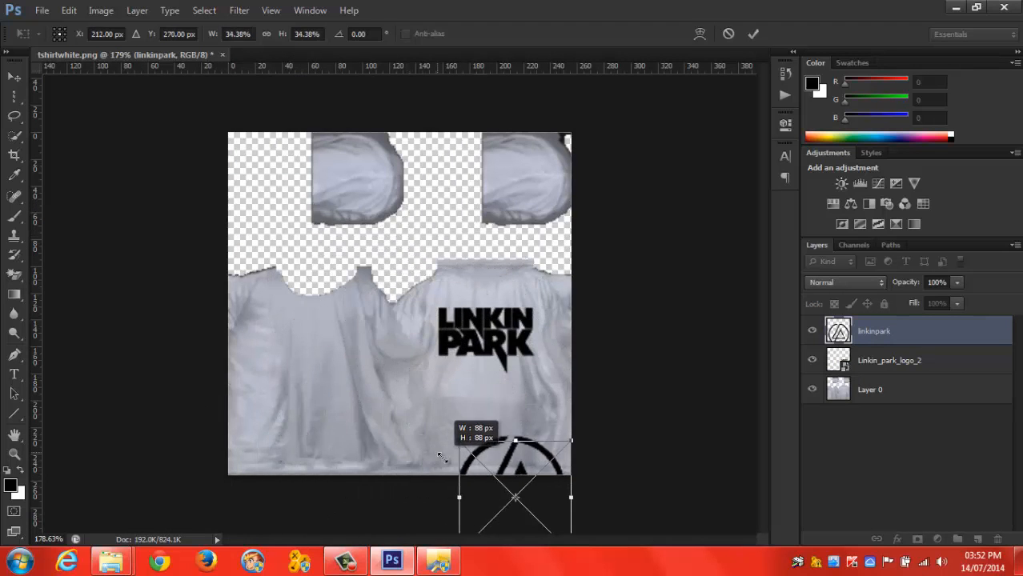
# Scale and move the circular logo onto the left shirt panel, then cancel its placement so the layer is removed
pyautogui.moveTo(516, 499); pyautogui.dragTo(400, 384)
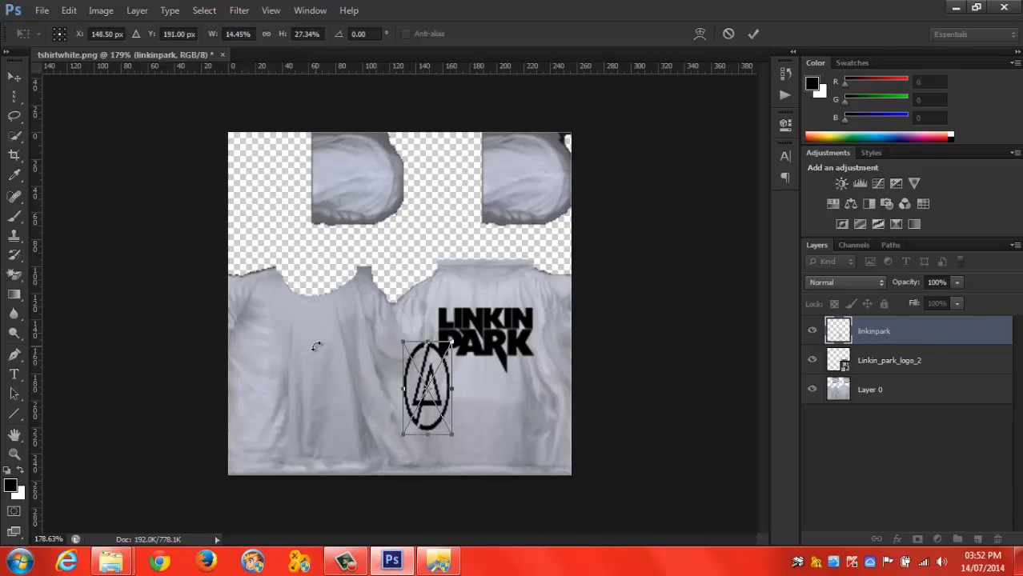
pyautogui.moveTo(426, 389); pyautogui.dragTo(285, 349)
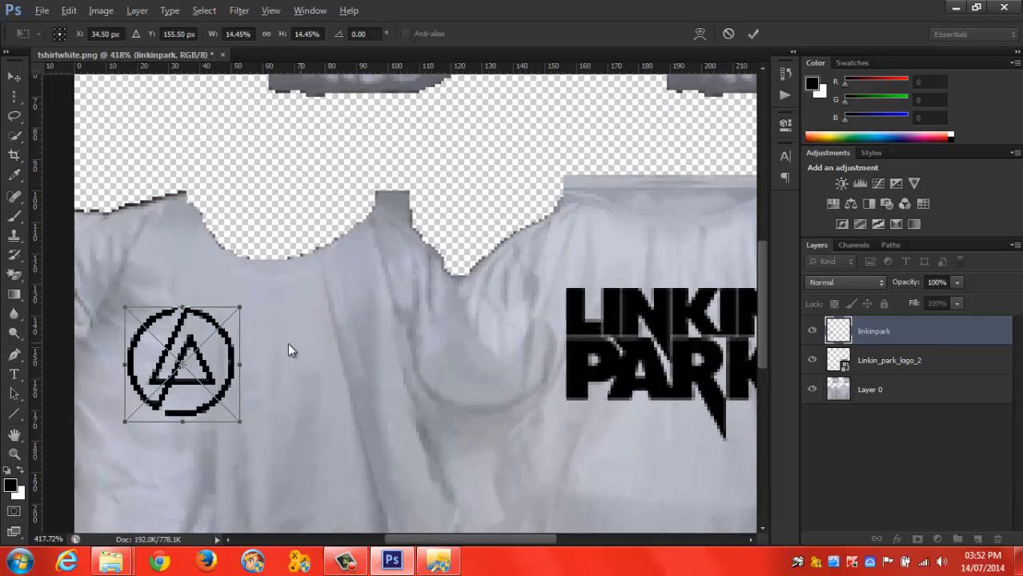
pyautogui.click(13, 8)
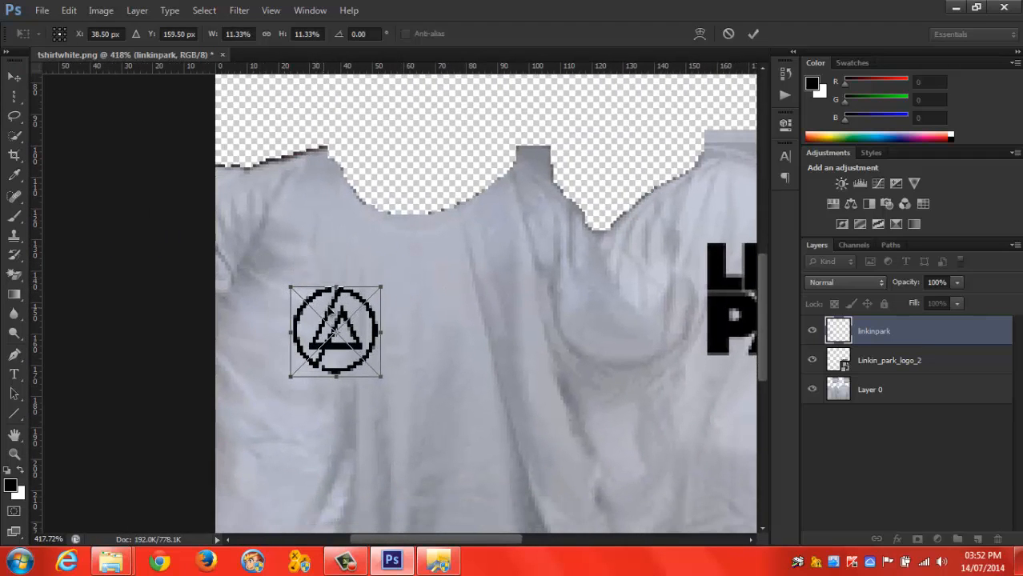
pyautogui.moveTo(336, 331); pyautogui.dragTo(359, 331)
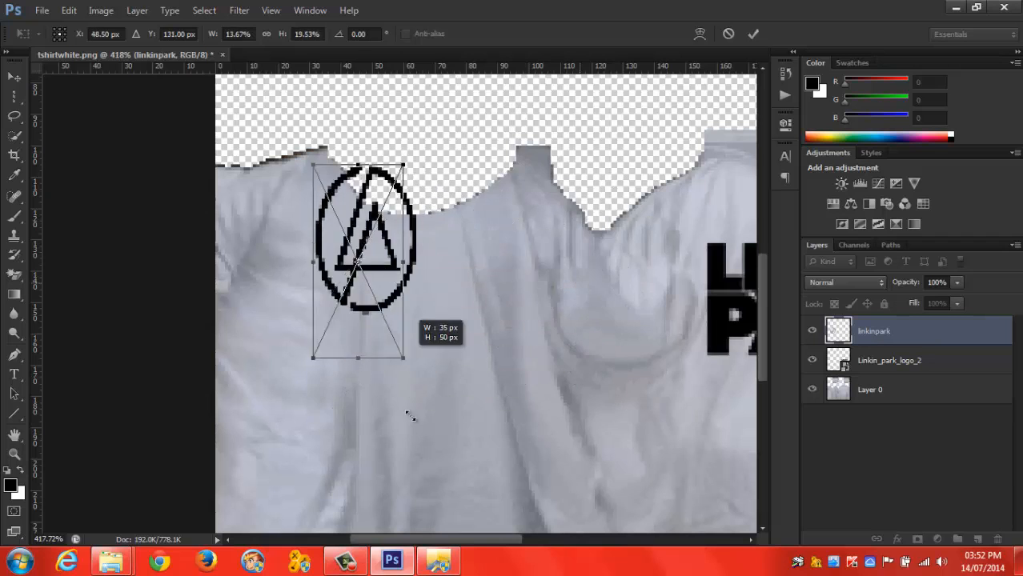
pyautogui.moveTo(403, 359); pyautogui.dragTo(547, 509)
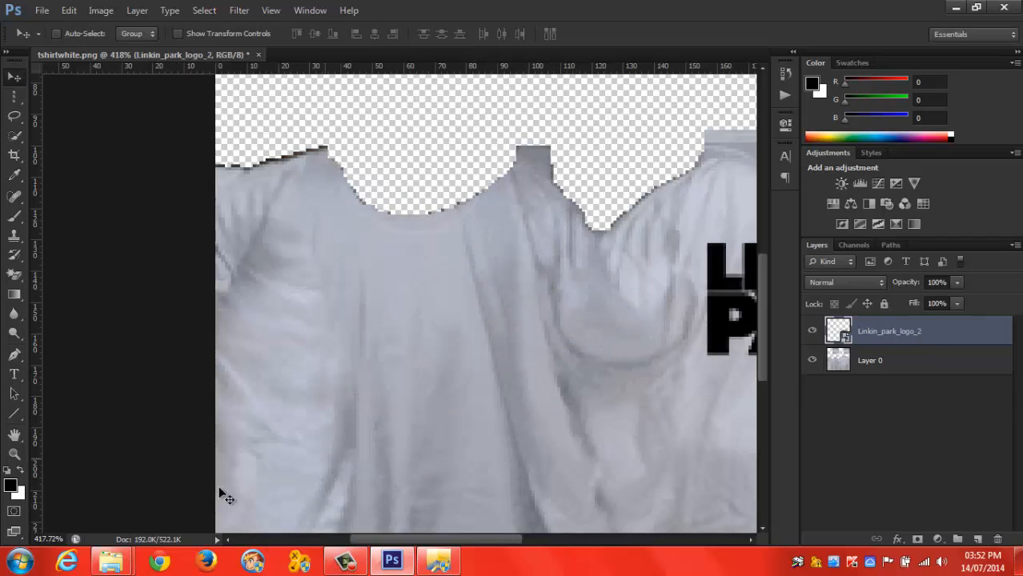
# Place linkinpark.png again, shrink it and commit it on the shirt's left chest panel
pyautogui.click(112, 560)
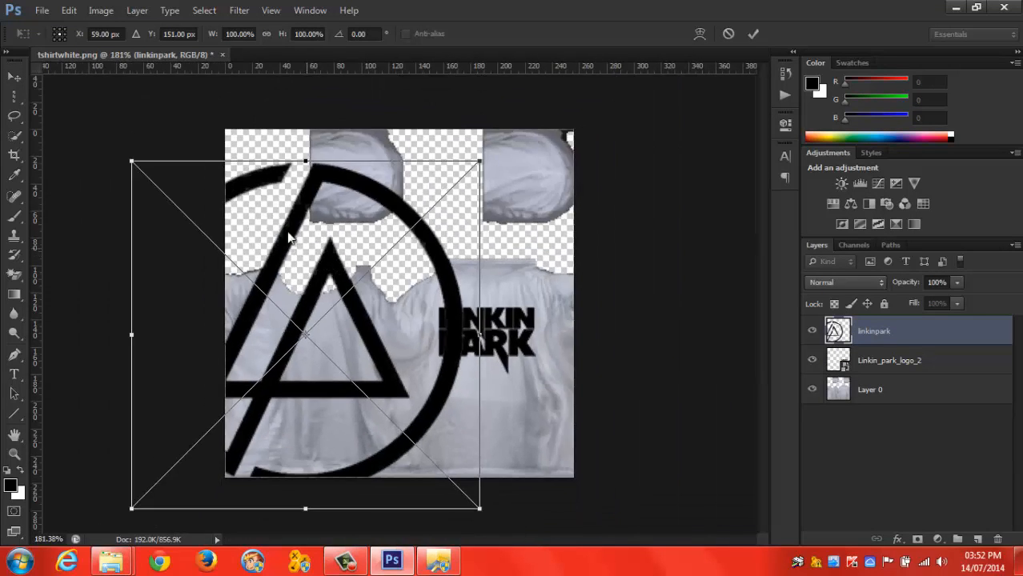
pyautogui.moveTo(136, 167)
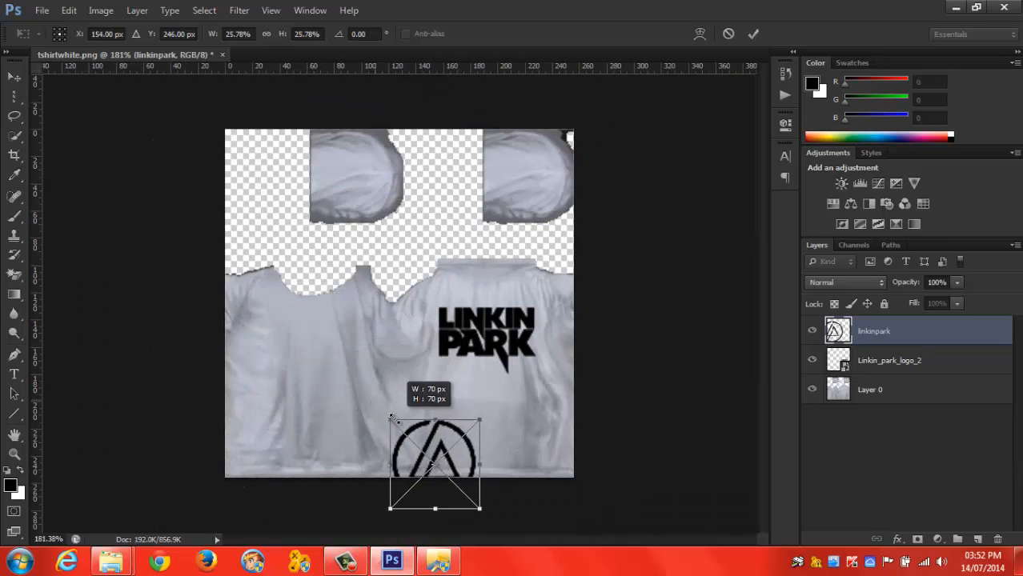
pyautogui.moveTo(436, 464); pyautogui.dragTo(268, 360)
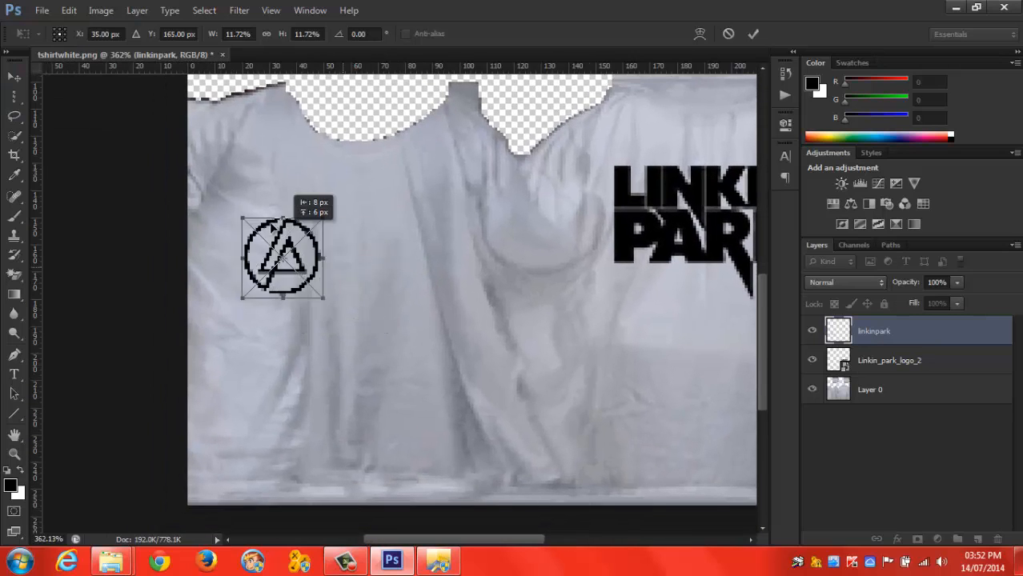
pyautogui.moveTo(282, 258); pyautogui.dragTo(285, 232)
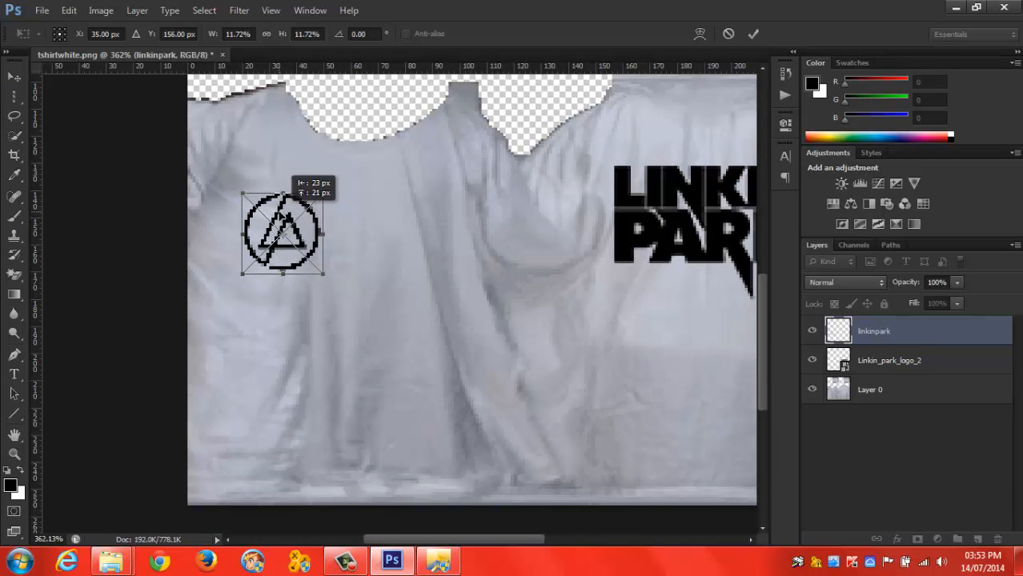
pyautogui.click(753, 34)
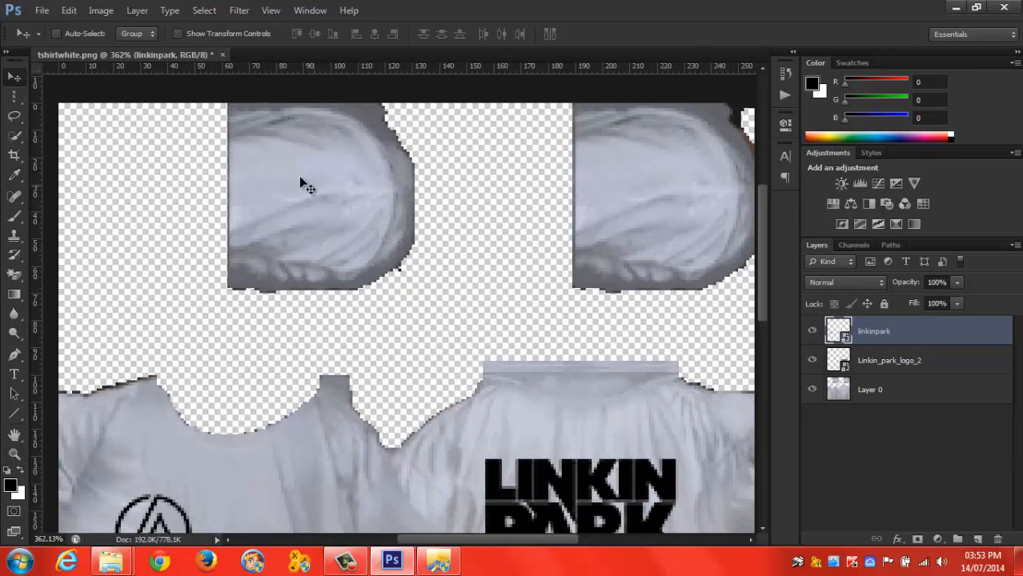
pyautogui.moveTo(310, 173)
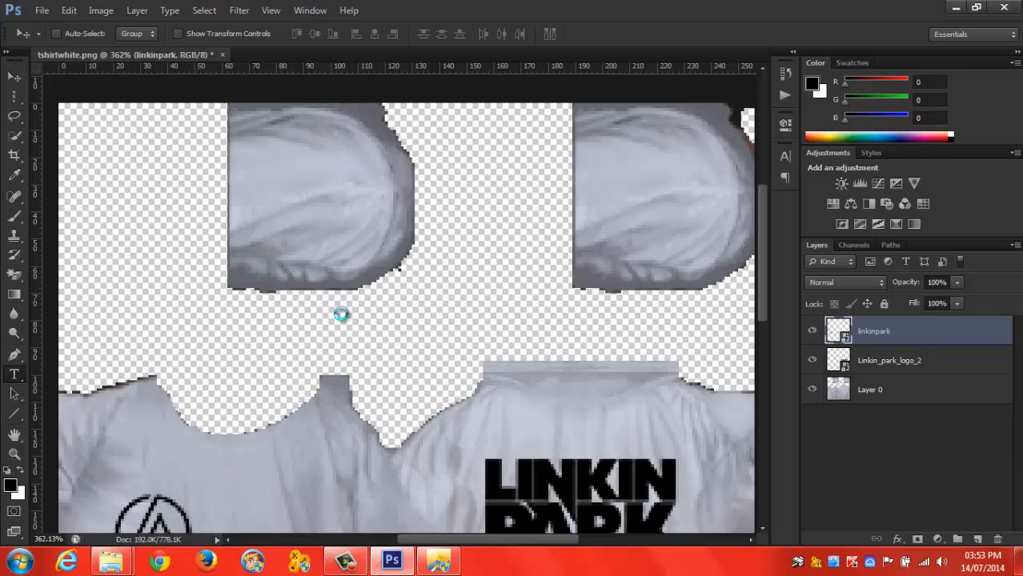
# Create a black 'LP' text layer with the Horizontal Type tool on the texture
pyautogui.click(15, 375)
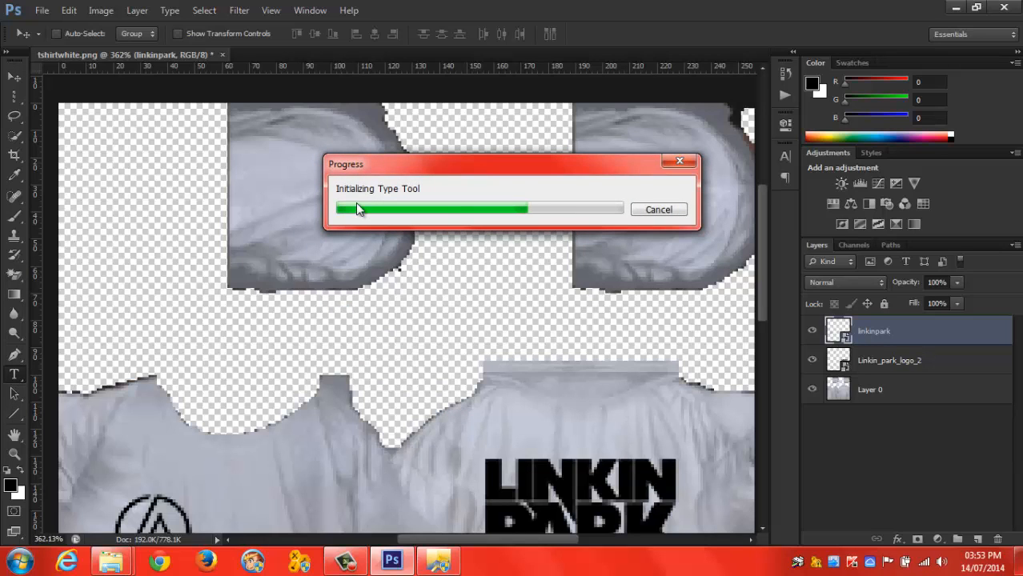
pyautogui.click(14, 374)
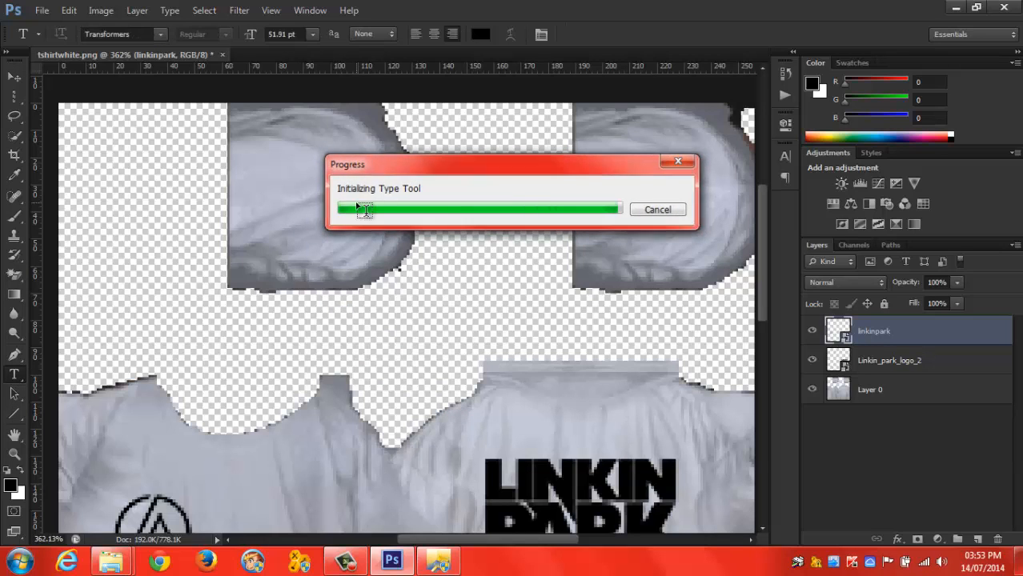
pyautogui.click(282, 176)
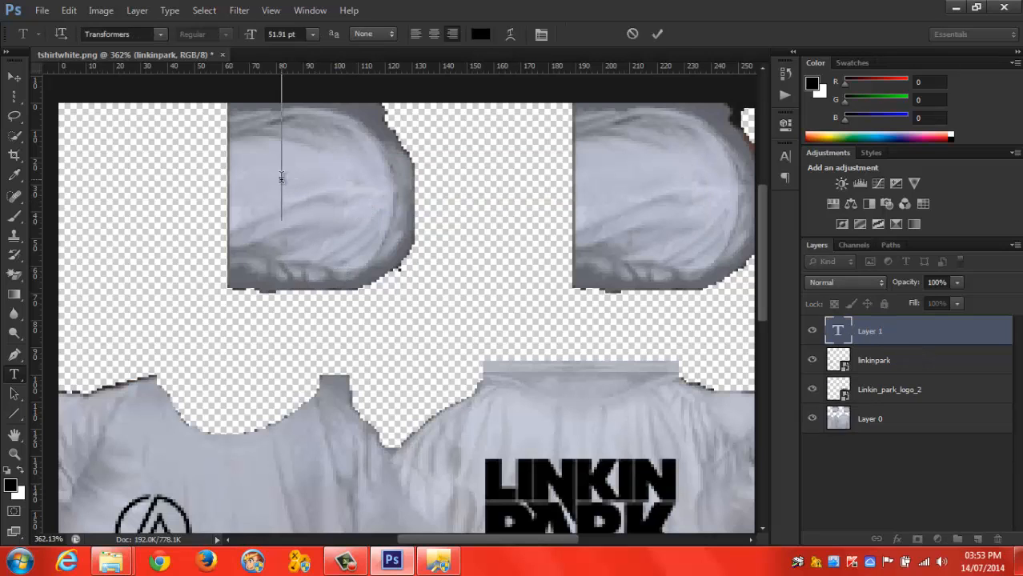
pyautogui.write('LP')
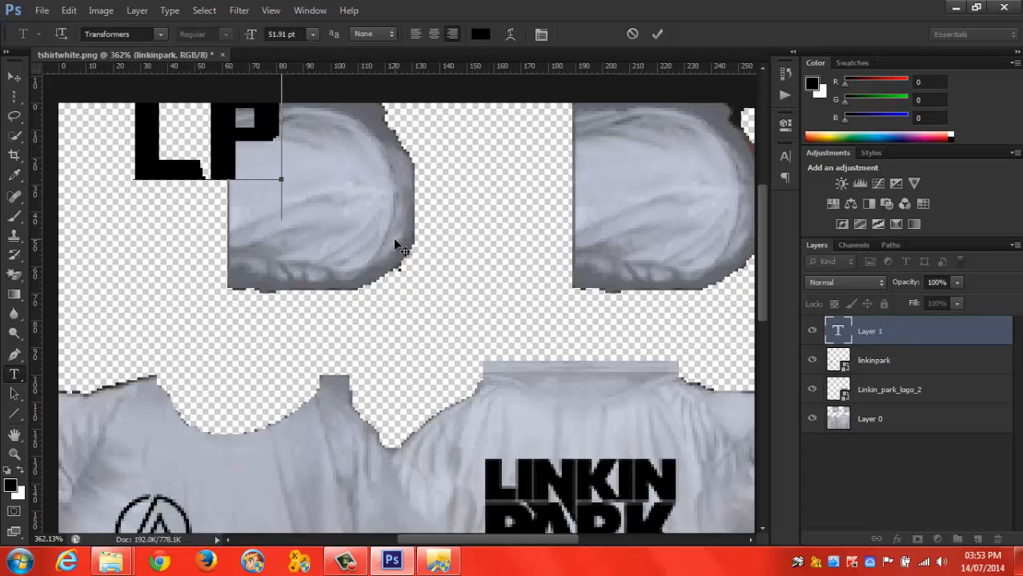
pyautogui.click(657, 33)
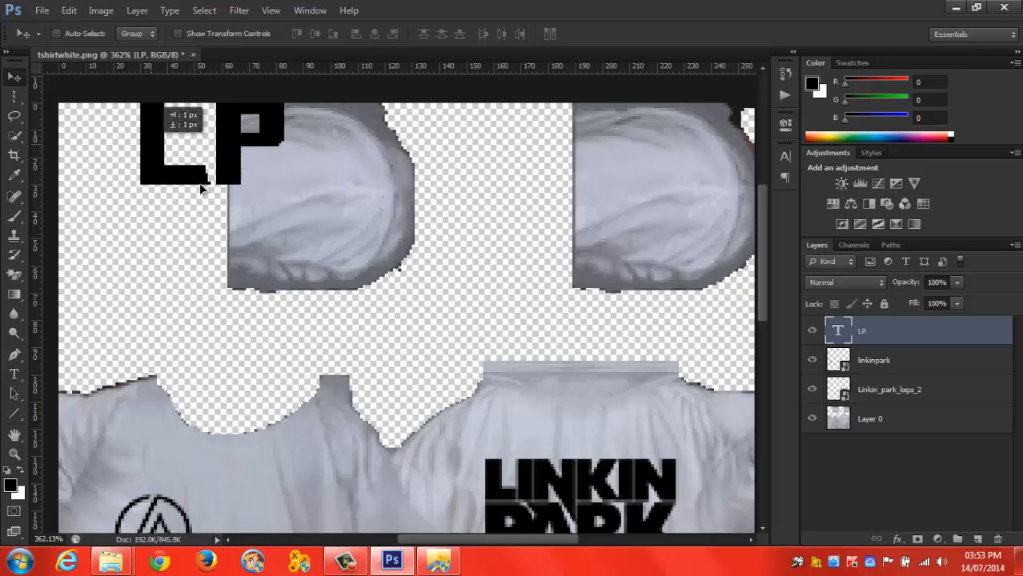
# Move the LP lettering onto the left sleeve piece and reselect it for editing
pyautogui.moveTo(200, 144); pyautogui.dragTo(317, 200)
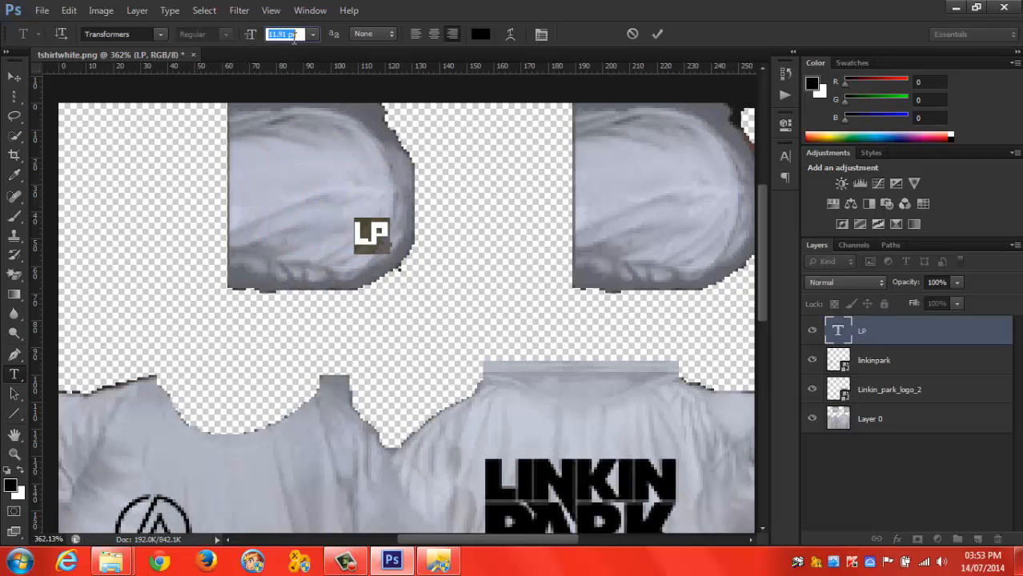
pyautogui.write('28.91')
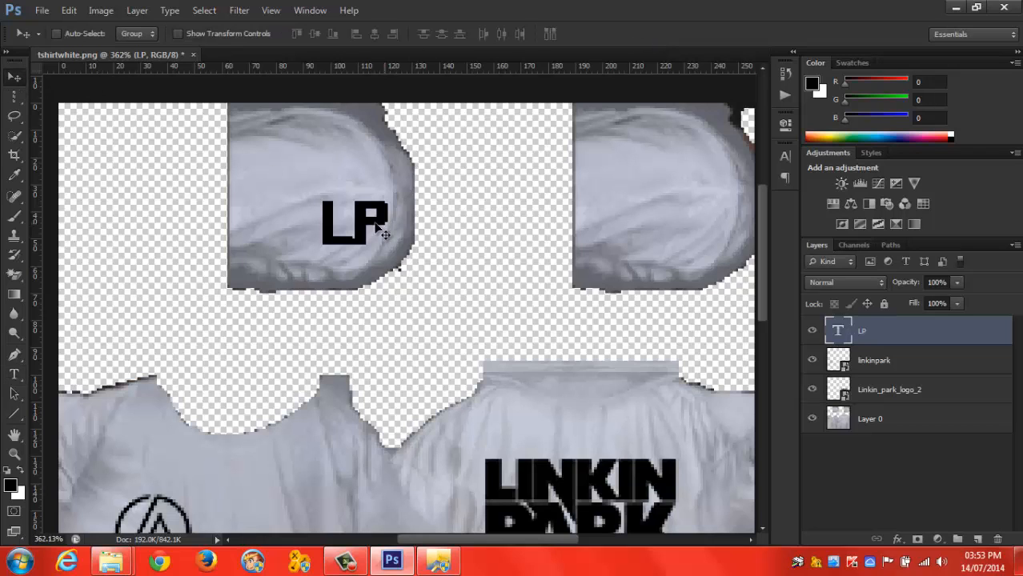
pyautogui.moveTo(355, 223); pyautogui.dragTo(308, 184)
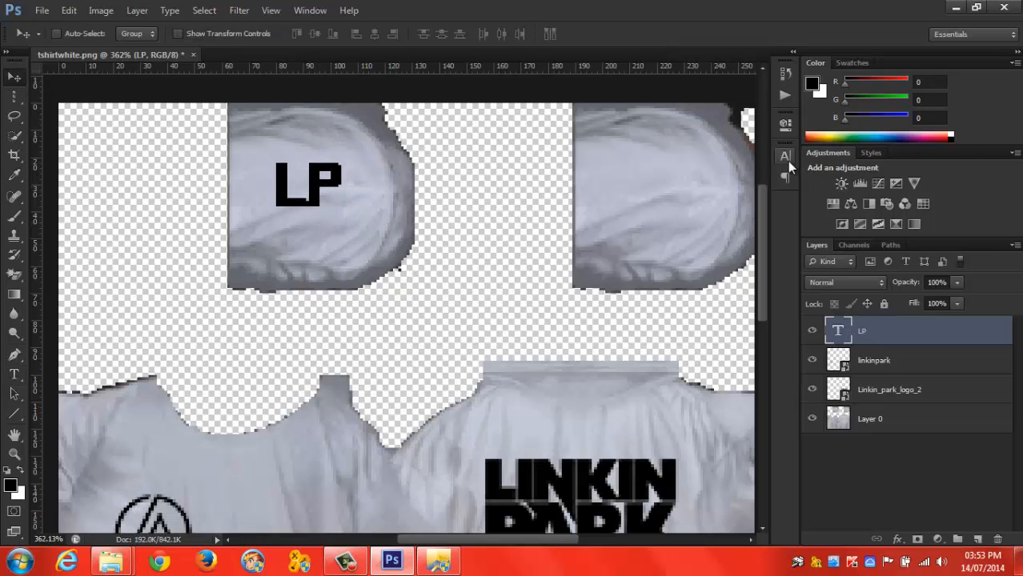
pyautogui.click(784, 156)
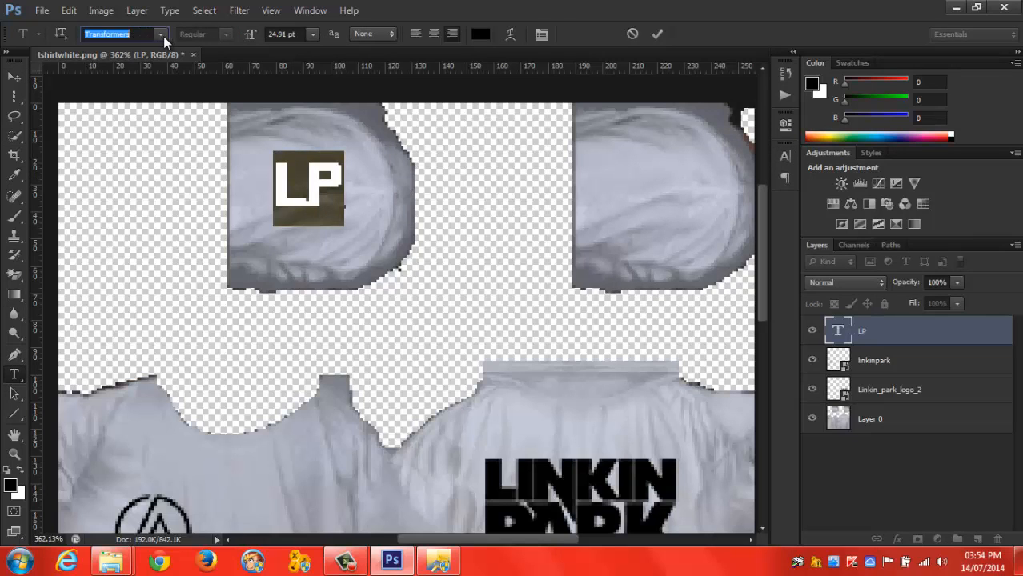
# Change the LP text to Arial Bold from the options bar
pyautogui.click(160, 34)
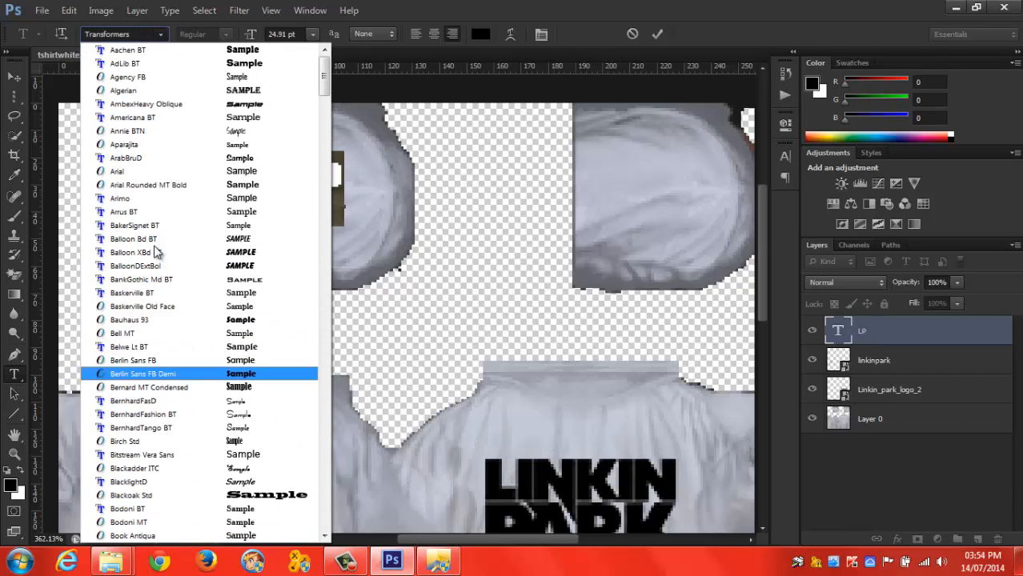
pyautogui.click(117, 172)
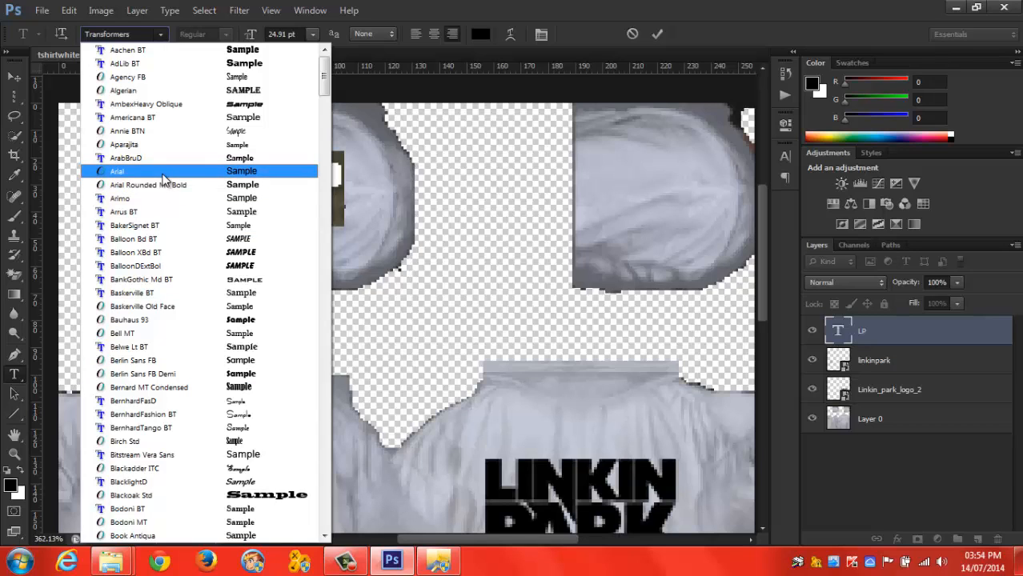
pyautogui.click(117, 171)
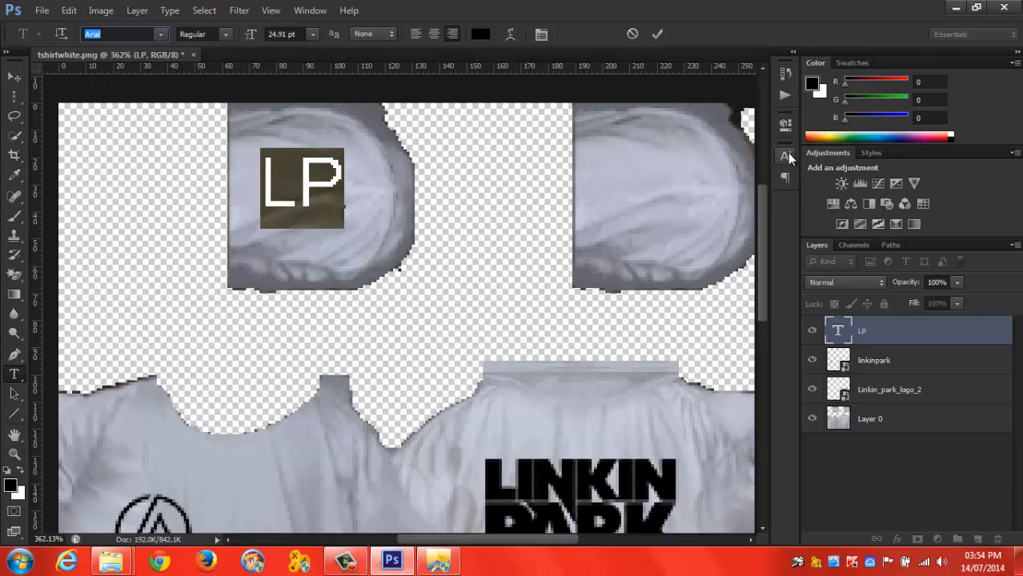
pyautogui.click(785, 157)
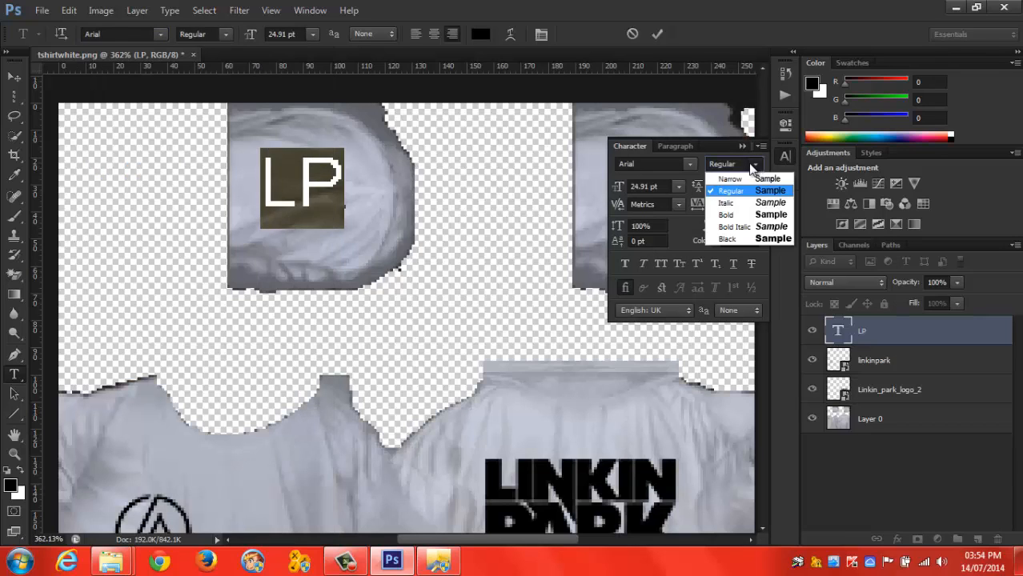
pyautogui.click(725, 214)
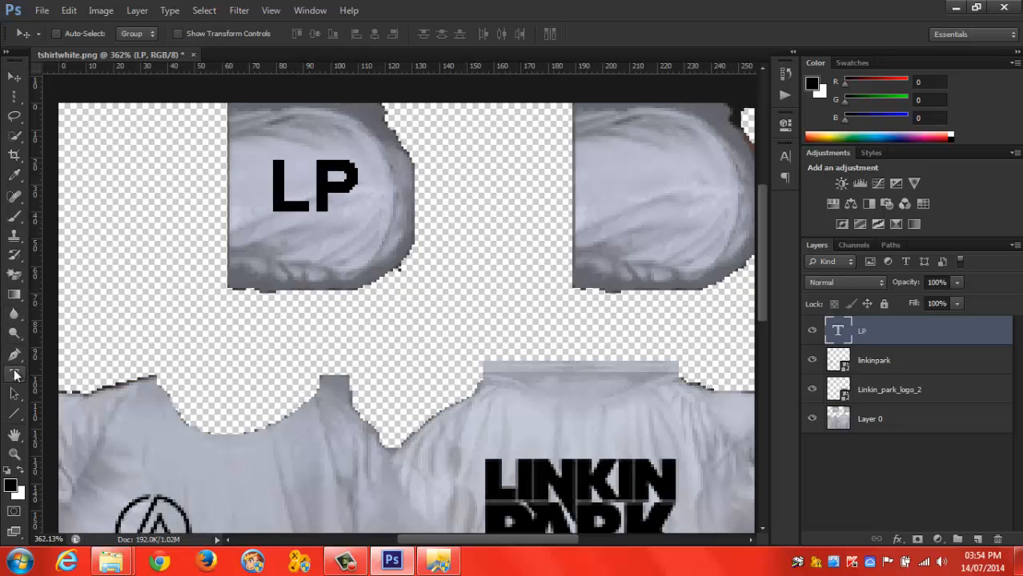
# Reduce the LP text size, nudge it on the sleeve and start a Free Transform to rotate it sideways
pyautogui.click(14, 374)
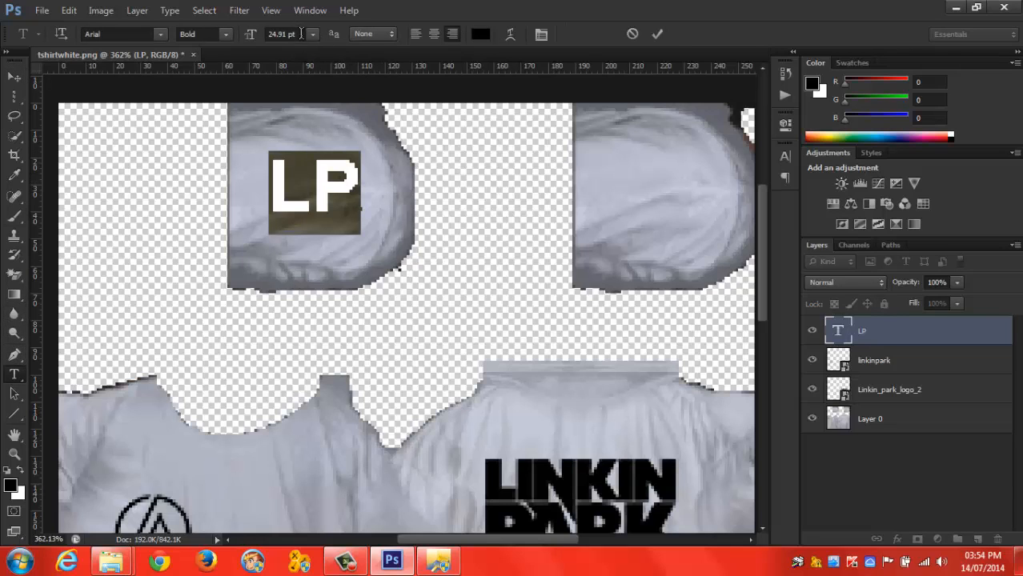
pyautogui.click(285, 33)
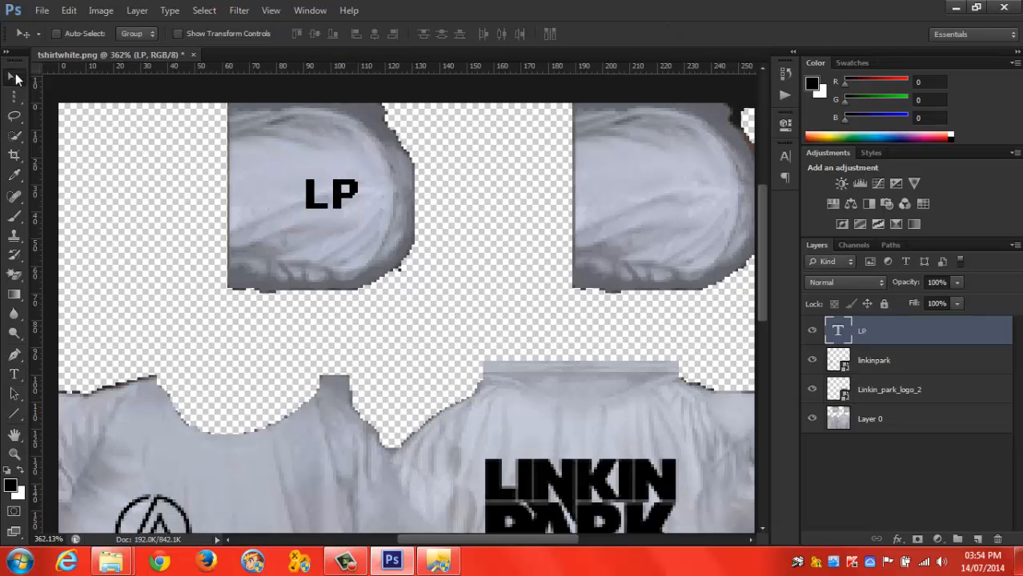
pyautogui.moveTo(333, 194); pyautogui.dragTo(317, 194)
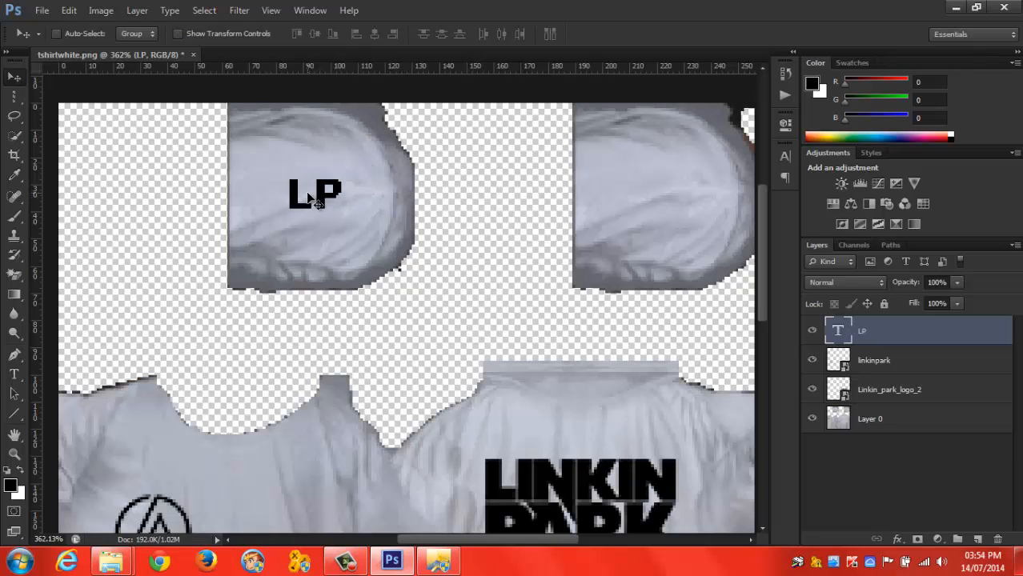
pyautogui.press('ctrl+t')
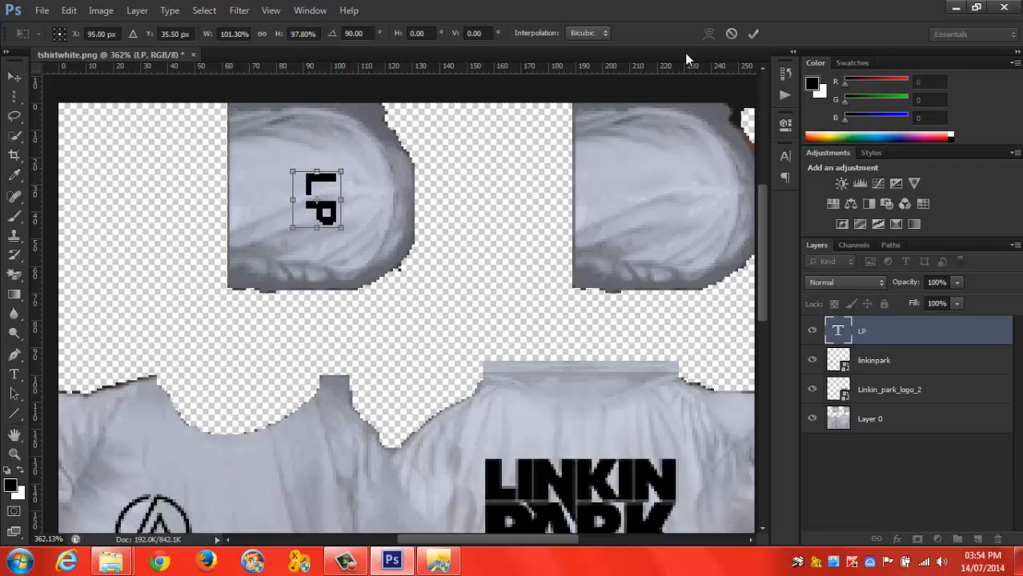
pyautogui.rightClick(861, 329)
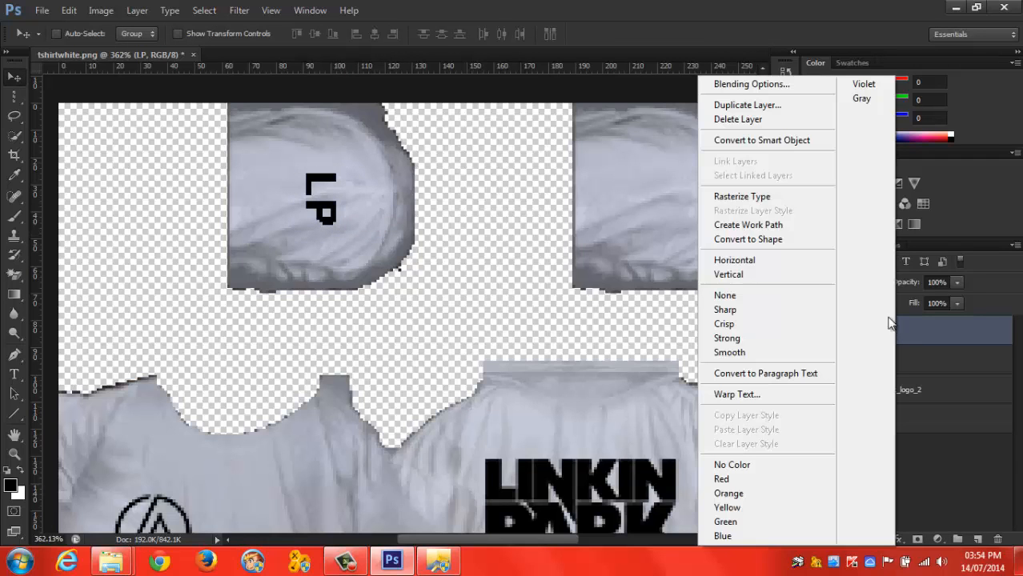
# Duplicate the LP layer and move the copy onto the right sleeve panel
pyautogui.click(746, 106)
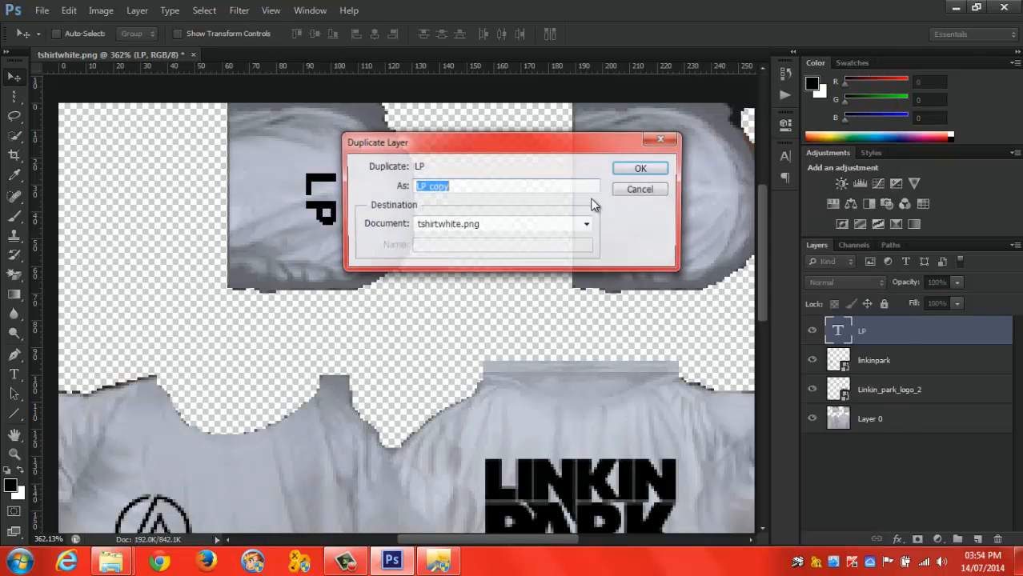
pyautogui.click(641, 168)
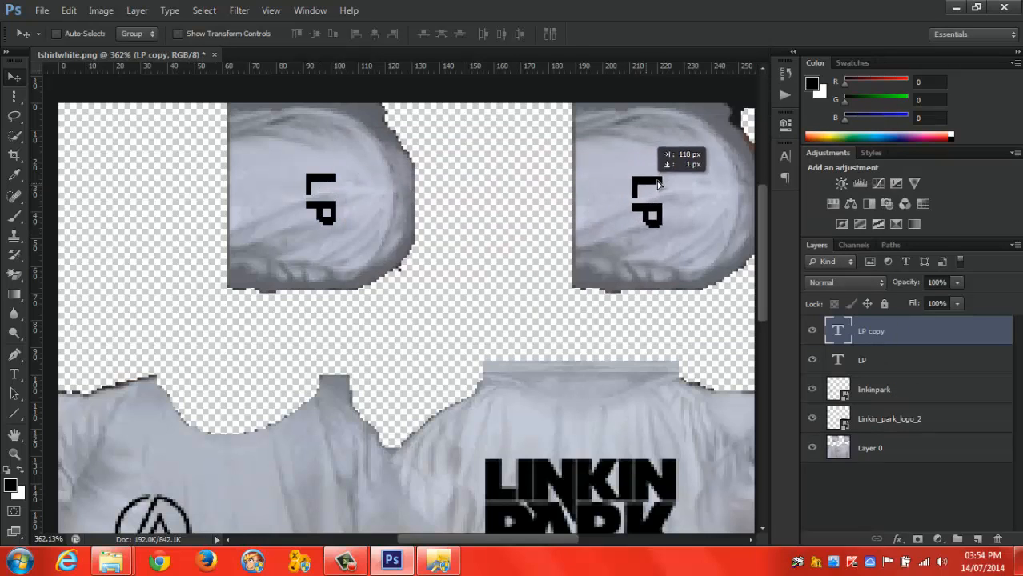
pyautogui.moveTo(647, 202); pyautogui.dragTo(675, 195)
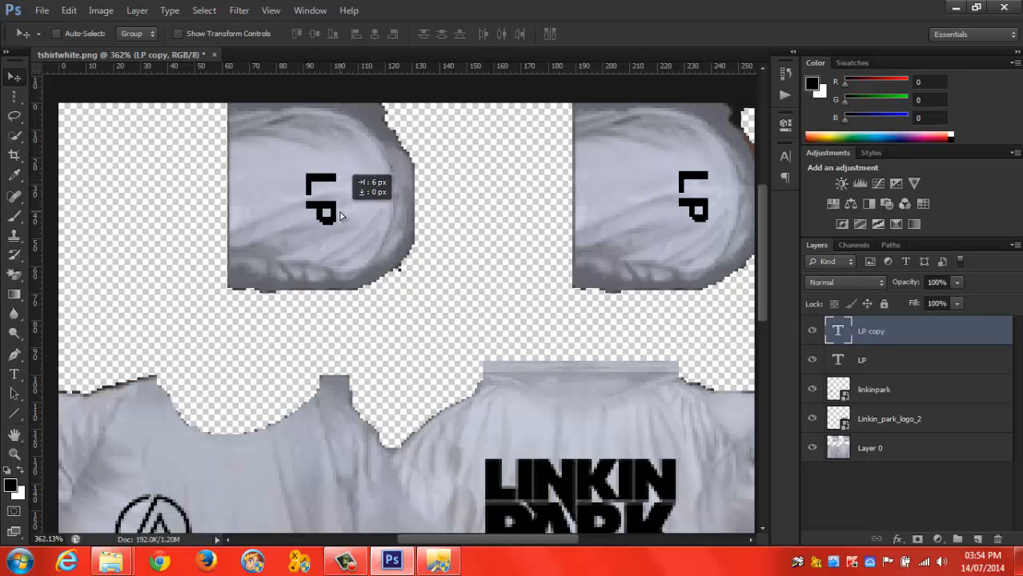
# Nudge the original LP lettering into place on the left sleeve
pyautogui.click(880, 358)
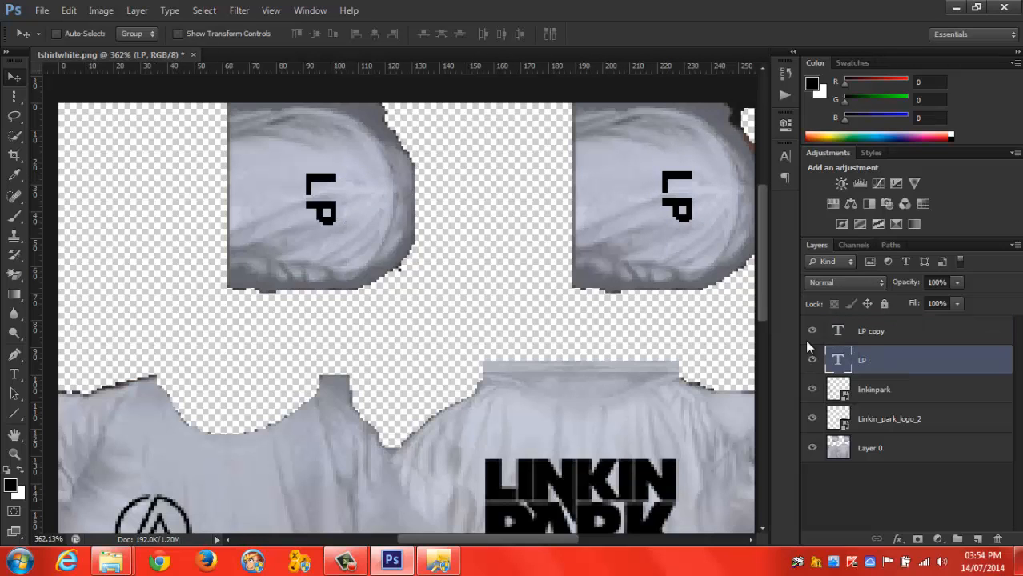
pyautogui.moveTo(320, 199); pyautogui.dragTo(334, 210)
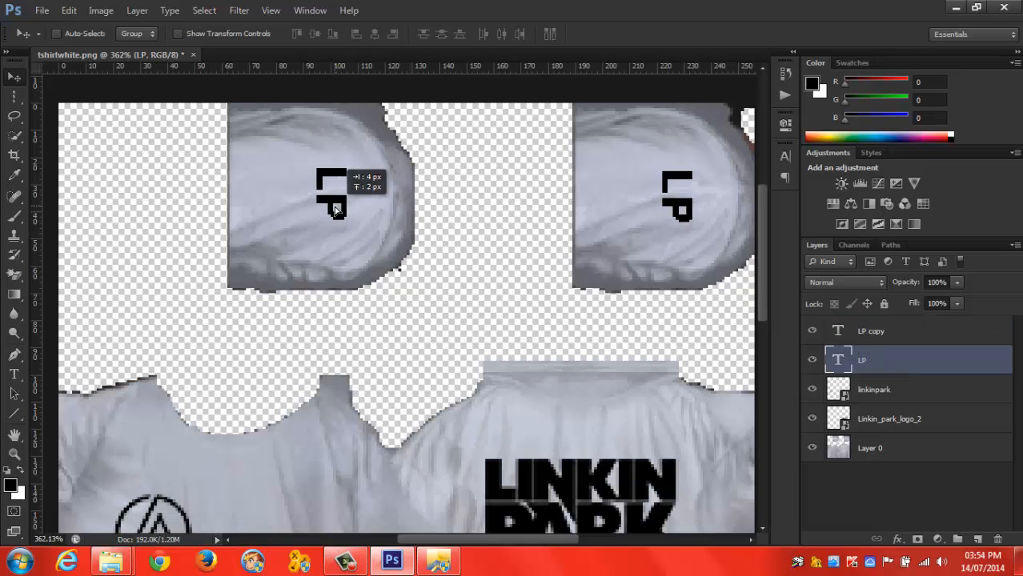
pyautogui.moveTo(333, 192); pyautogui.dragTo(336, 216)
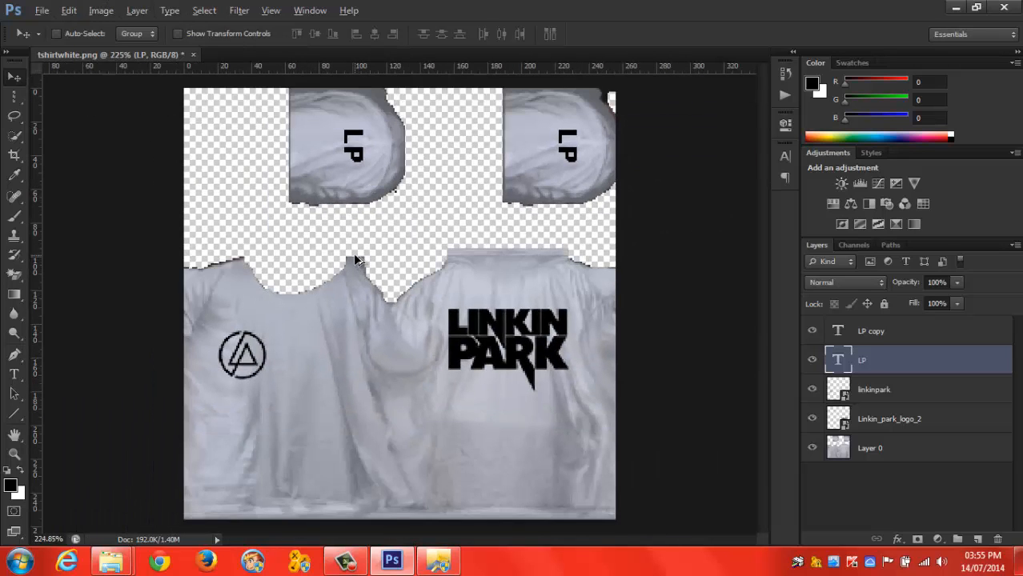
pyautogui.moveTo(334, 243)
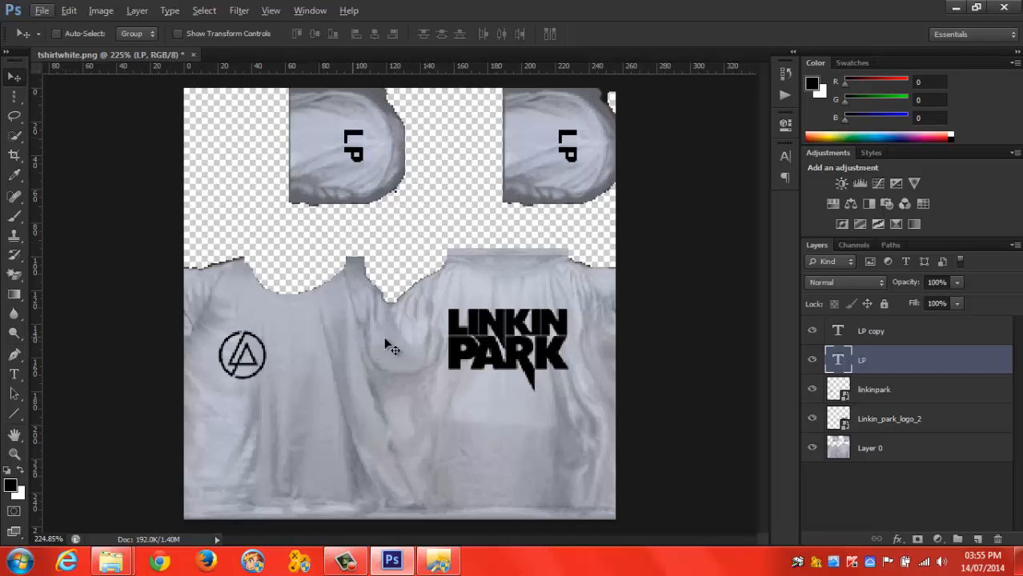
pyautogui.moveTo(403, 337)
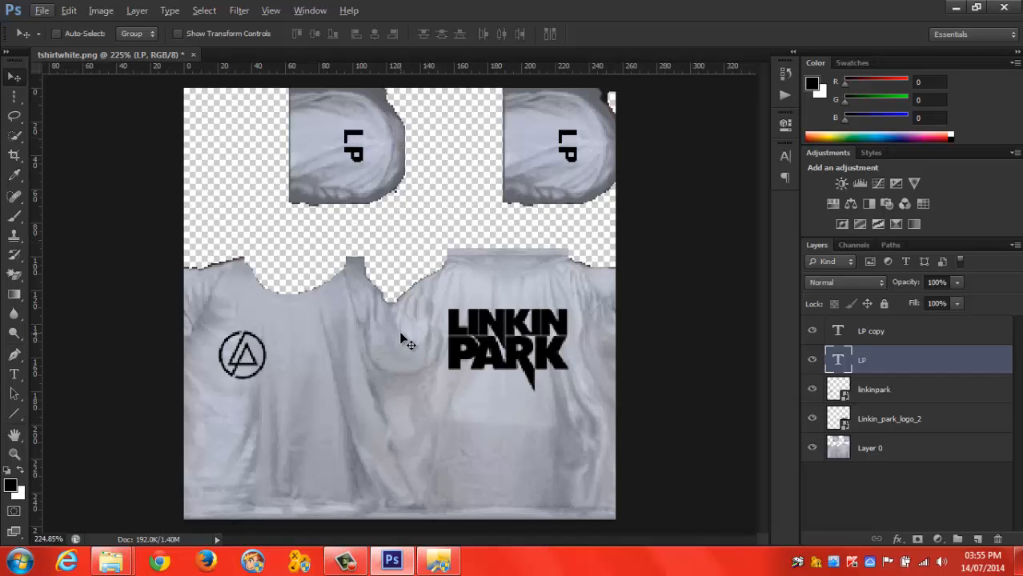
pyautogui.moveTo(893, 343)
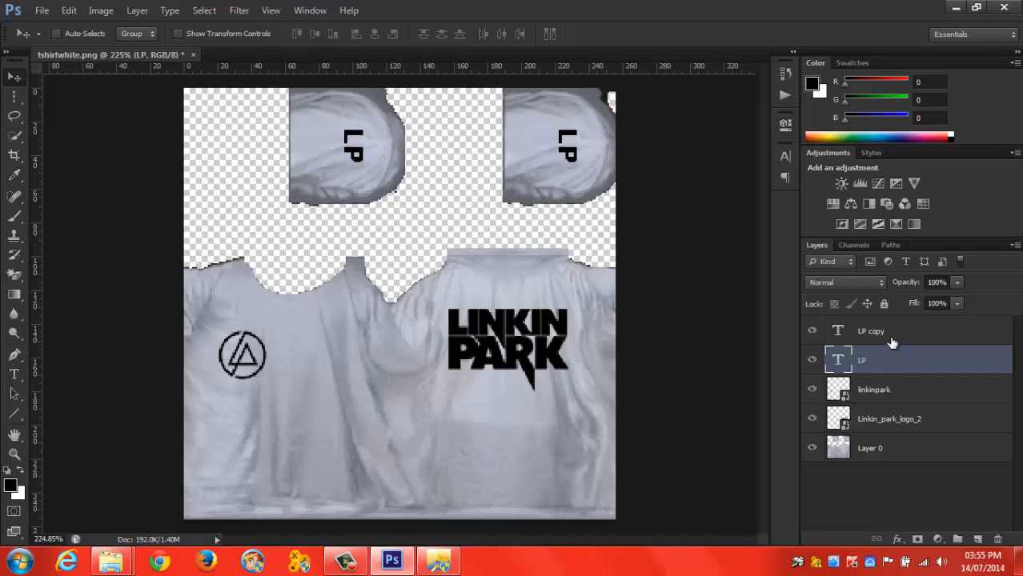
# Select the linkinpark emblem layer and move it slightly higher; the File menu is opened and closed
pyautogui.click(874, 389)
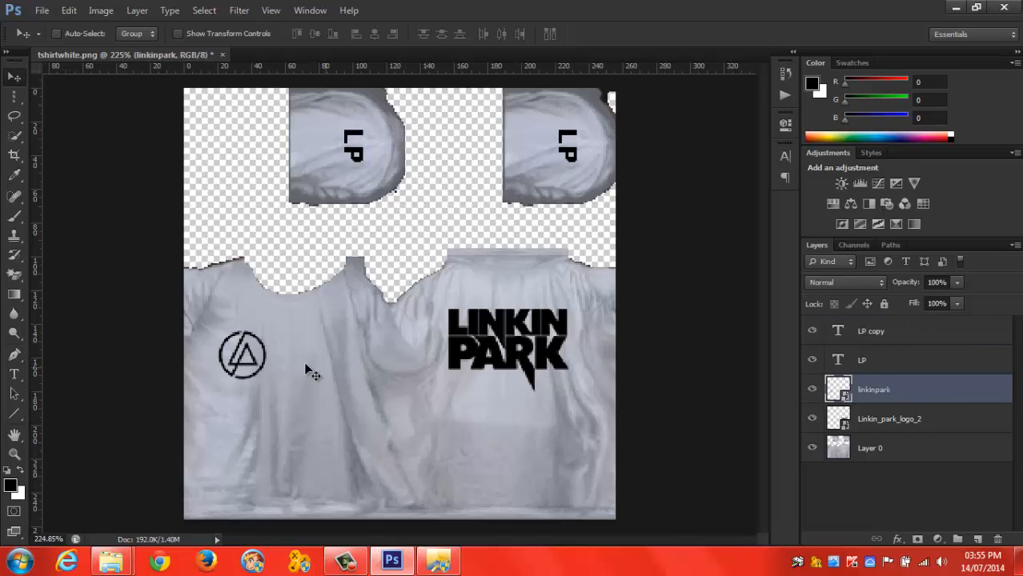
pyautogui.moveTo(242, 356); pyautogui.dragTo(241, 362)
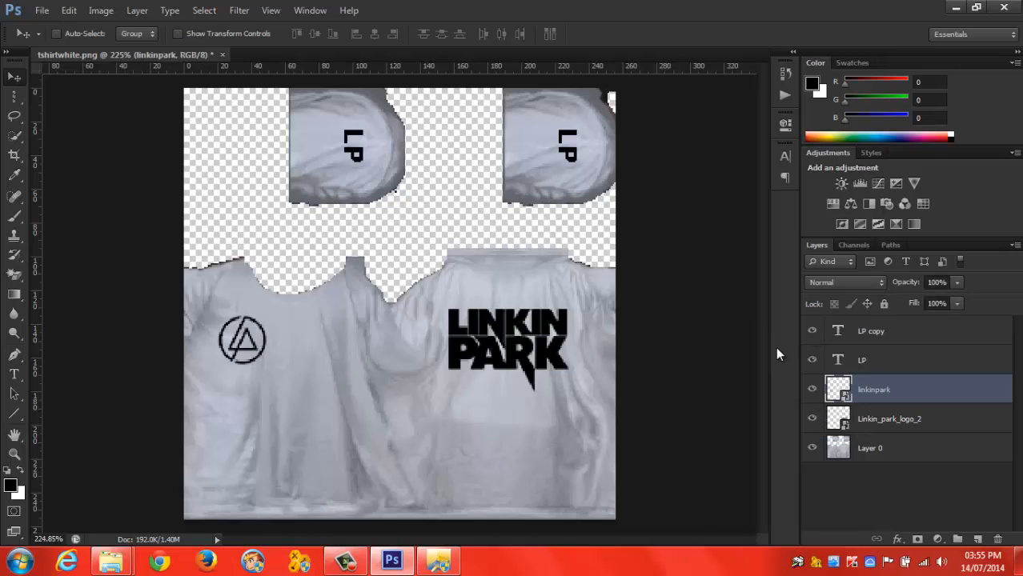
pyautogui.moveTo(624, 241)
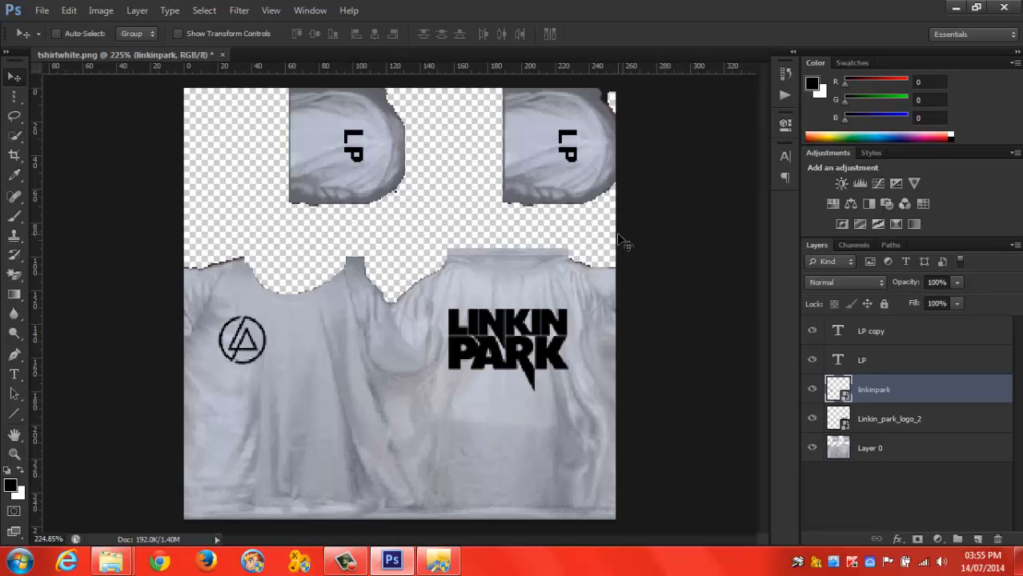
pyautogui.moveTo(483, 179)
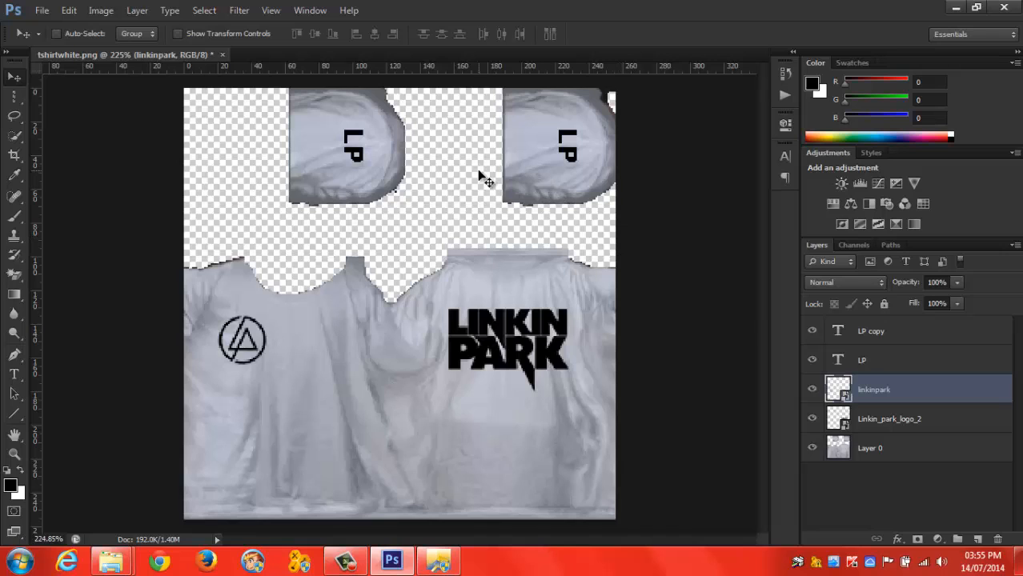
pyautogui.click(41, 9)
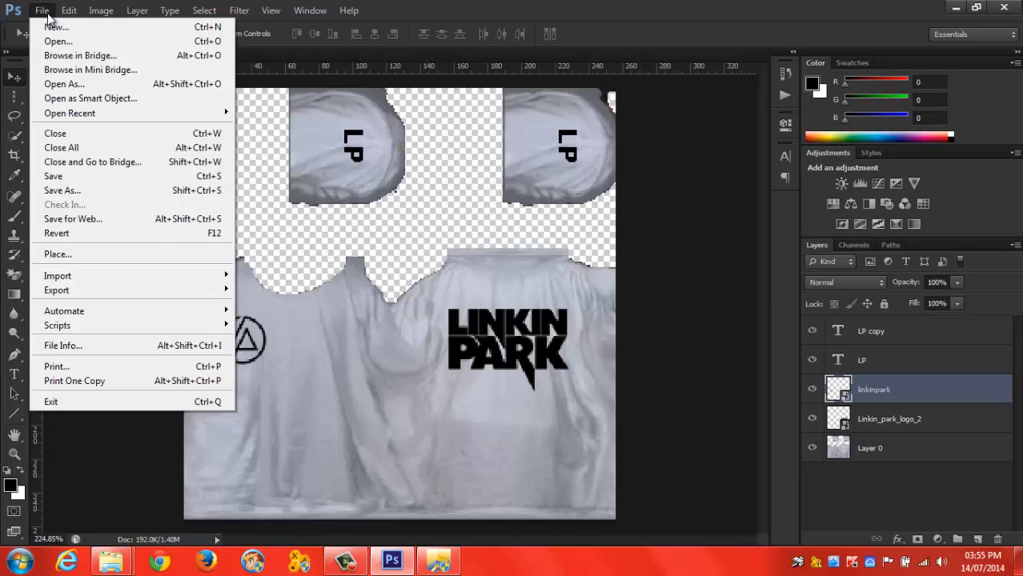
pyautogui.moveTo(24, 7)
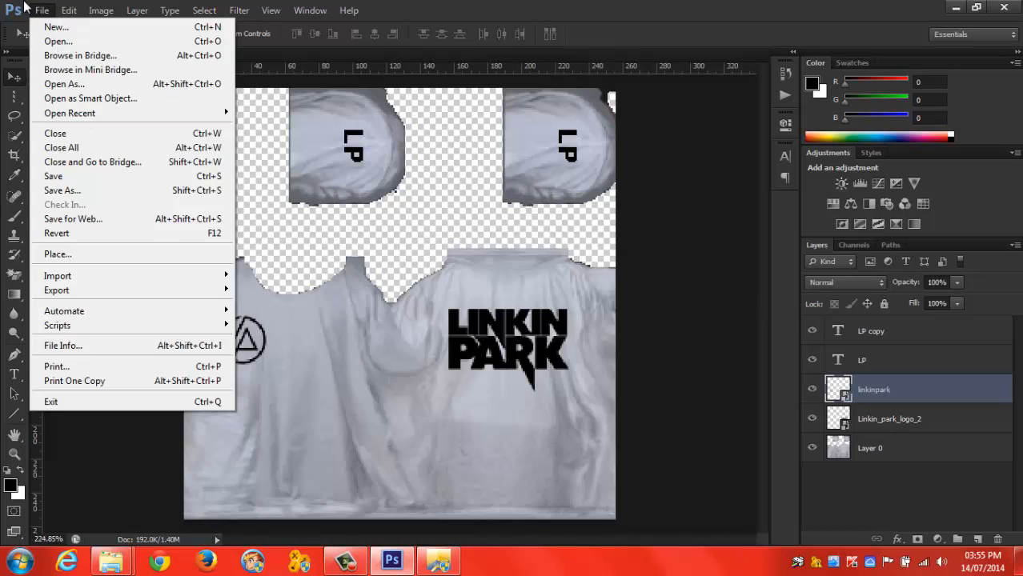
pyautogui.click(42, 10)
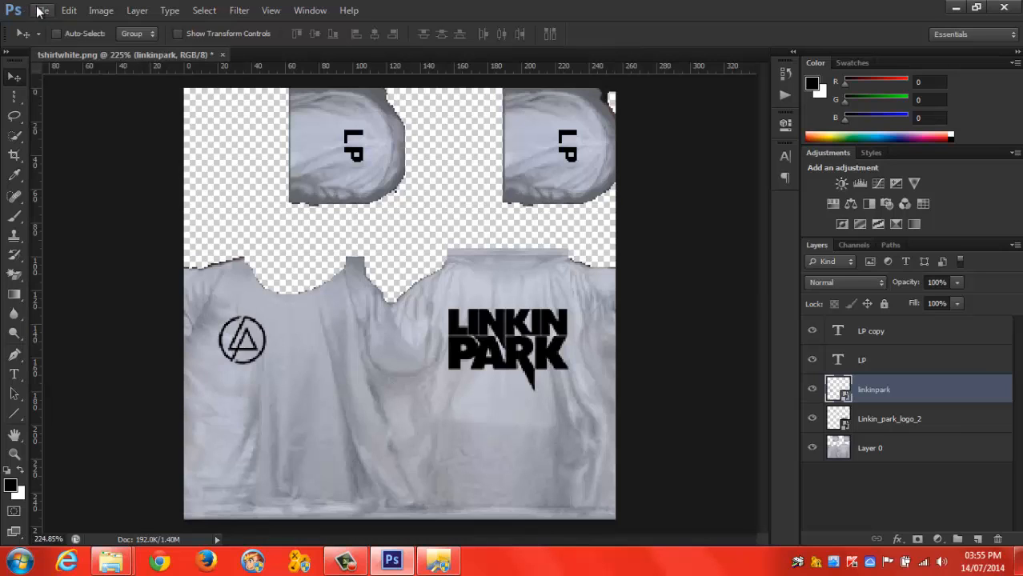
pyautogui.moveTo(429, 176)
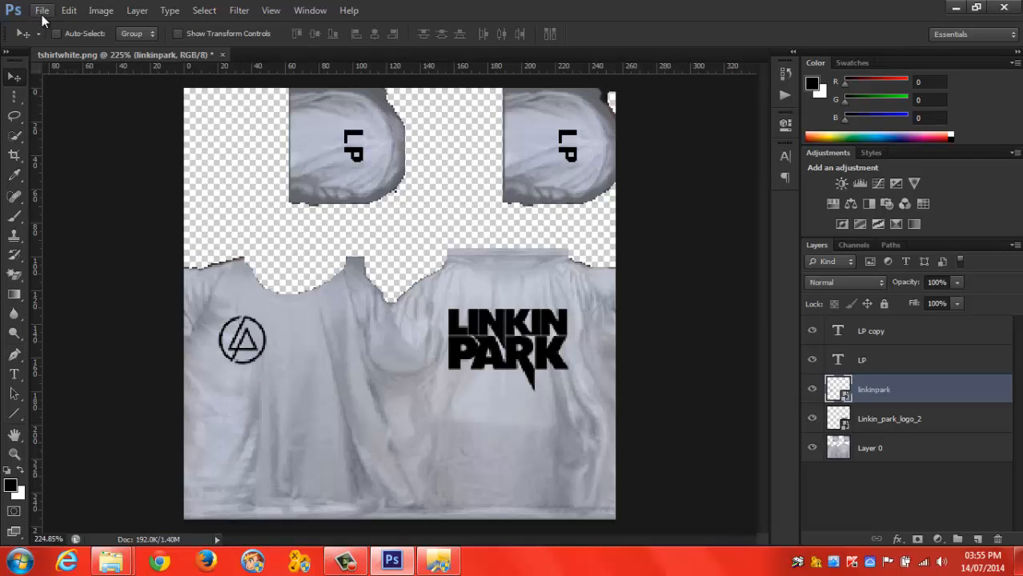
pyautogui.moveTo(74, 231)
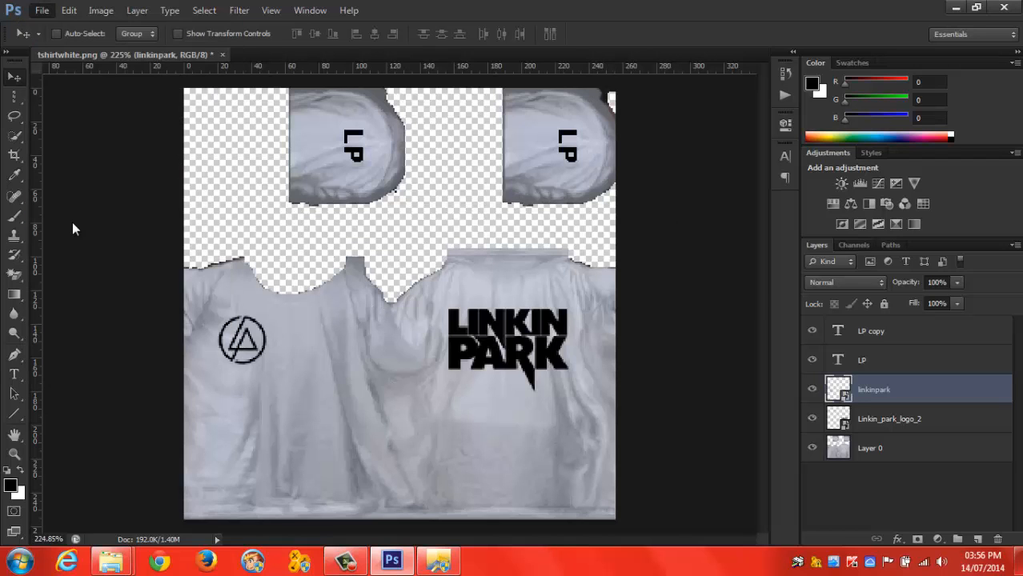
# Export via Save for Web as a transparent PNG-24 named tshirtwhite.png in the Tutorial folder
pyautogui.click(41, 10)
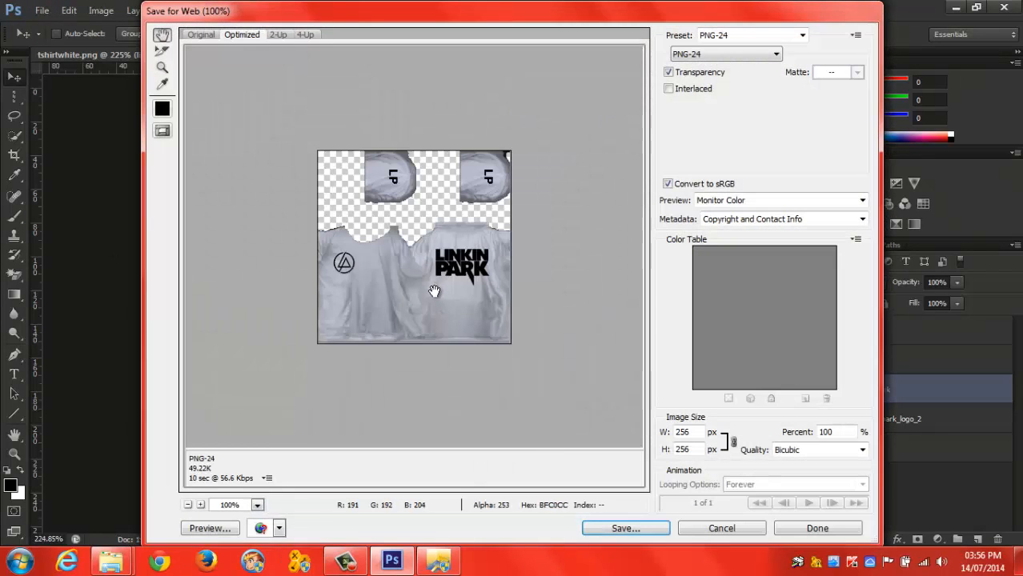
pyautogui.moveTo(717, 55)
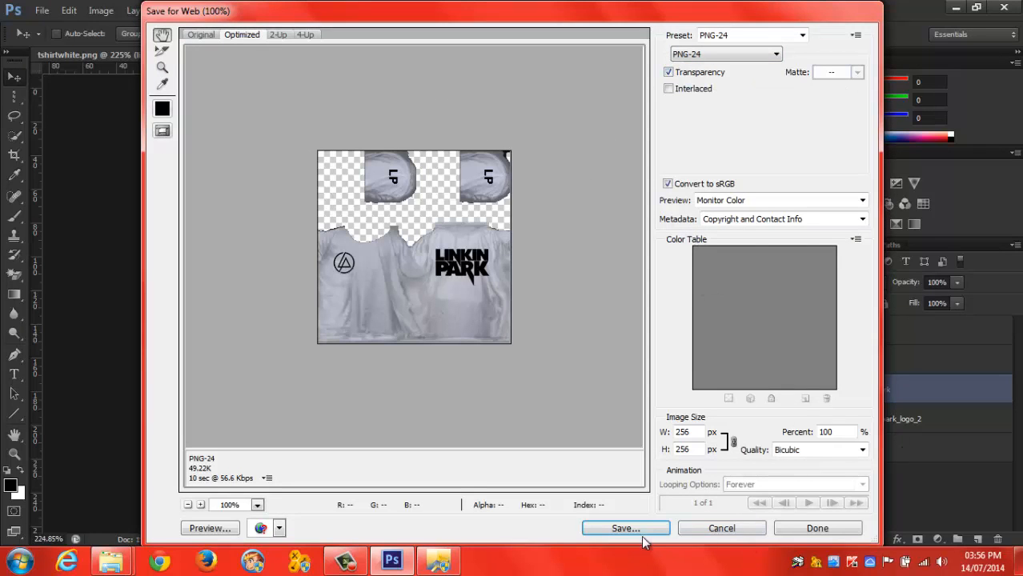
pyautogui.click(626, 528)
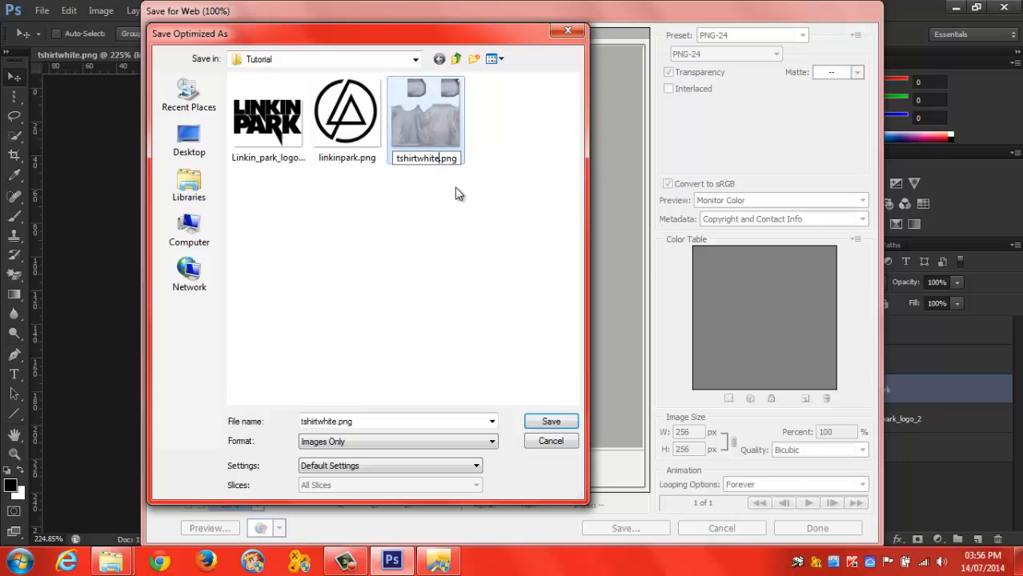
pyautogui.write('0')
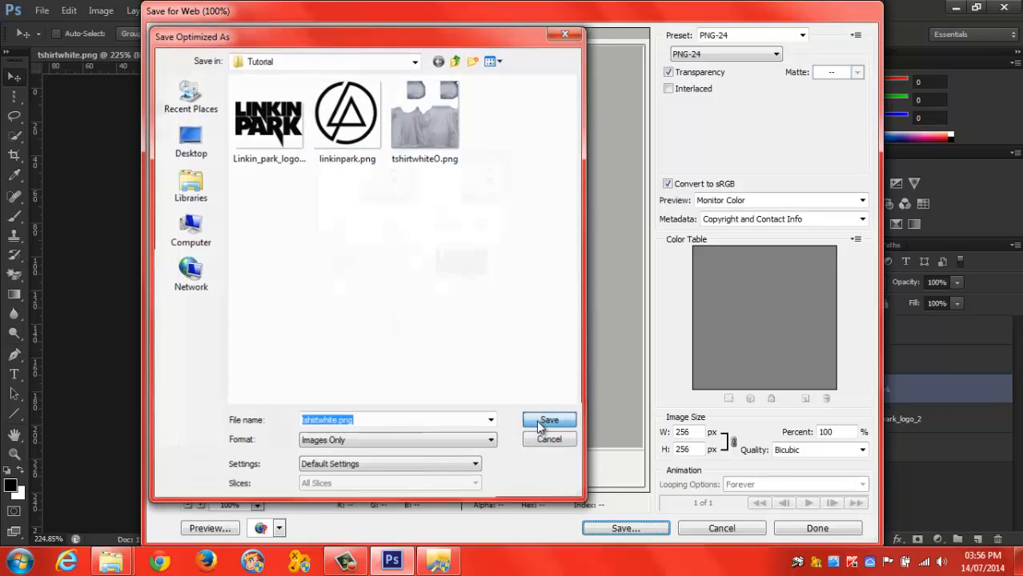
pyautogui.click(549, 420)
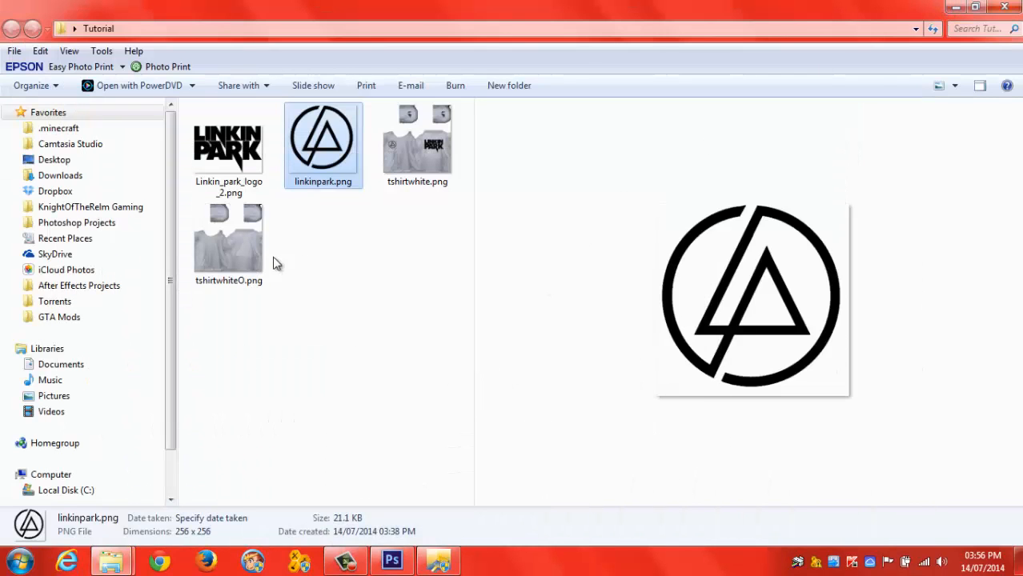
pyautogui.moveTo(438, 560)
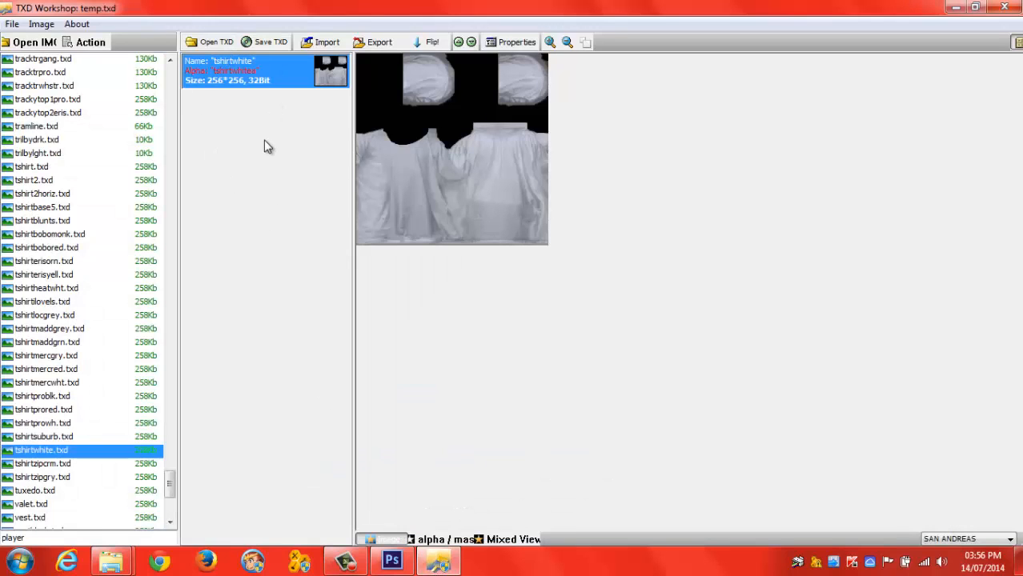
pyautogui.moveTo(13, 24)
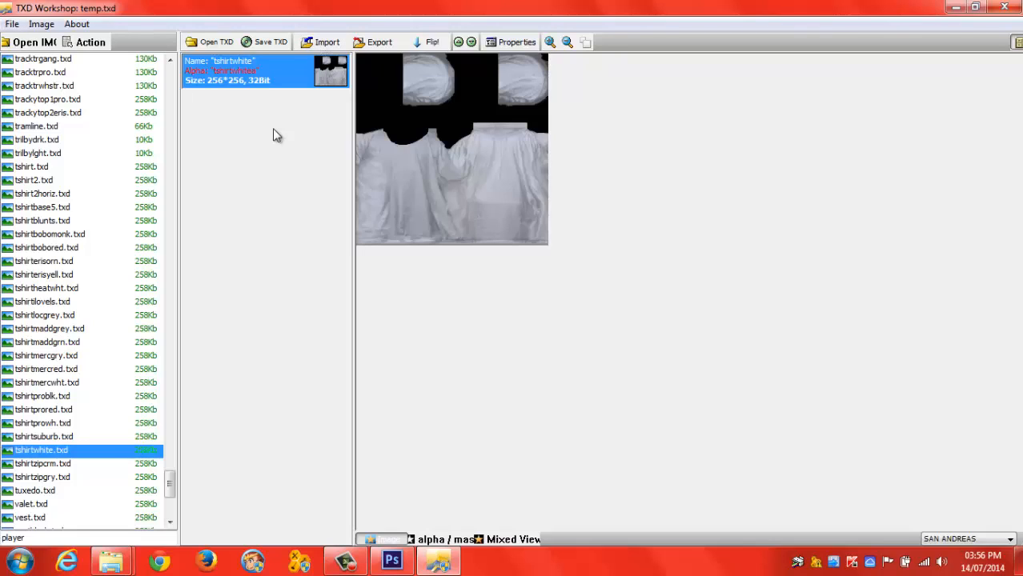
pyautogui.moveTo(265, 112)
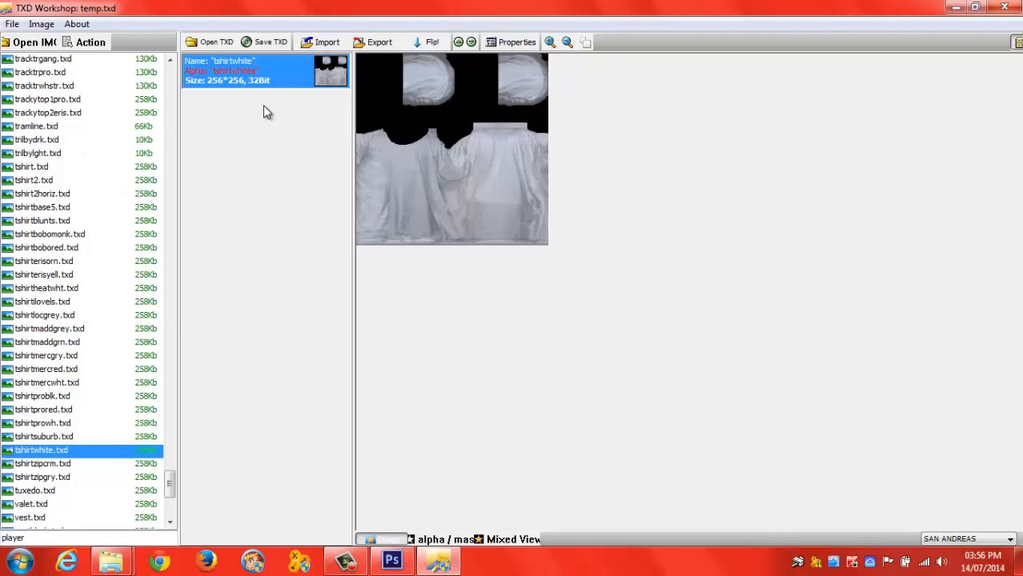
pyautogui.moveTo(253, 75)
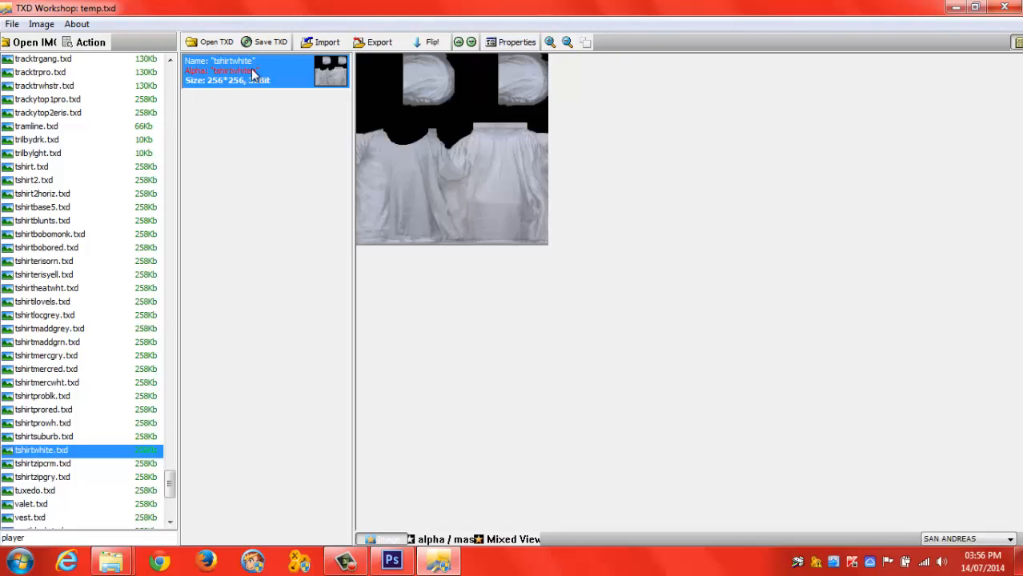
# Import tshirtwhite.png from the Tutorial folder over the tshirtwhite texture
pyautogui.click(327, 42)
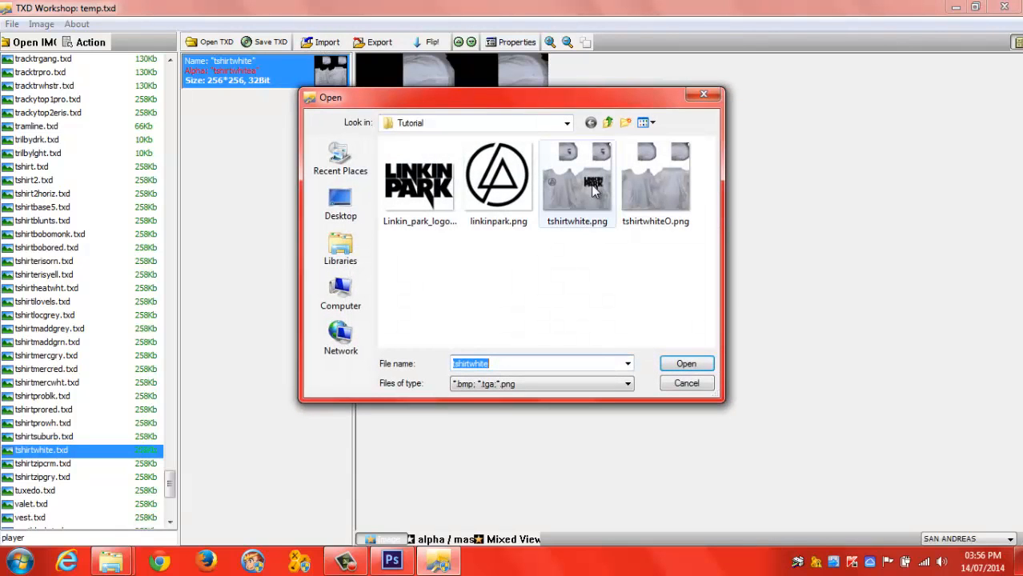
pyautogui.doubleClick(576, 176)
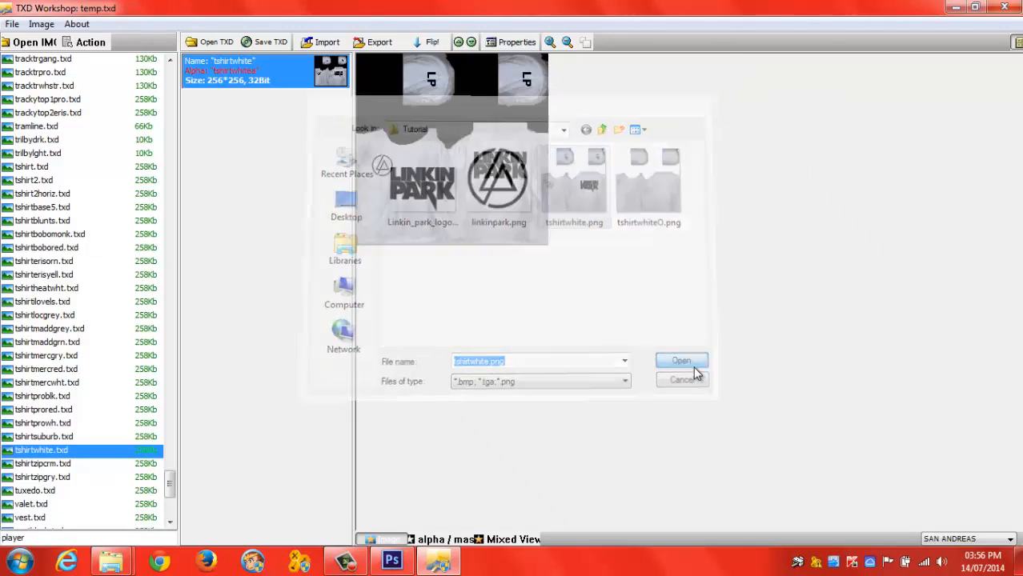
pyautogui.click(680, 362)
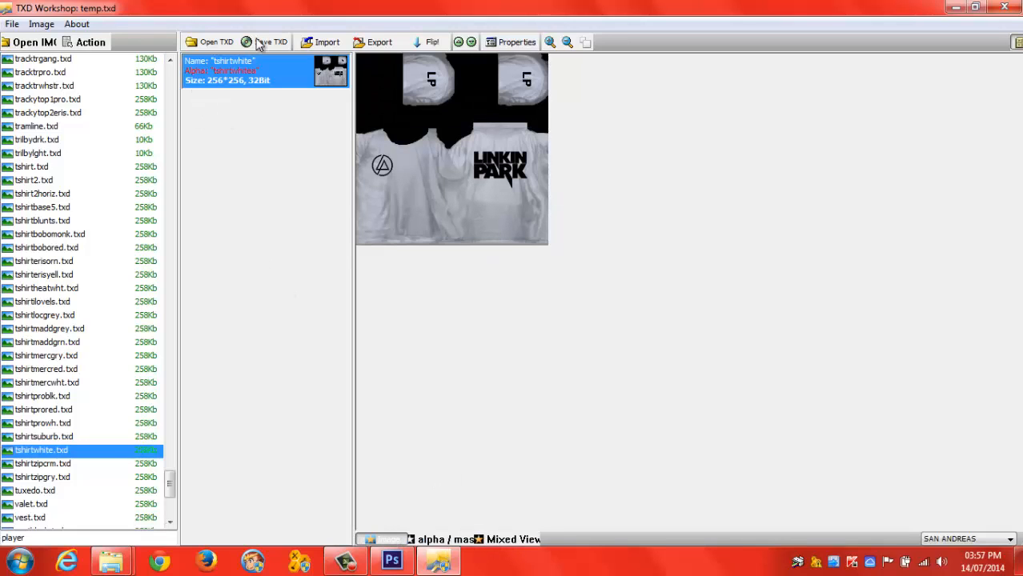
pyautogui.moveTo(272, 41)
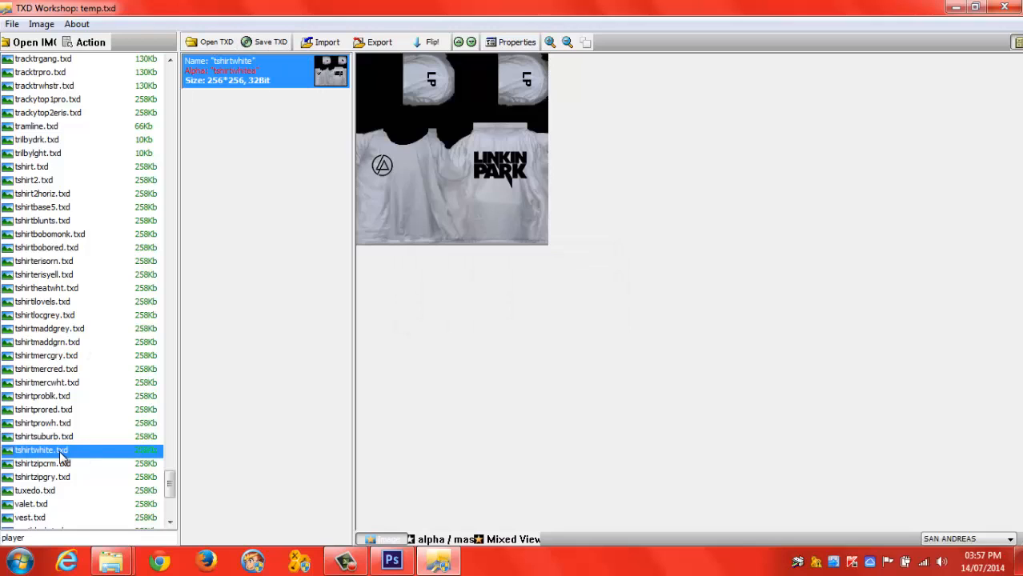
# Save the edited player texture archive from the File menu
pyautogui.click(13, 24)
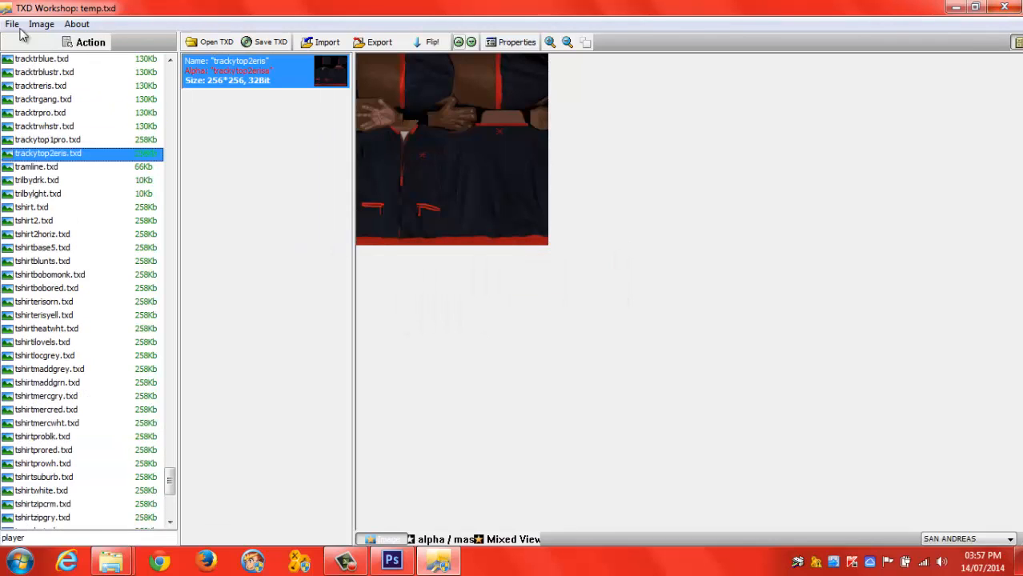
pyautogui.click(13, 24)
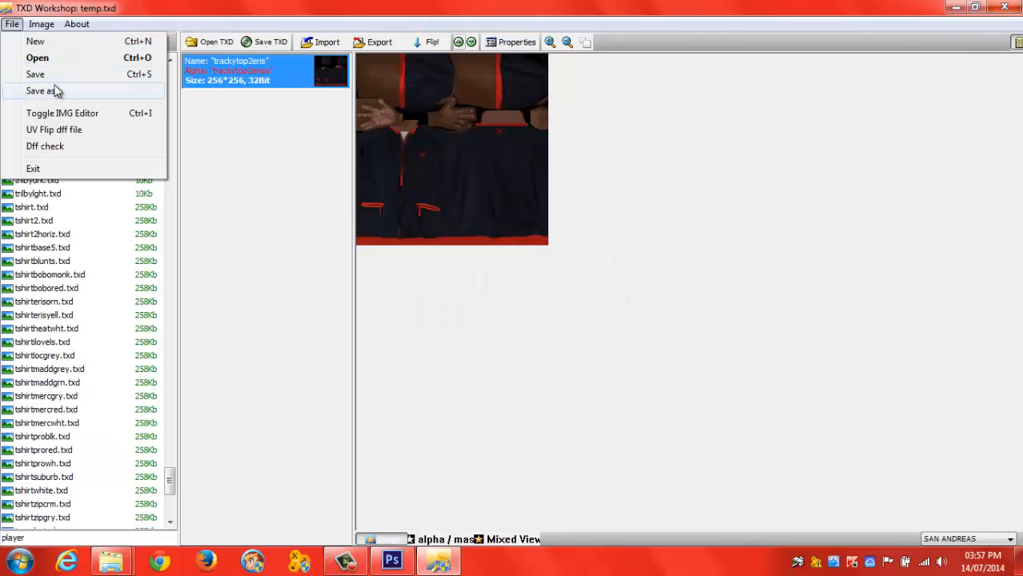
pyautogui.click(51, 153)
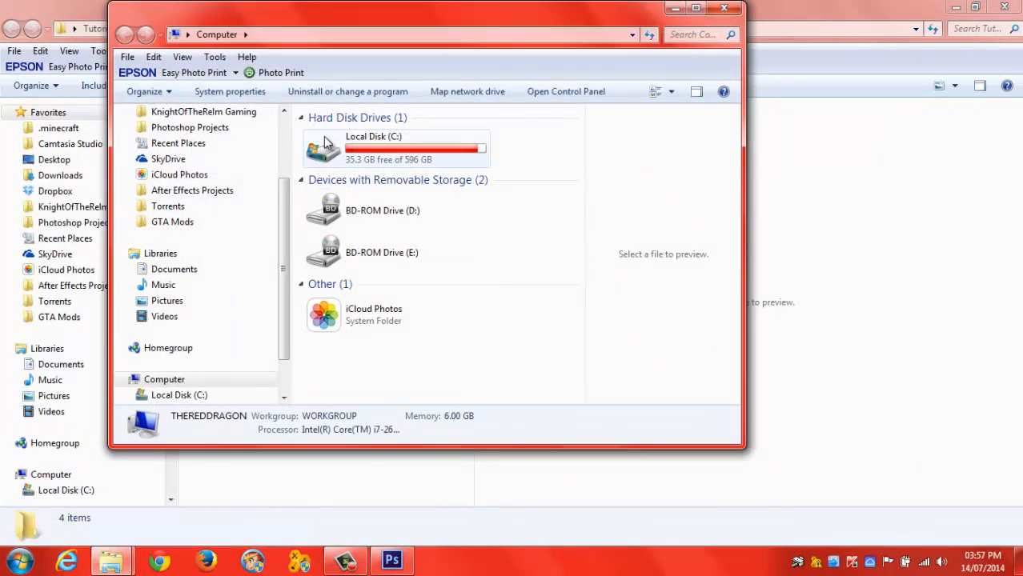
# Browse Local Disk C: into the GTA San Andreas game folder
pyautogui.doubleClick(373, 147)
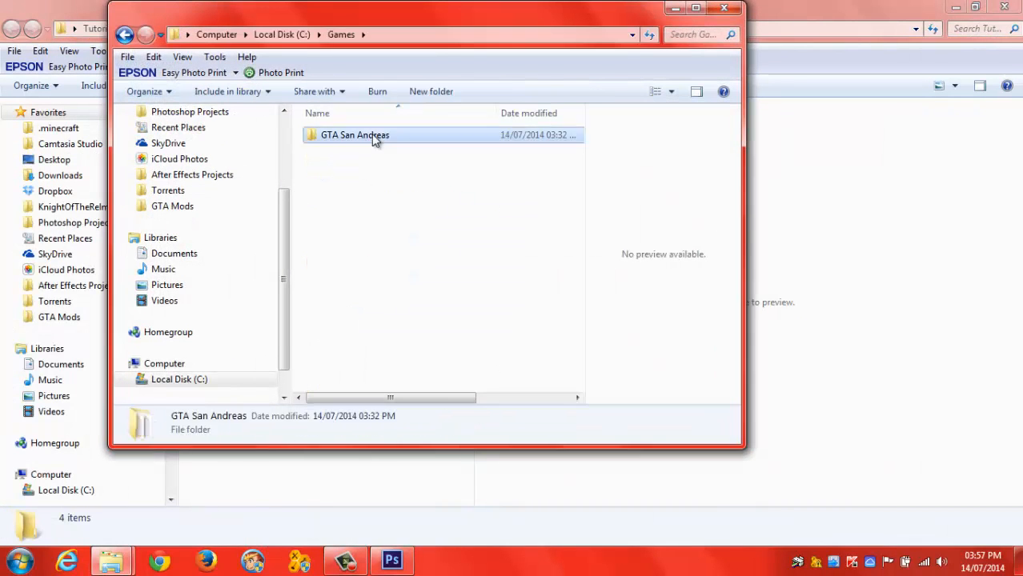
pyautogui.doubleClick(355, 134)
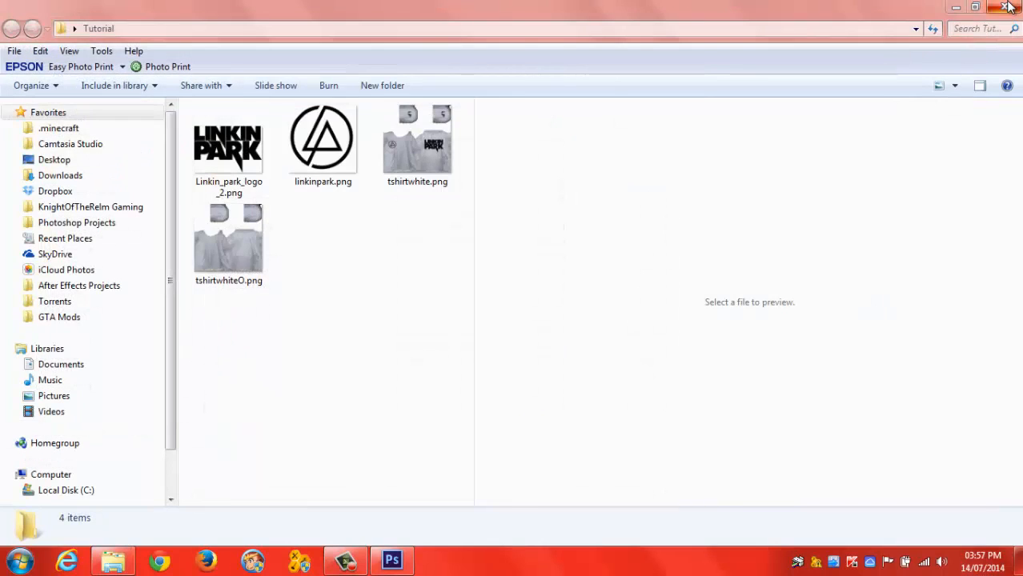
# Close Photoshop and answer No to saving changes to tshirtwhite.png
pyautogui.click(1008, 6)
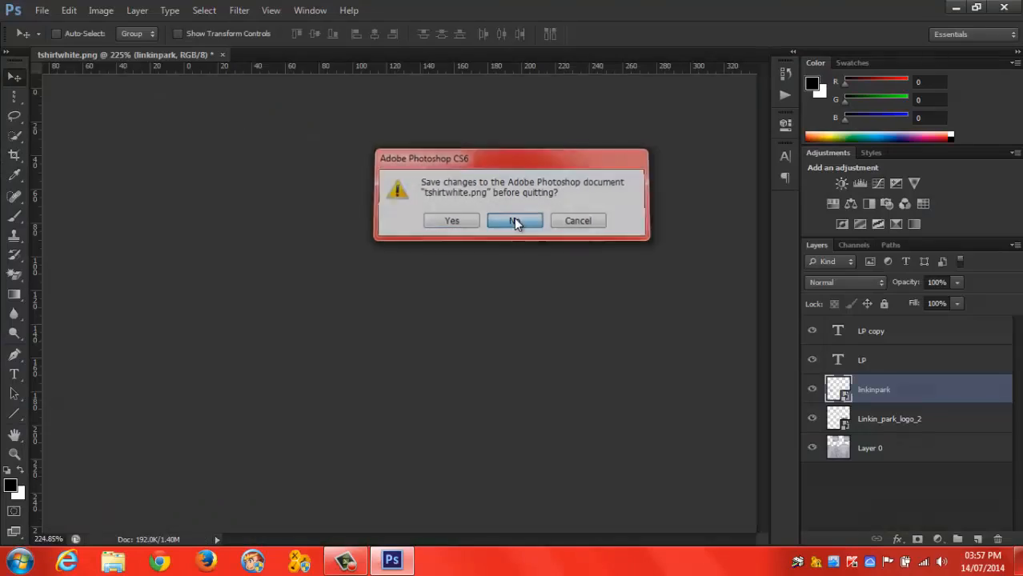
pyautogui.click(514, 221)
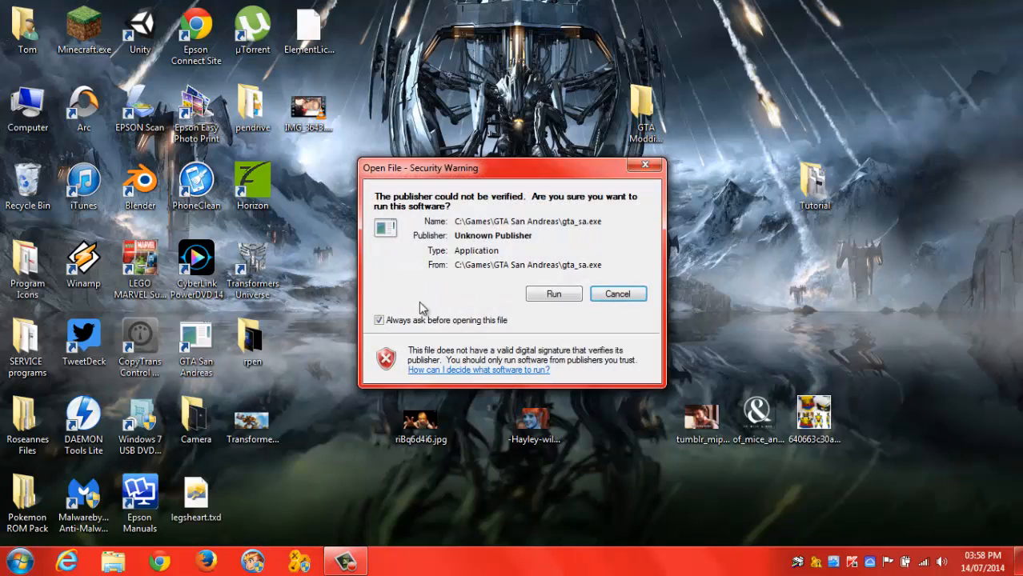
# Run the game past the security warning and start it from the main menu
pyautogui.click(554, 295)
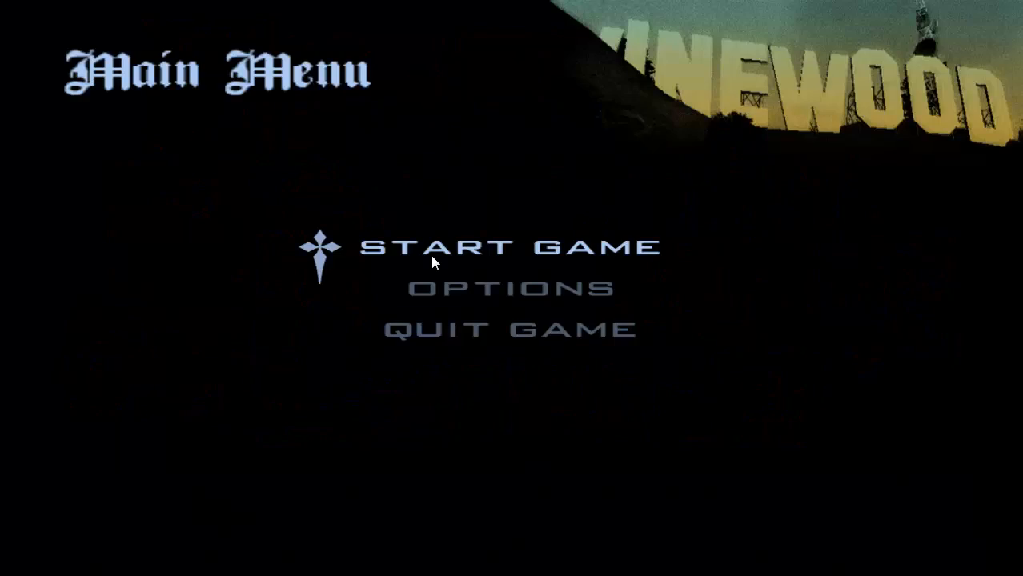
pyautogui.click(509, 246)
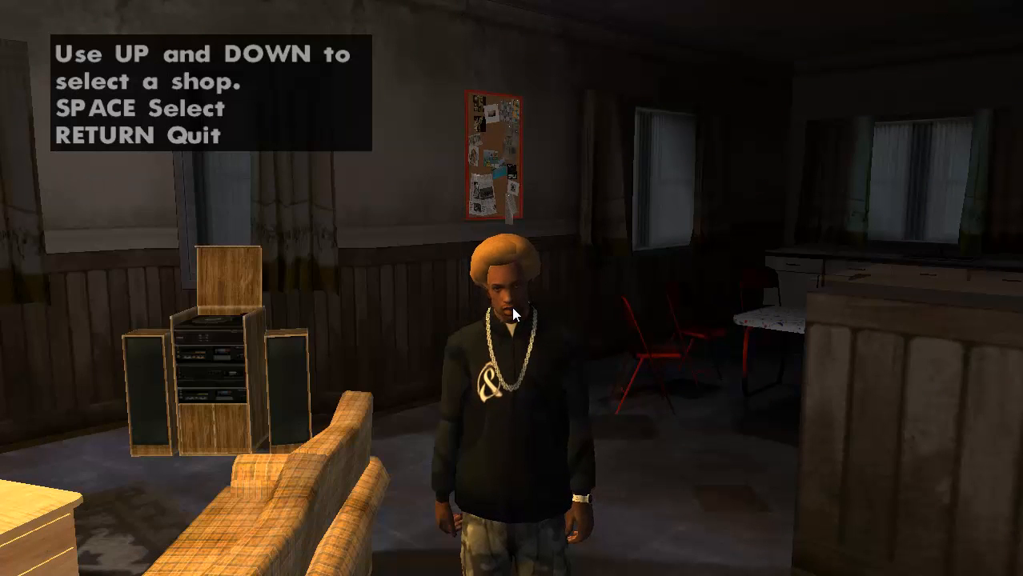
# Choose the Binco torso clothes and leave the wardrobe wearing the white Linkin Park t-shirt
pyautogui.press('space')
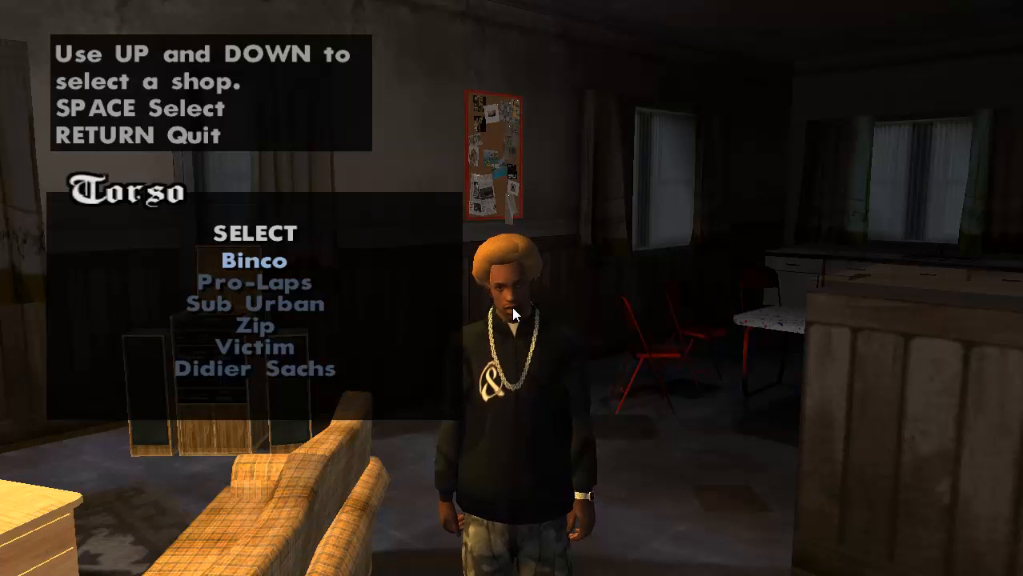
pyautogui.press('Return')
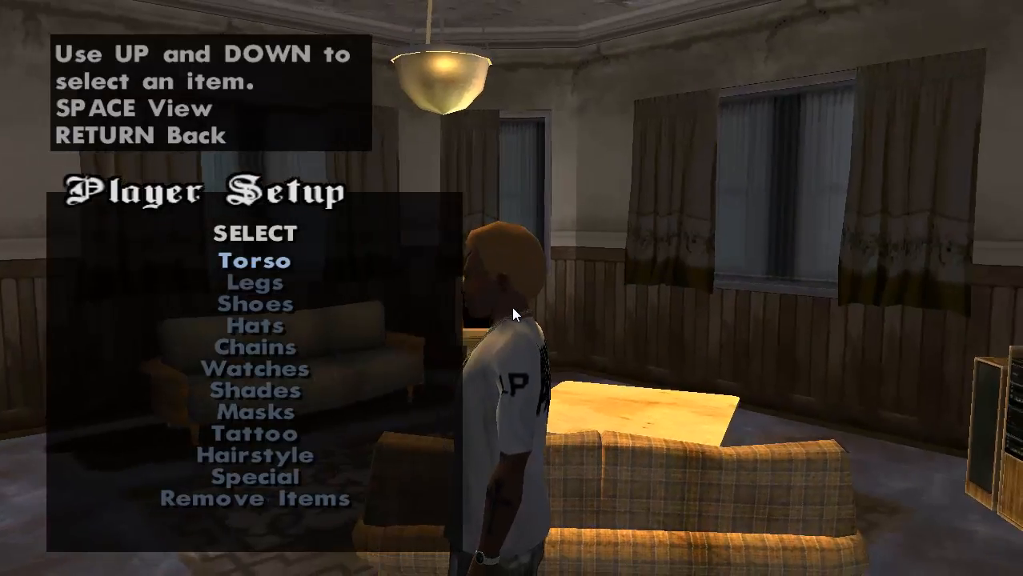
pyautogui.press('Return')
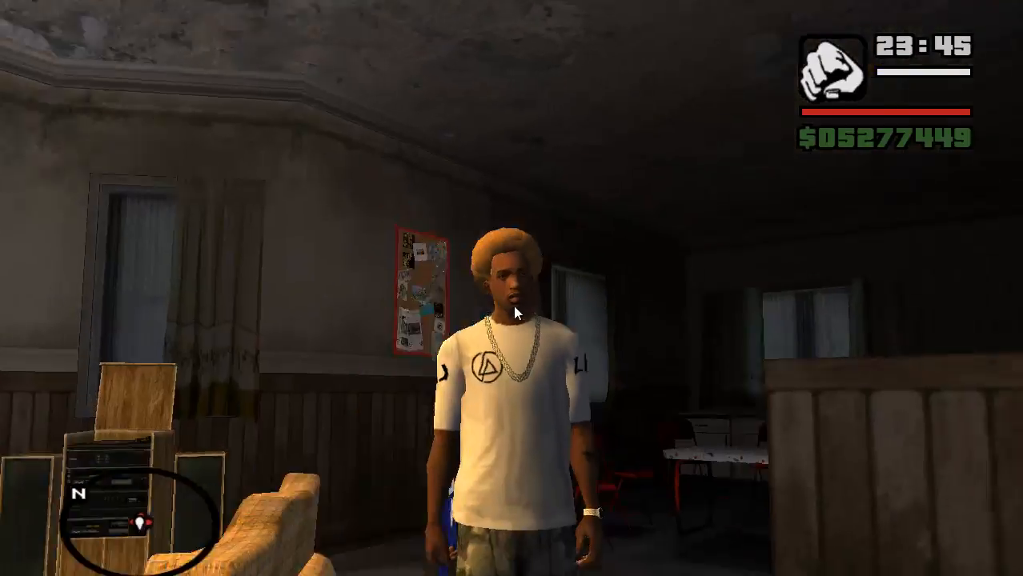